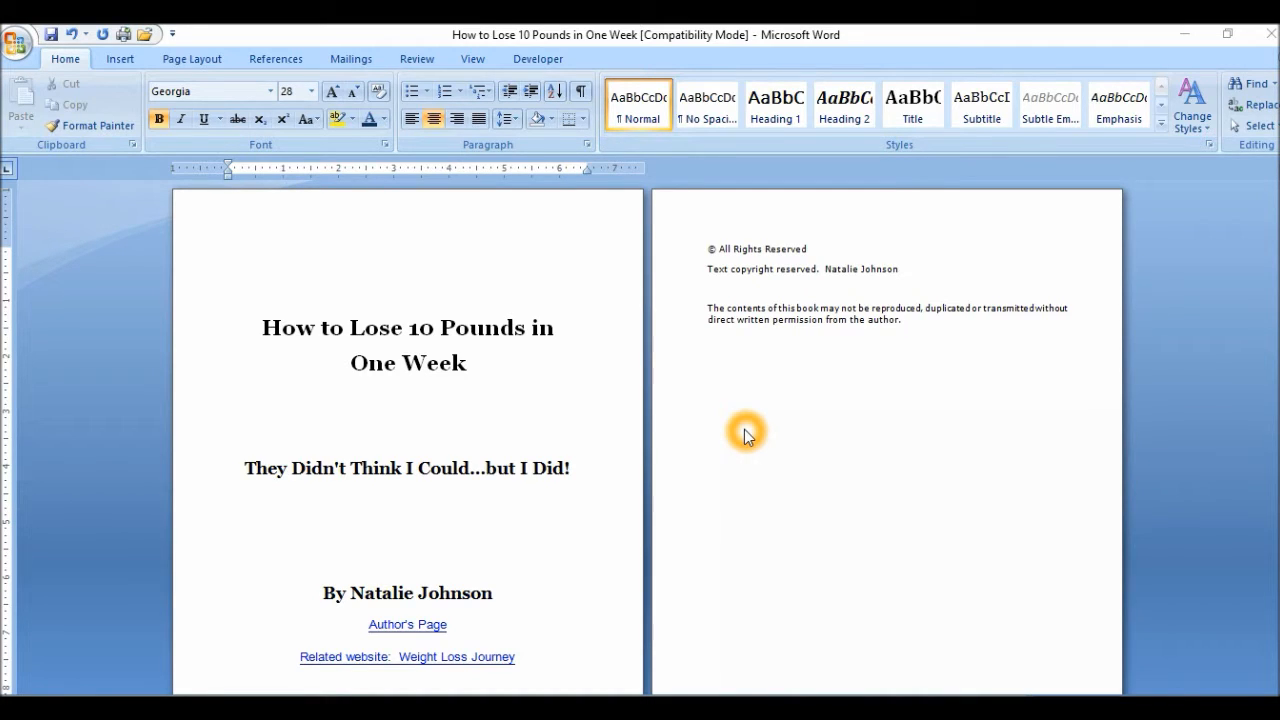
{"action": "mouse_move", "coordinate": [456, 286]}
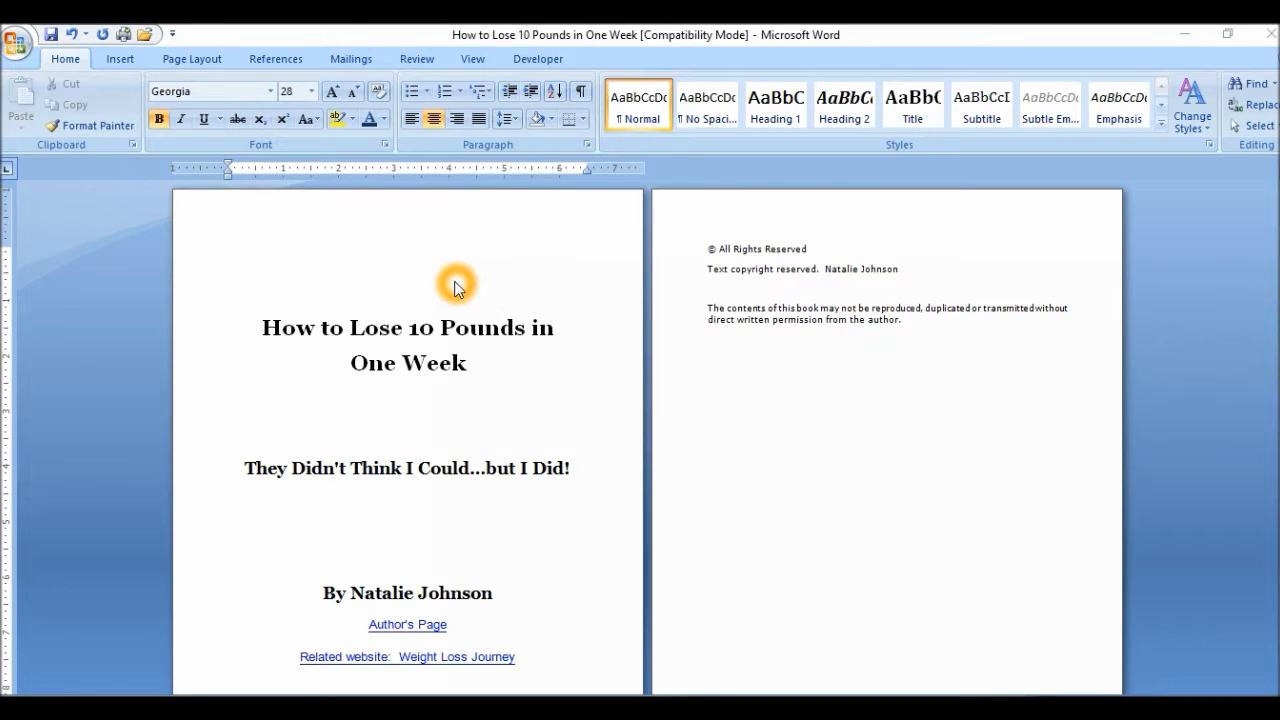
{"action": "mouse_move", "coordinate": [510, 28]}
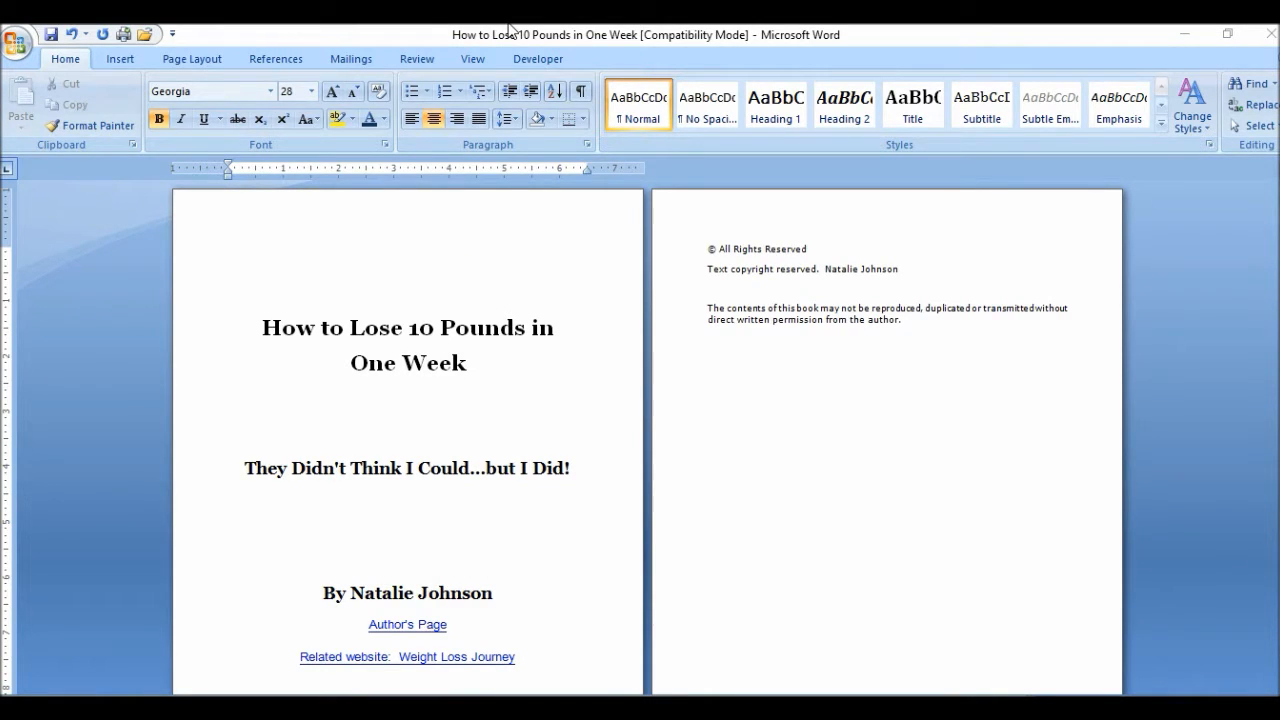
{"action": "mouse_move", "coordinate": [188, 118]}
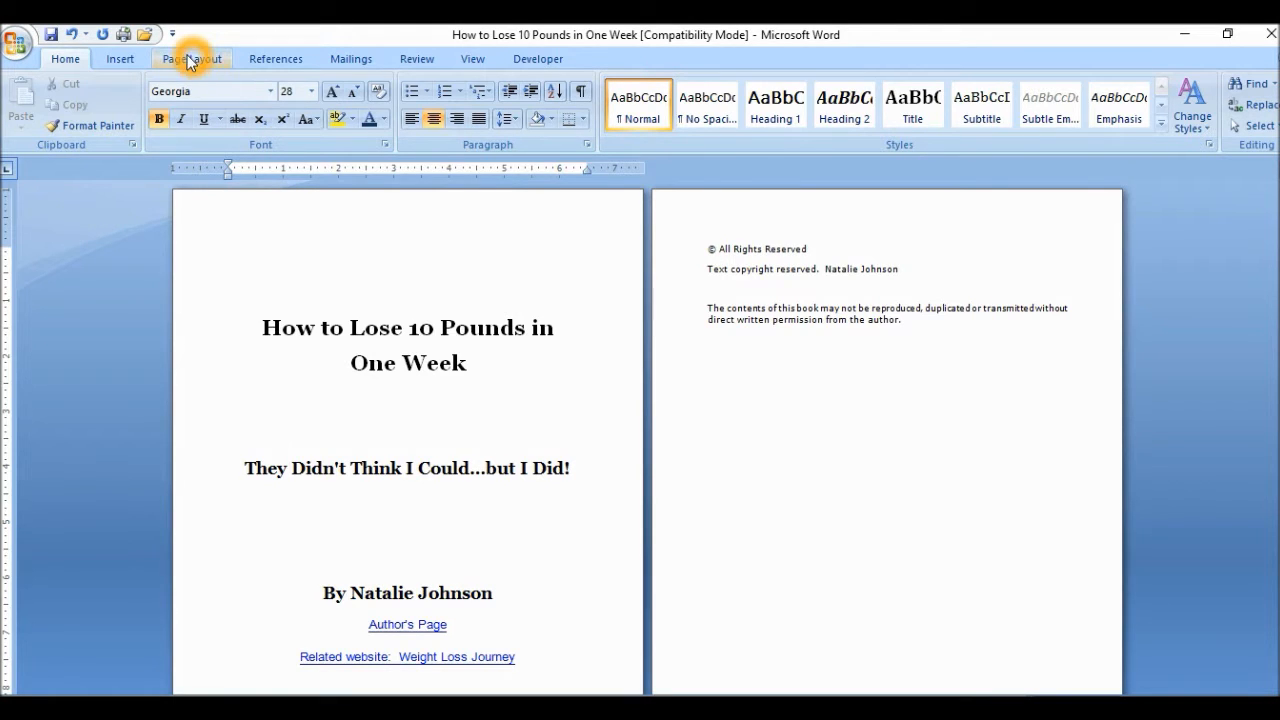
Set a custom paper size of 6 inches wide by 9 inches tall via More Paper Sizes
{"action": "left_click", "coordinate": [192, 58]}
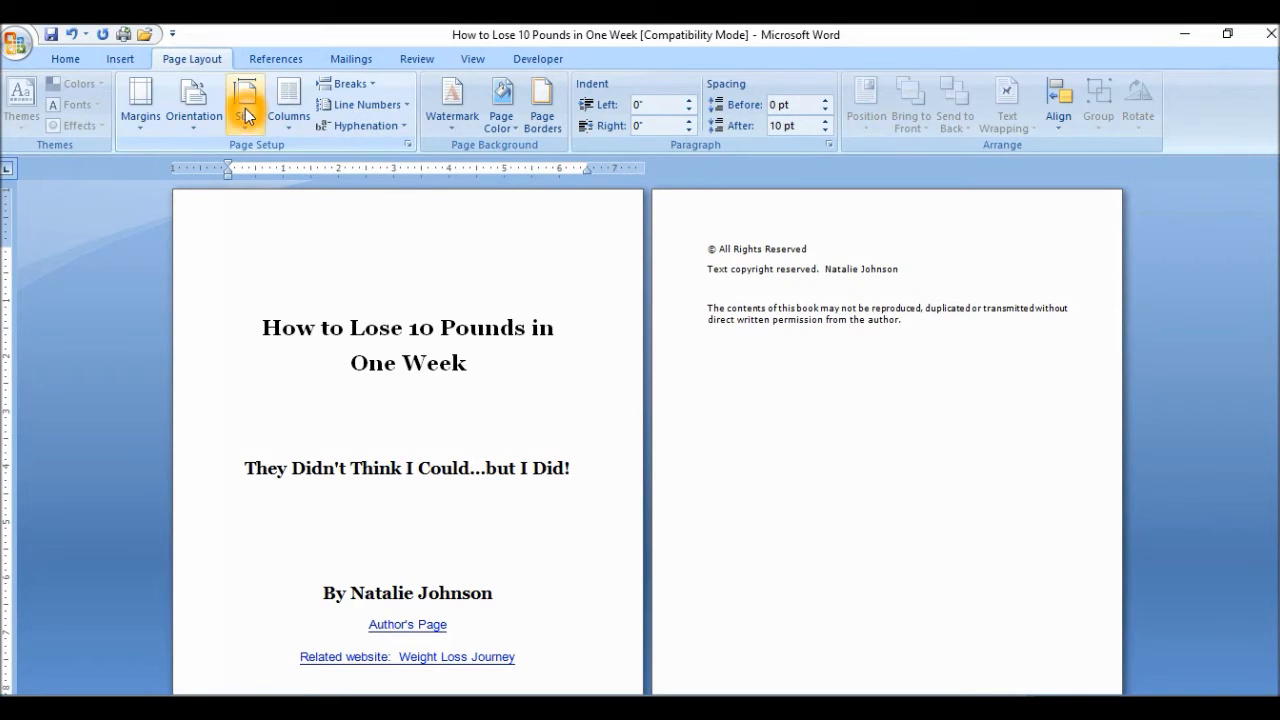
{"action": "left_click", "coordinate": [244, 100]}
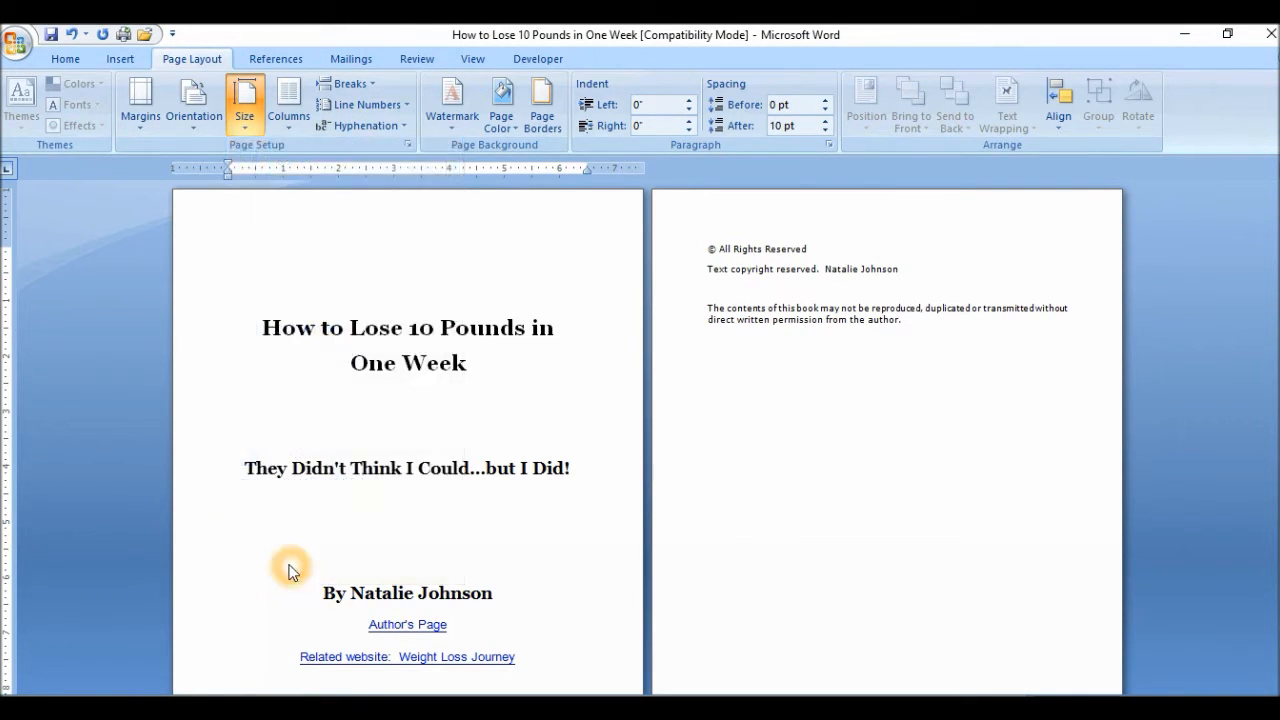
{"action": "left_click", "coordinate": [424, 144]}
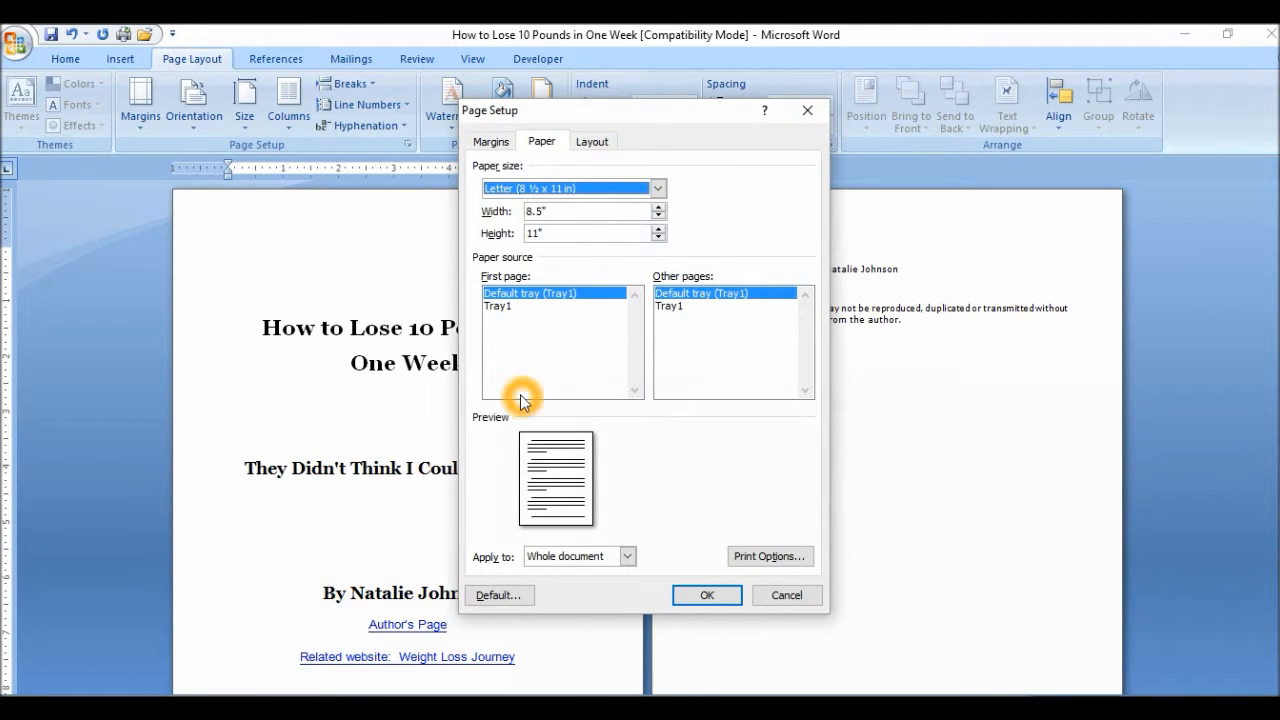
{"action": "left_click", "coordinate": [590, 210]}
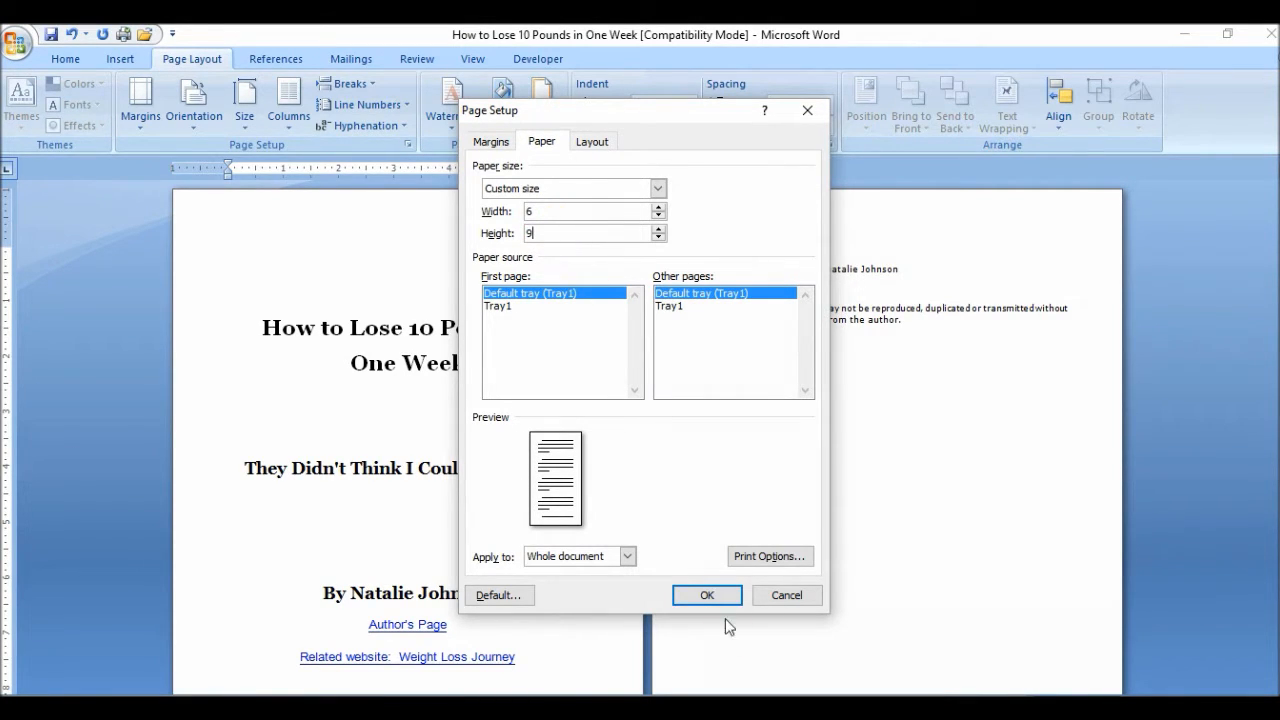
{"action": "left_click", "coordinate": [706, 596]}
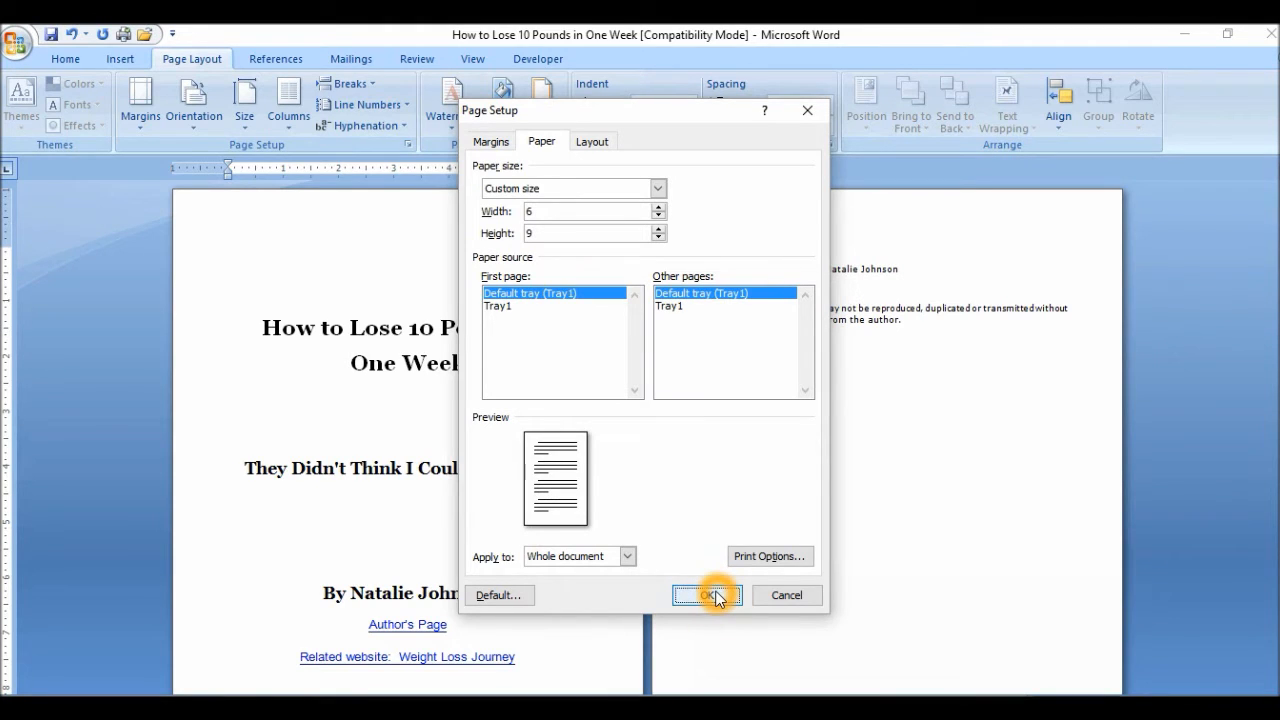
{"action": "left_click", "coordinate": [706, 596]}
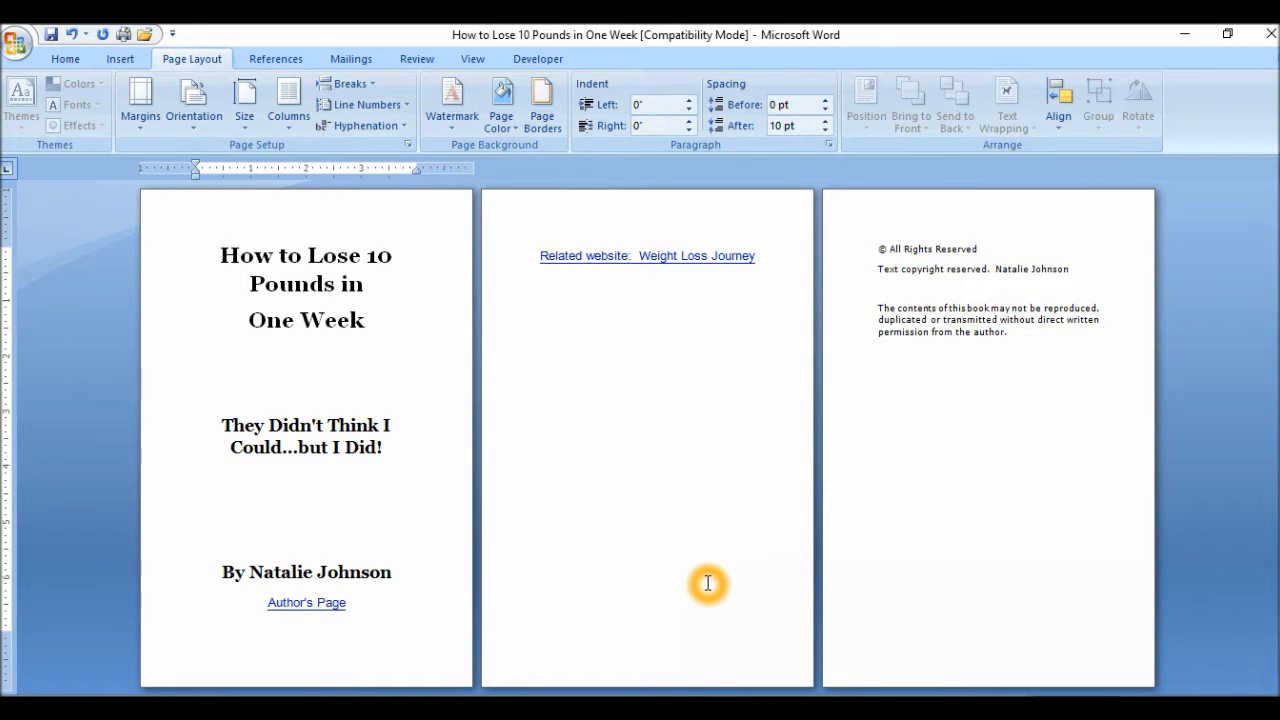
Place the cursor before the title and look through the front matter's website links
{"action": "left_click", "coordinate": [222, 256]}
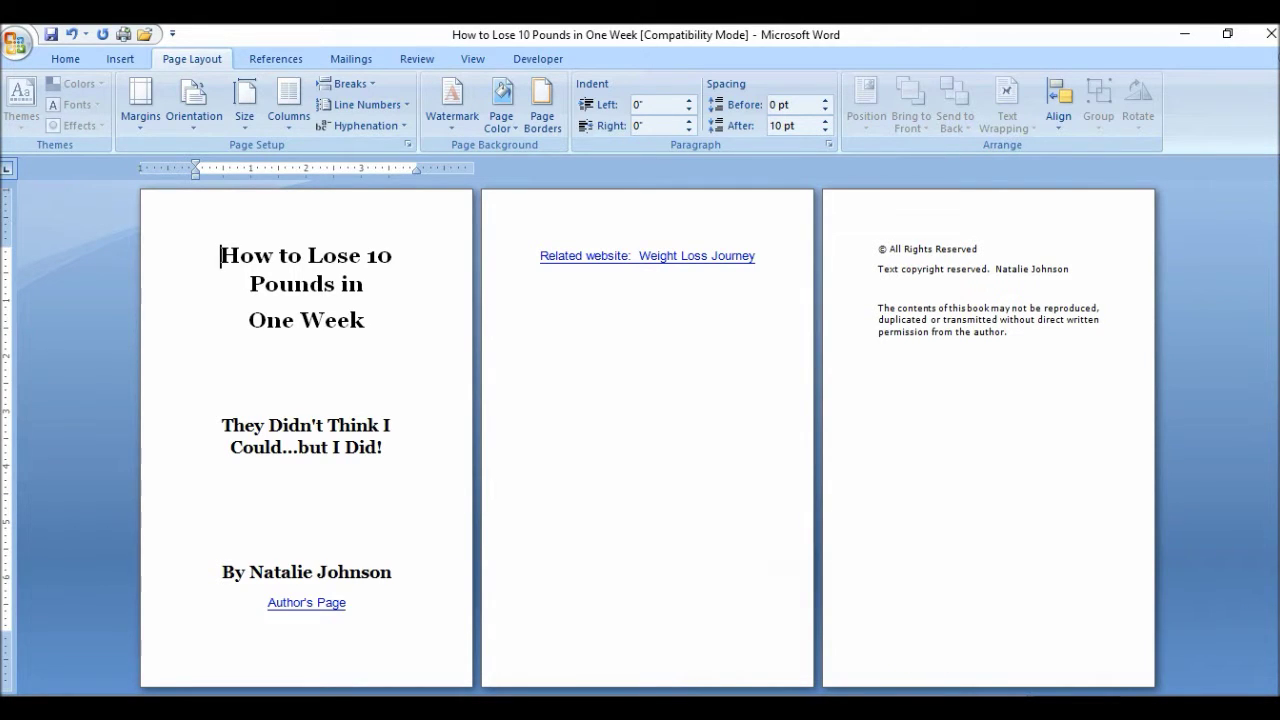
{"action": "scroll", "scroll_direction": "down", "scroll_amount": 3}
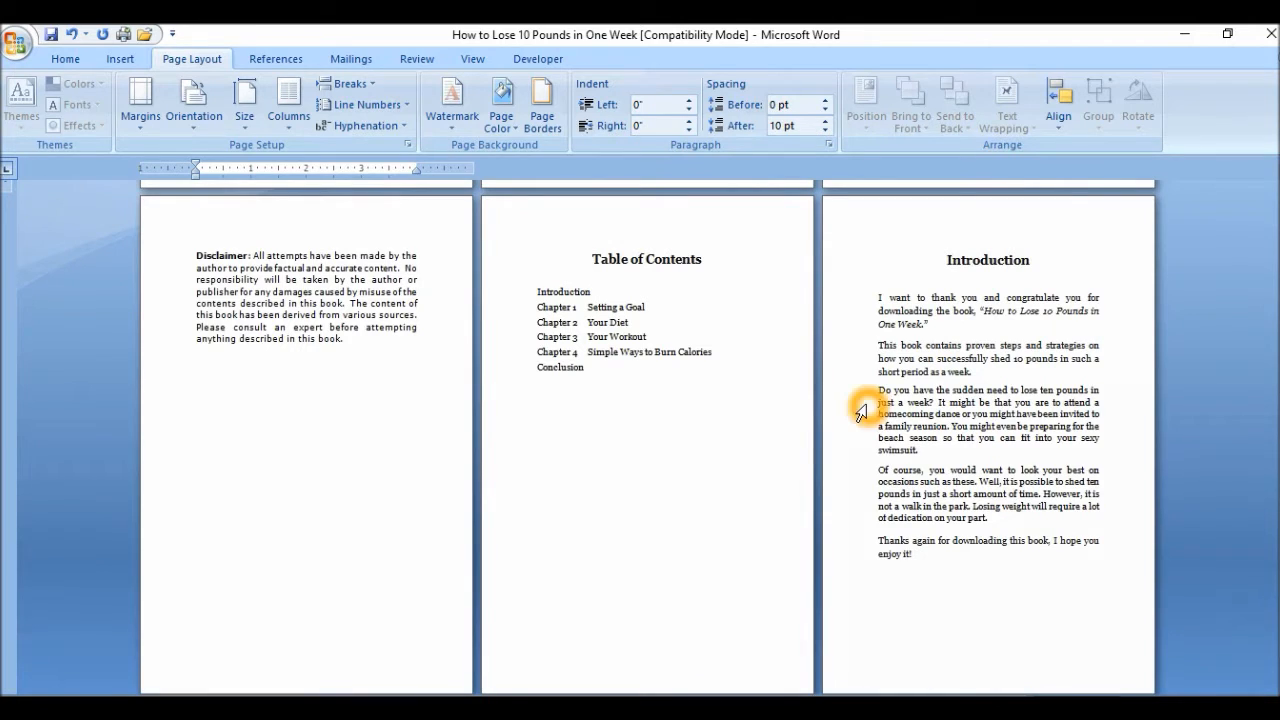
{"action": "mouse_move", "coordinate": [616, 308]}
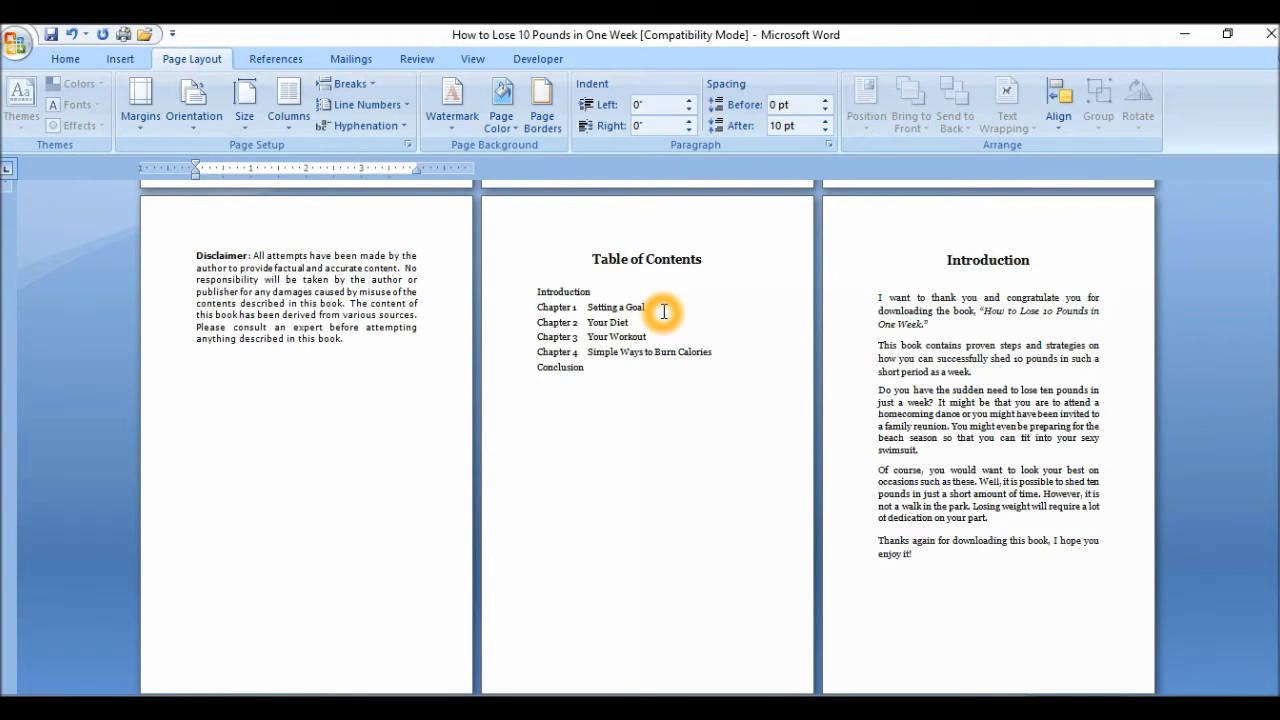
{"action": "mouse_move", "coordinate": [676, 444]}
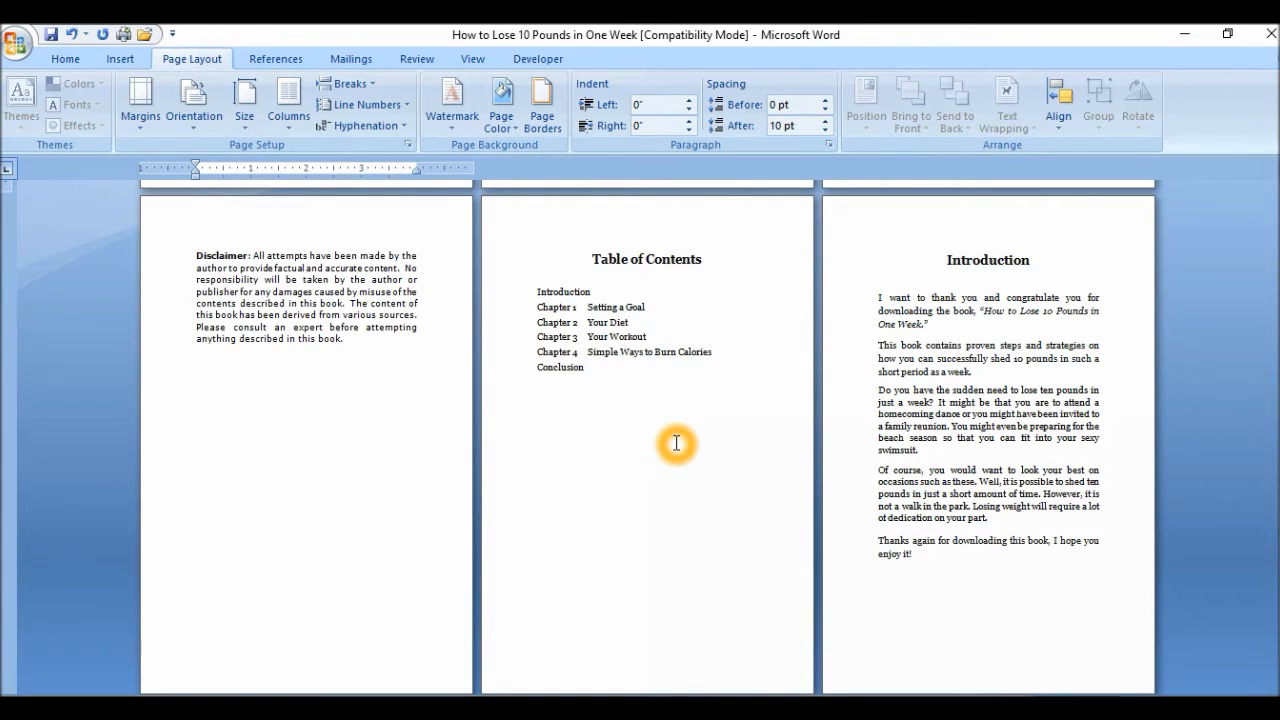
{"action": "mouse_move", "coordinate": [676, 444]}
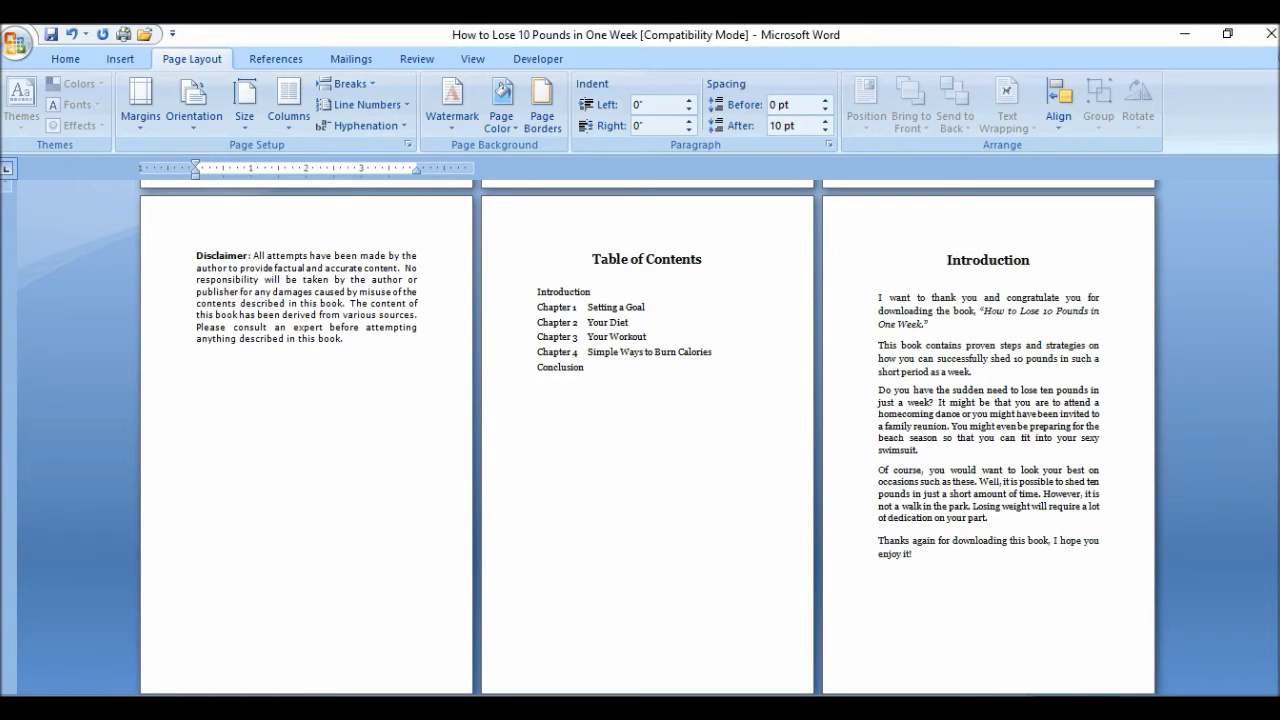
{"action": "scroll", "scroll_direction": "up", "scroll_amount": 3}
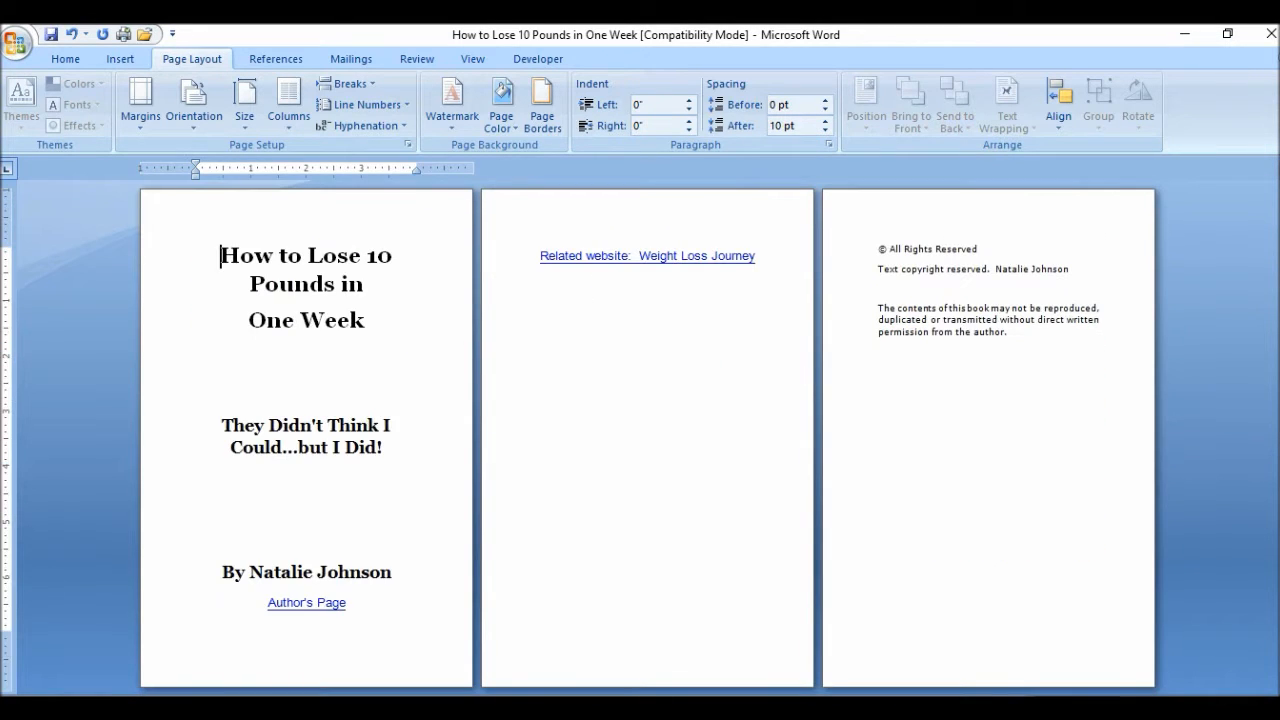
{"action": "mouse_move", "coordinate": [1148, 420]}
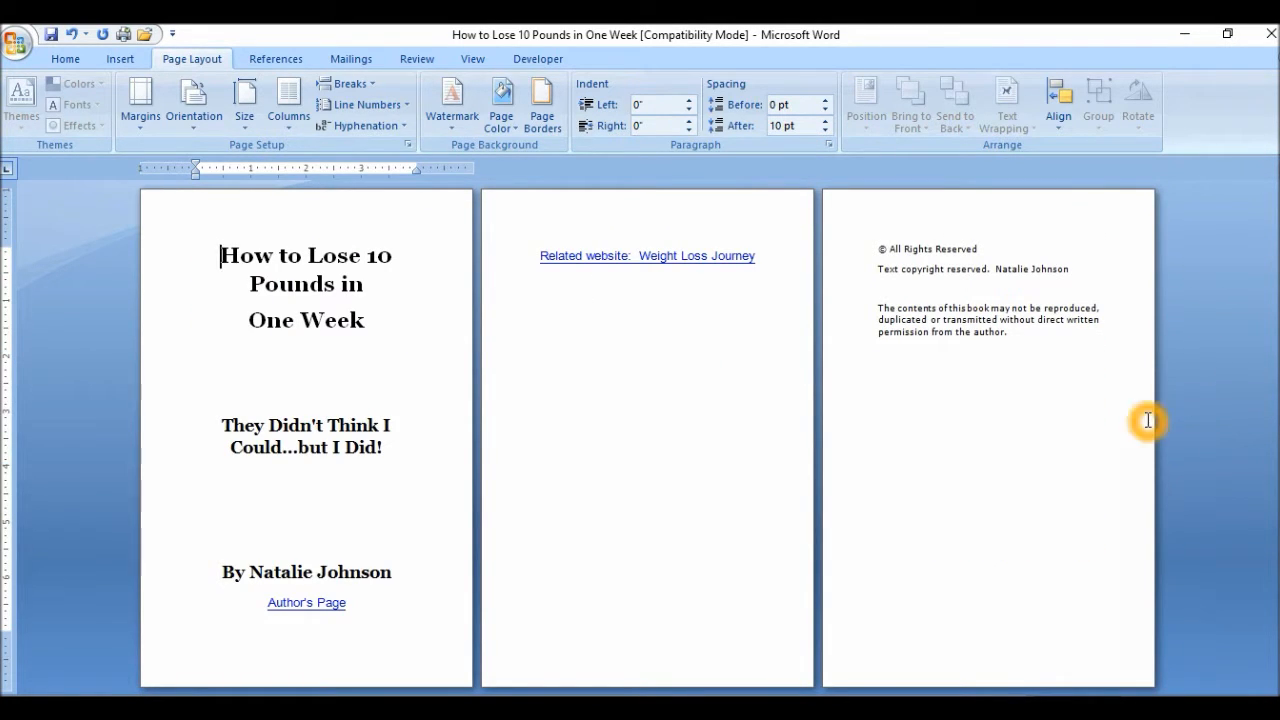
{"action": "mouse_move", "coordinate": [306, 602]}
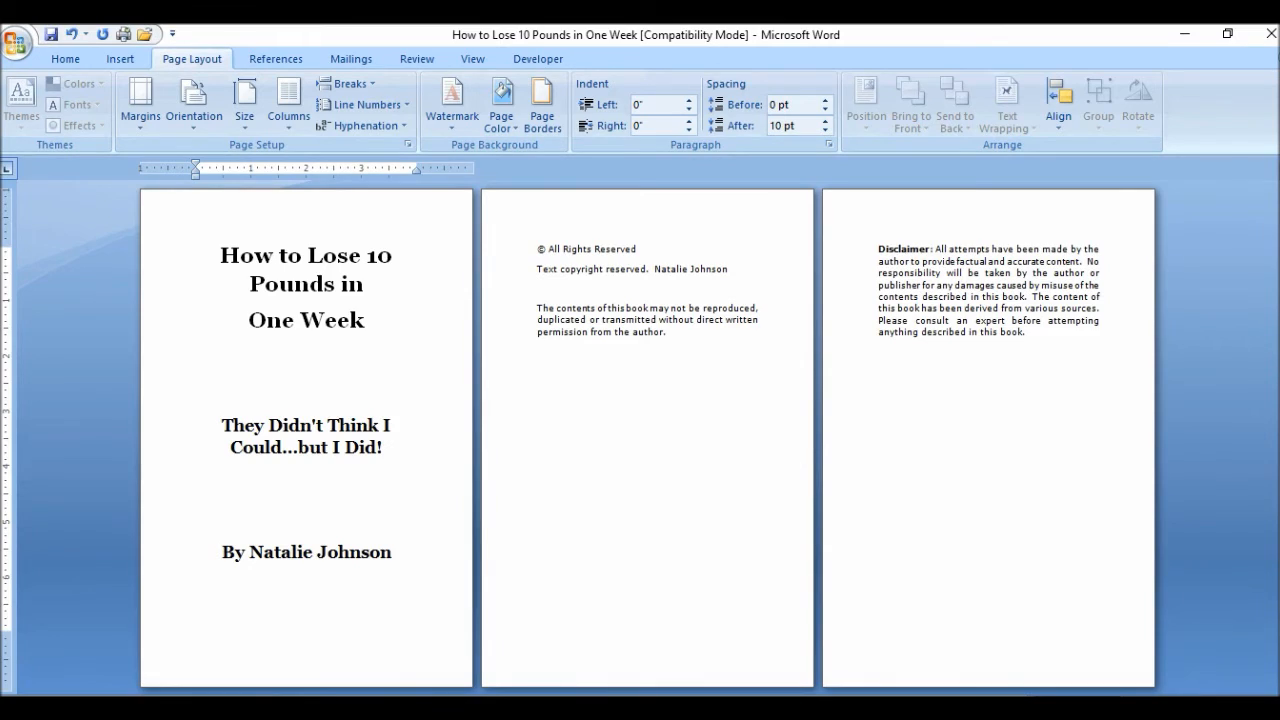
Scroll to the Conclusion's Amazon review and author-page links, then back toward the title page
{"action": "scroll", "scroll_direction": "down", "scroll_amount": 3}
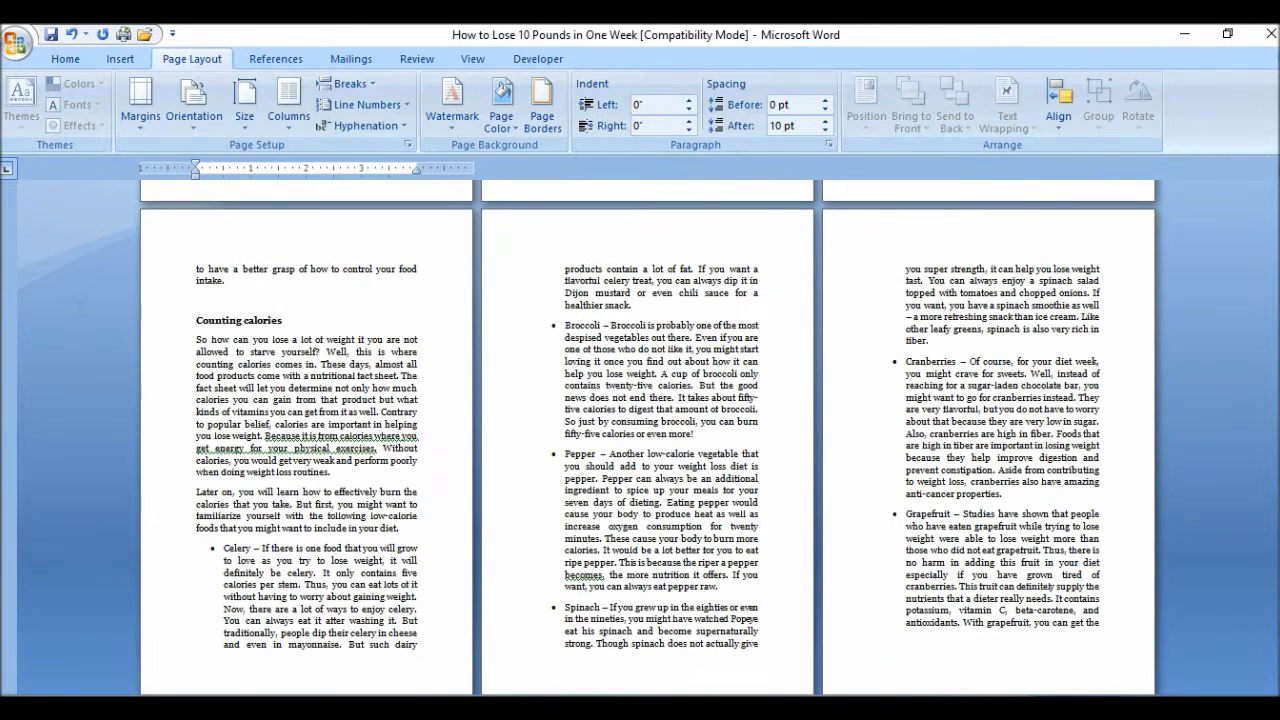
{"action": "scroll", "scroll_direction": "down", "scroll_amount": 3}
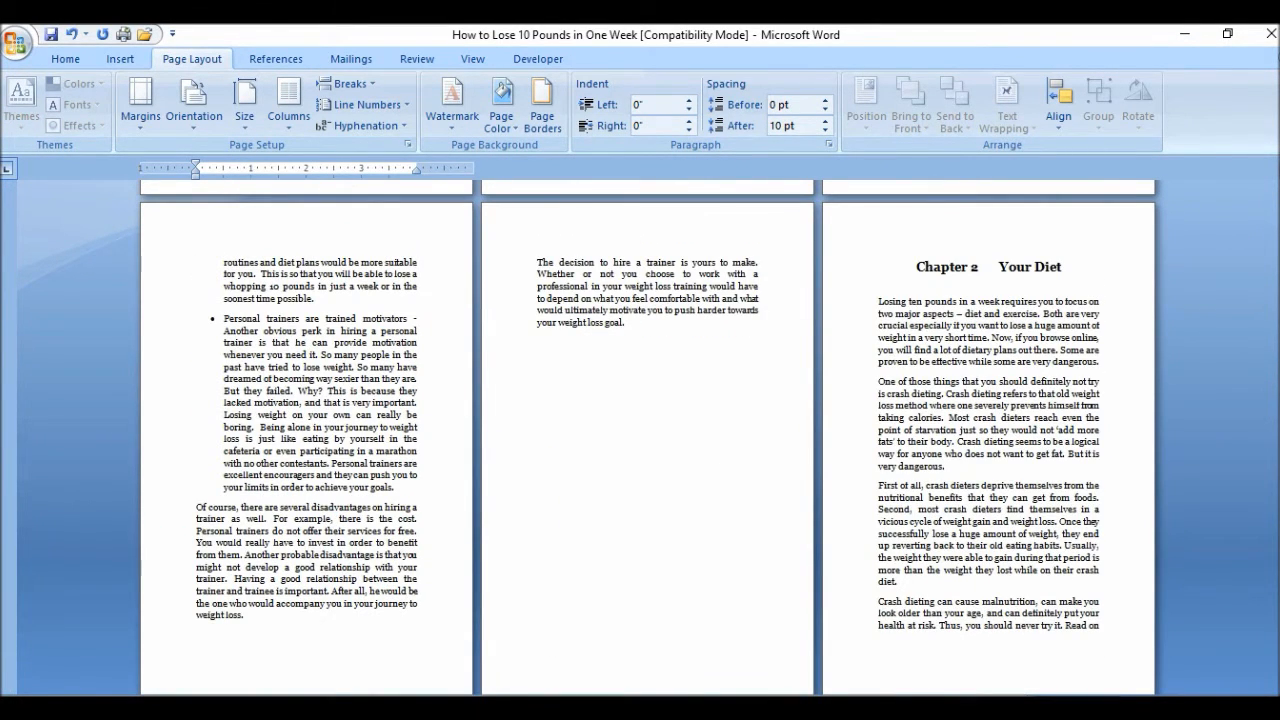
{"action": "scroll", "scroll_direction": "down", "scroll_amount": 3}
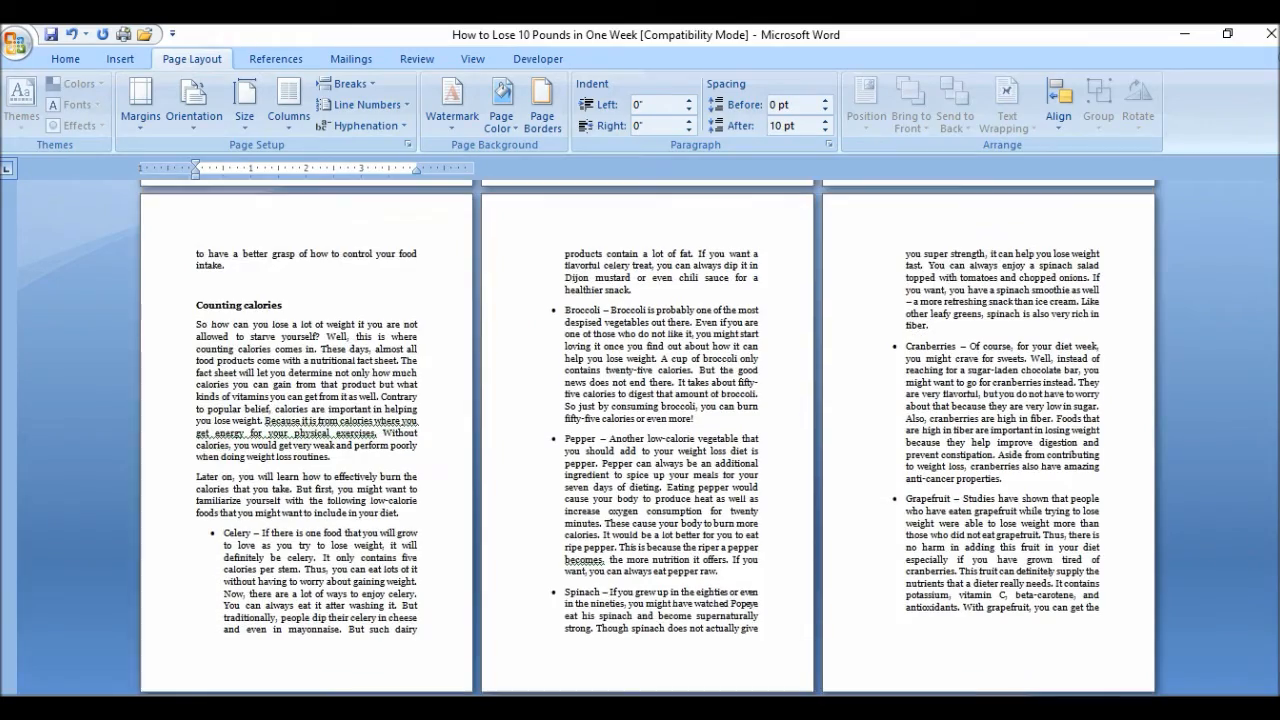
{"action": "scroll", "scroll_direction": "down", "scroll_amount": 3}
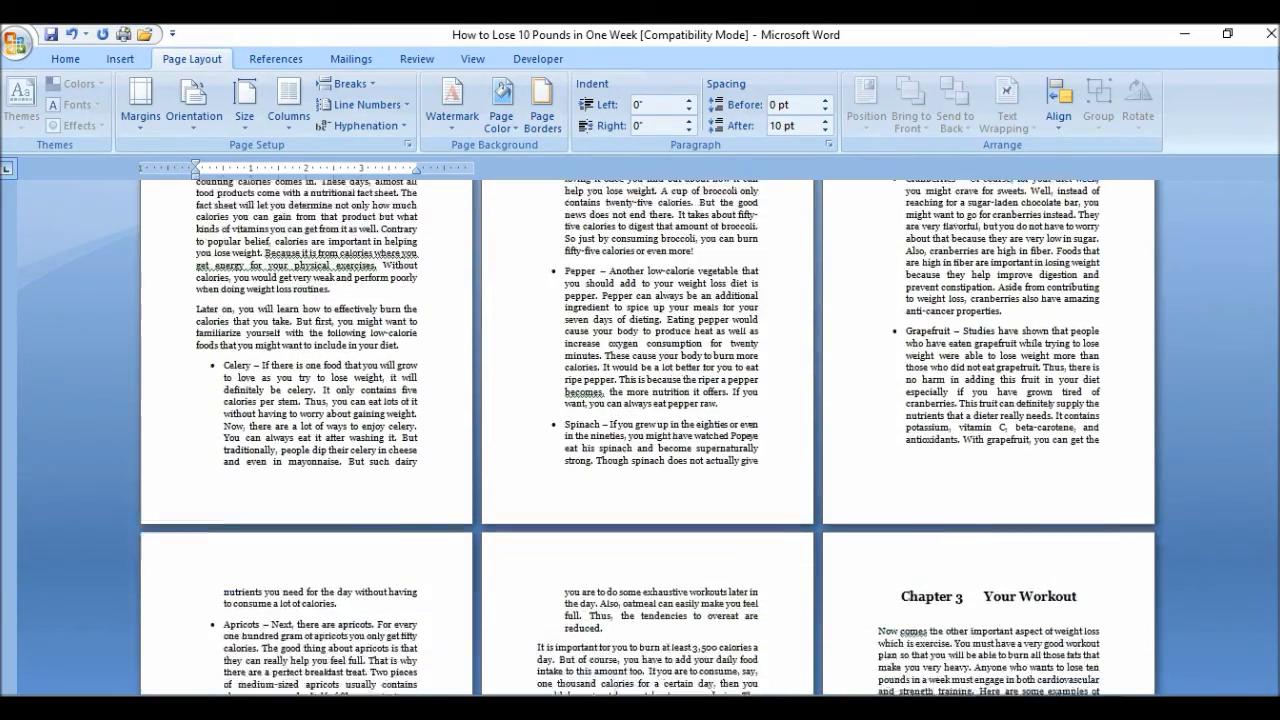
{"action": "scroll", "scroll_direction": "down", "scroll_amount": 3}
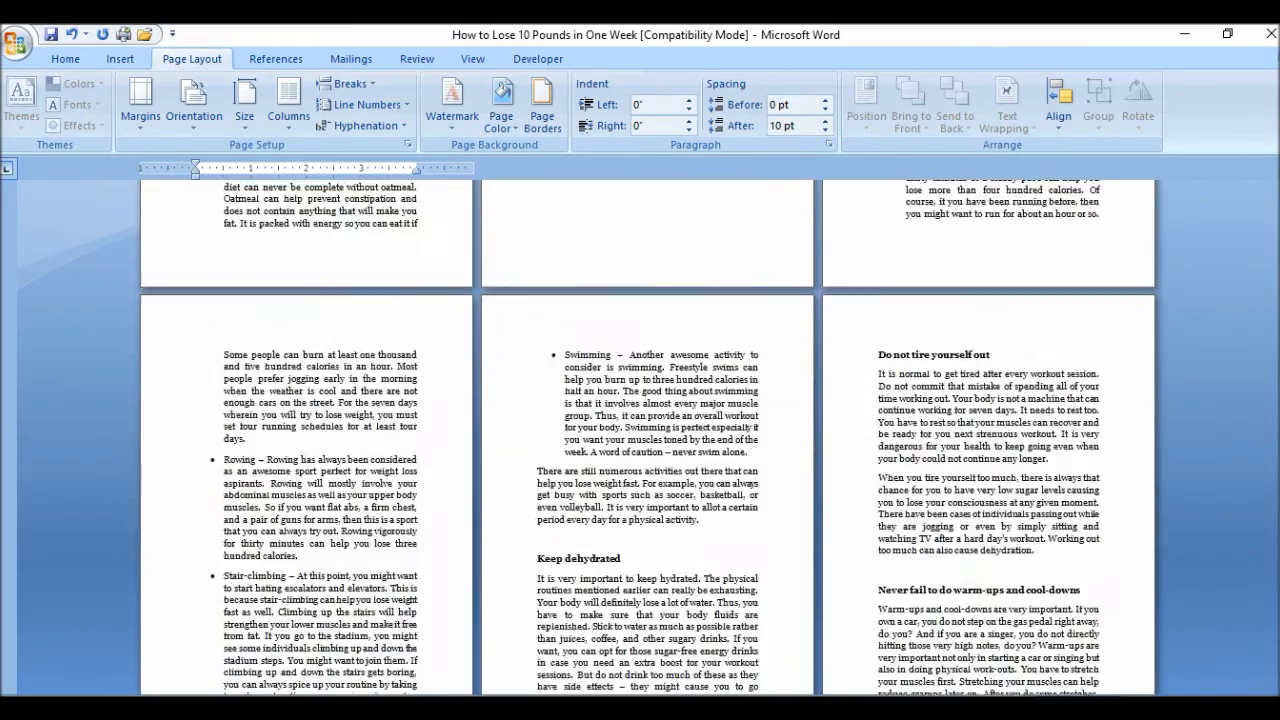
{"action": "scroll", "scroll_direction": "down", "scroll_amount": 3}
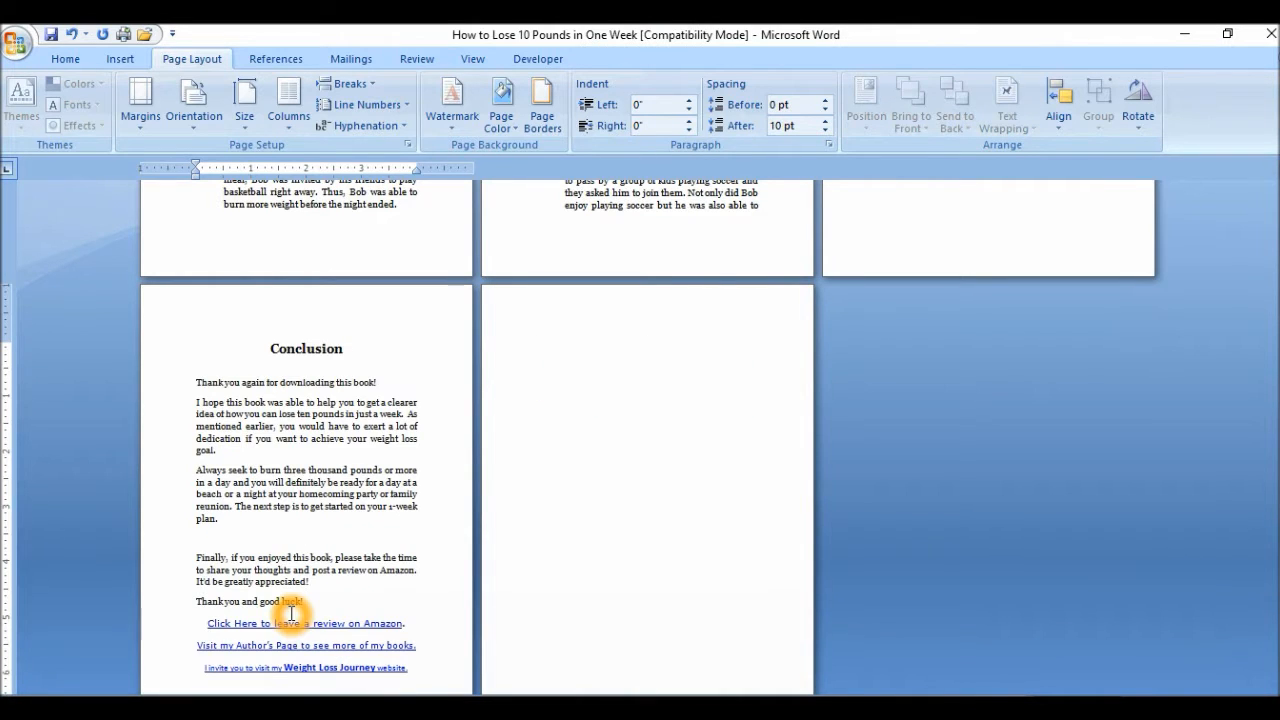
{"action": "mouse_move", "coordinate": [316, 624]}
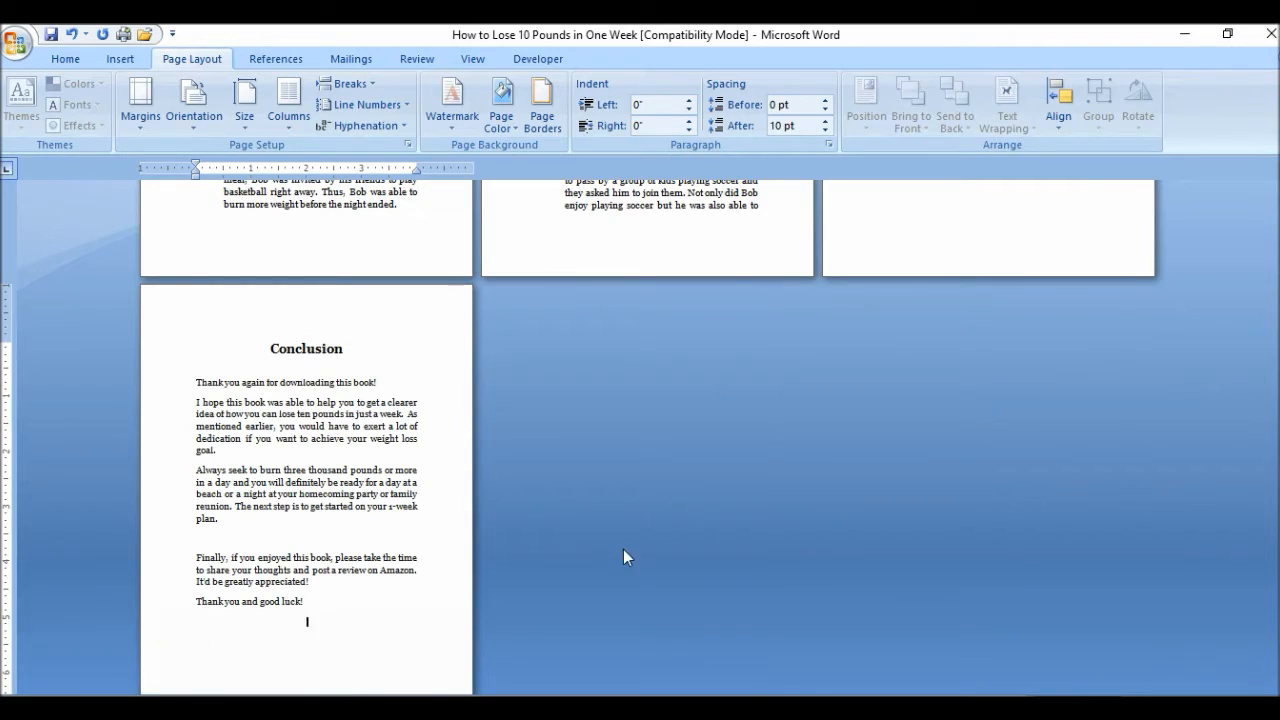
{"action": "scroll", "scroll_direction": "up", "scroll_amount": 3}
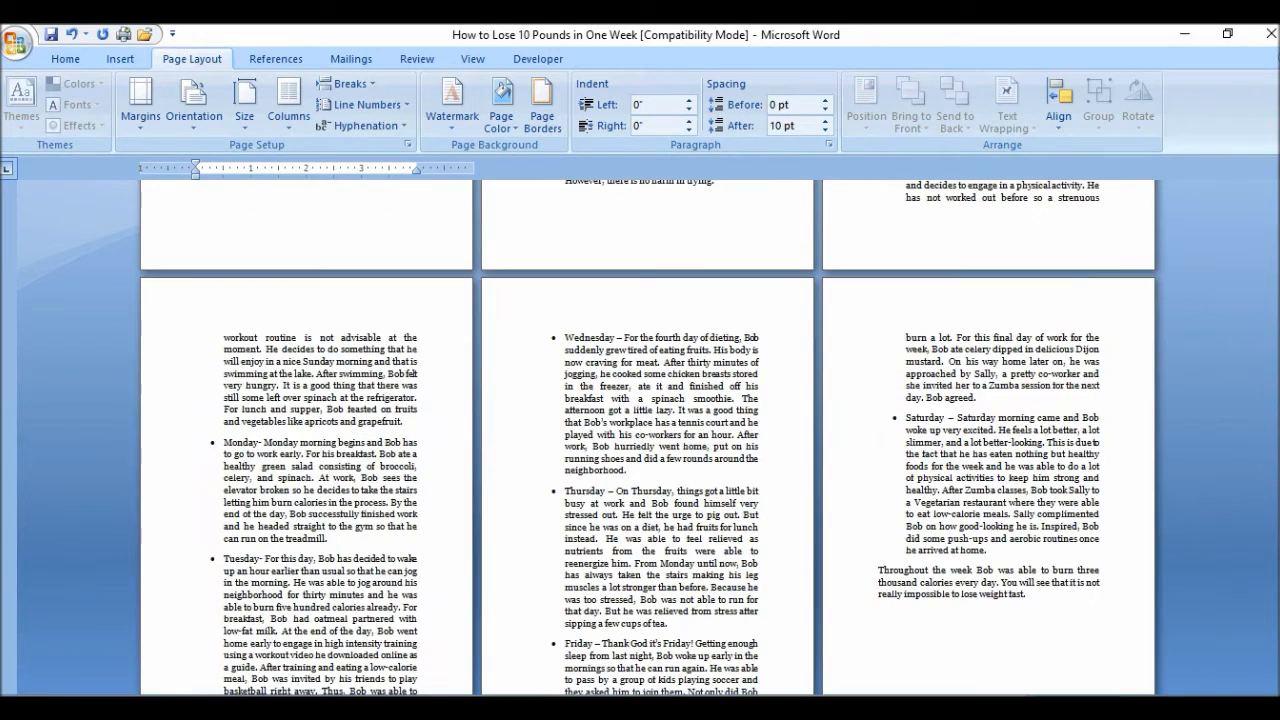
{"action": "scroll", "scroll_direction": "down", "scroll_amount": 3}
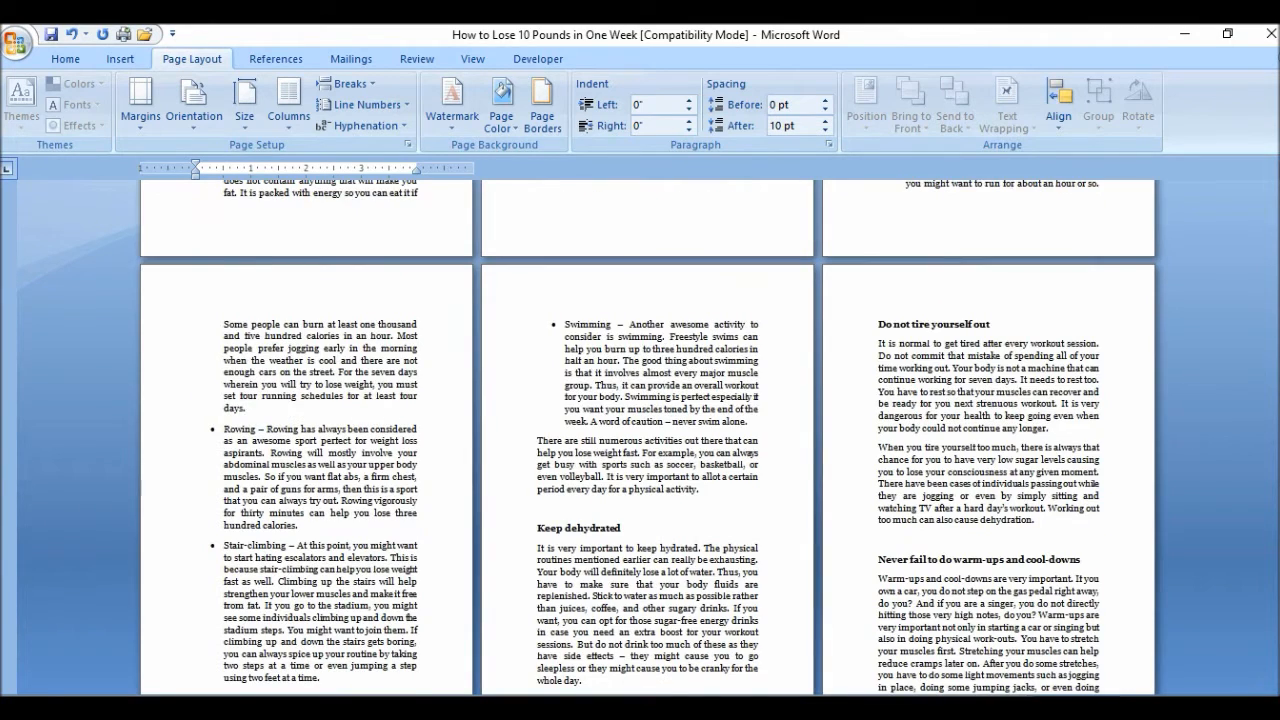
{"action": "scroll", "scroll_direction": "down", "scroll_amount": 3}
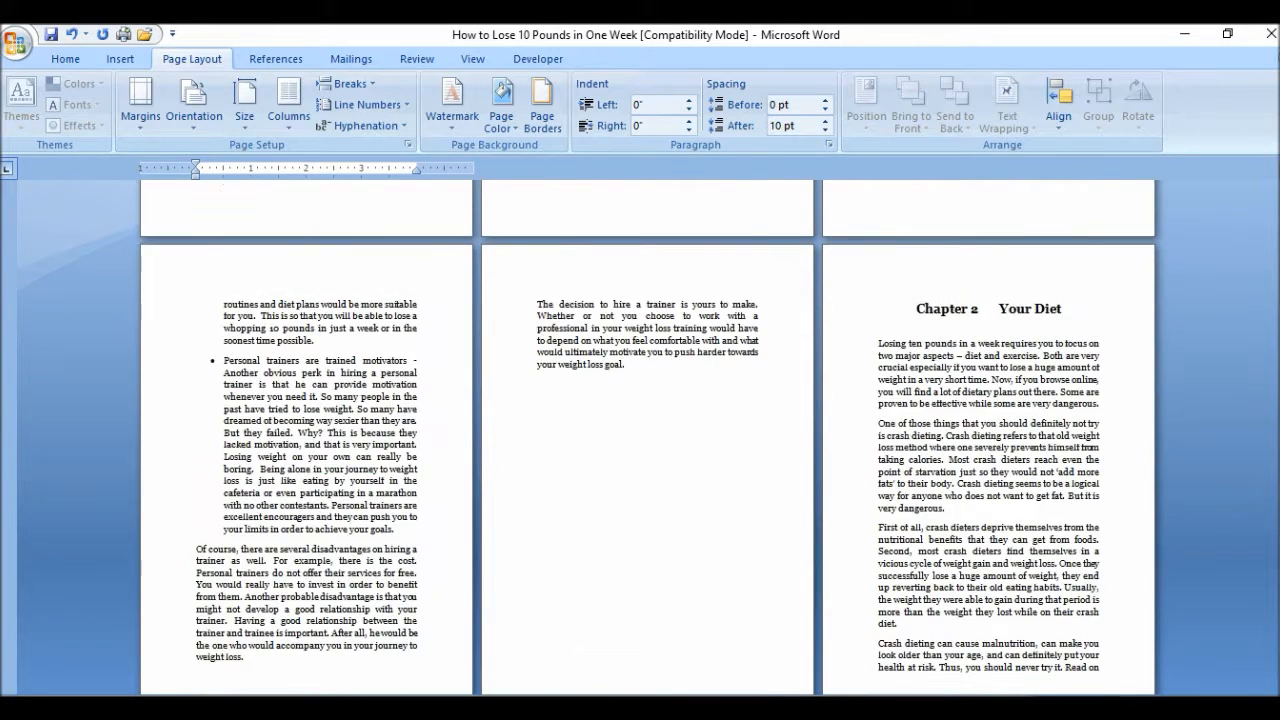
{"action": "scroll", "scroll_direction": "up", "scroll_amount": 3}
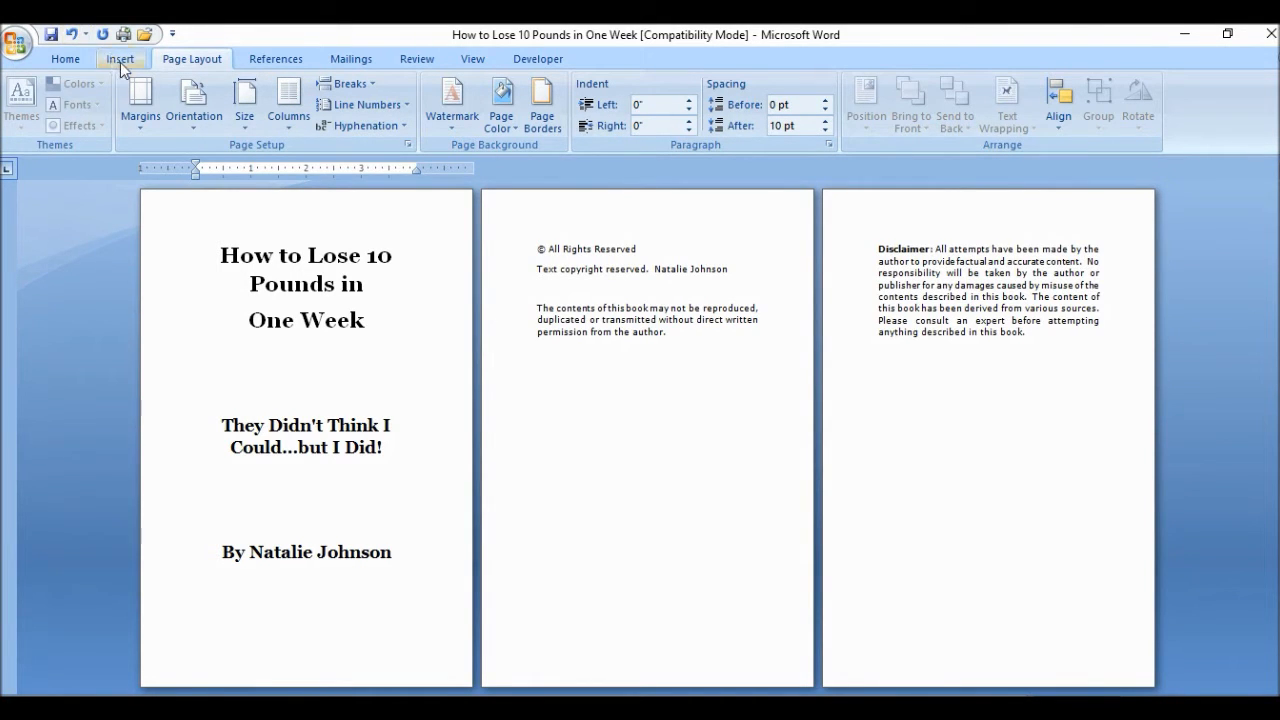
Bring up the bottom-of-page page number styles from the Insert ribbon
{"action": "left_click", "coordinate": [120, 58]}
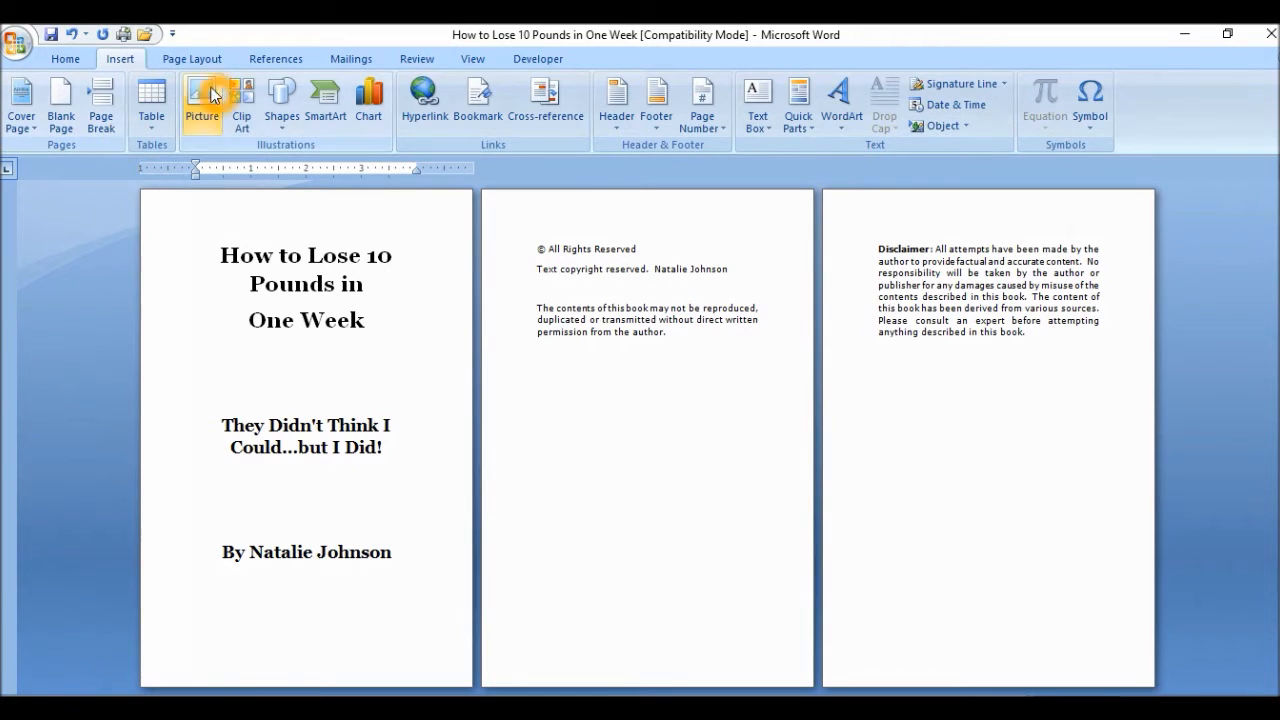
{"action": "mouse_move", "coordinate": [192, 58]}
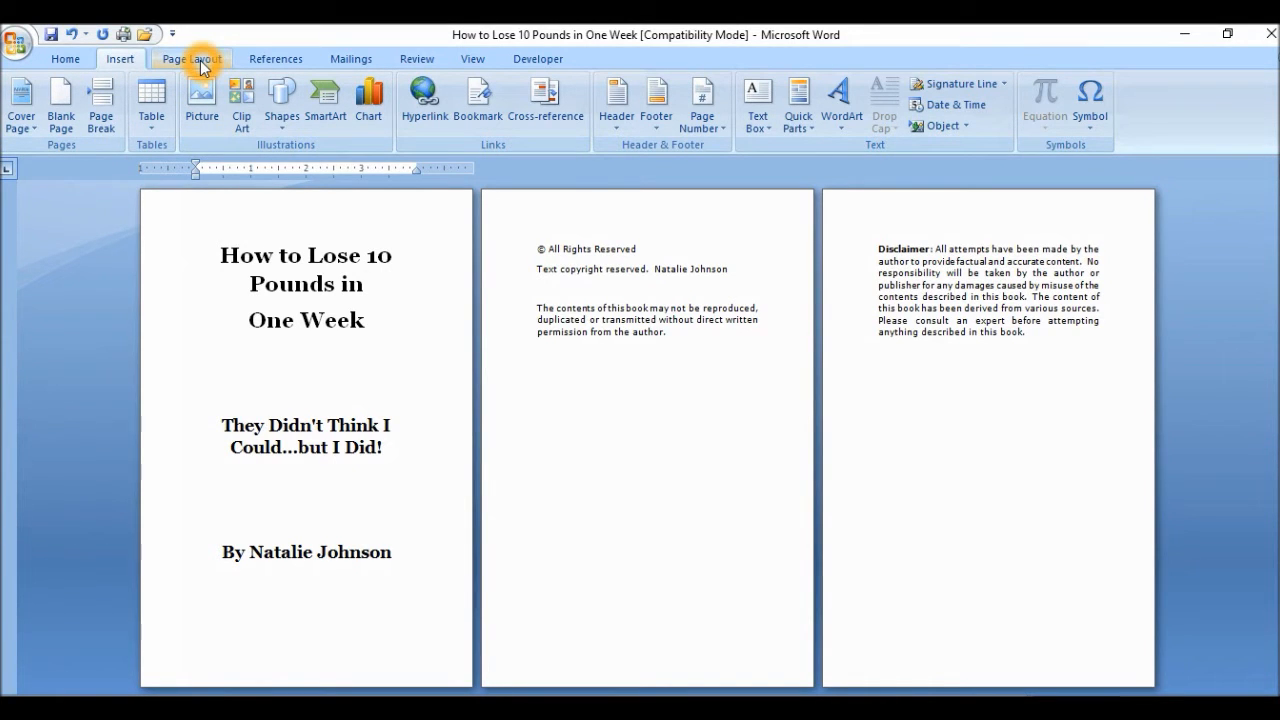
{"action": "left_click", "coordinate": [192, 58]}
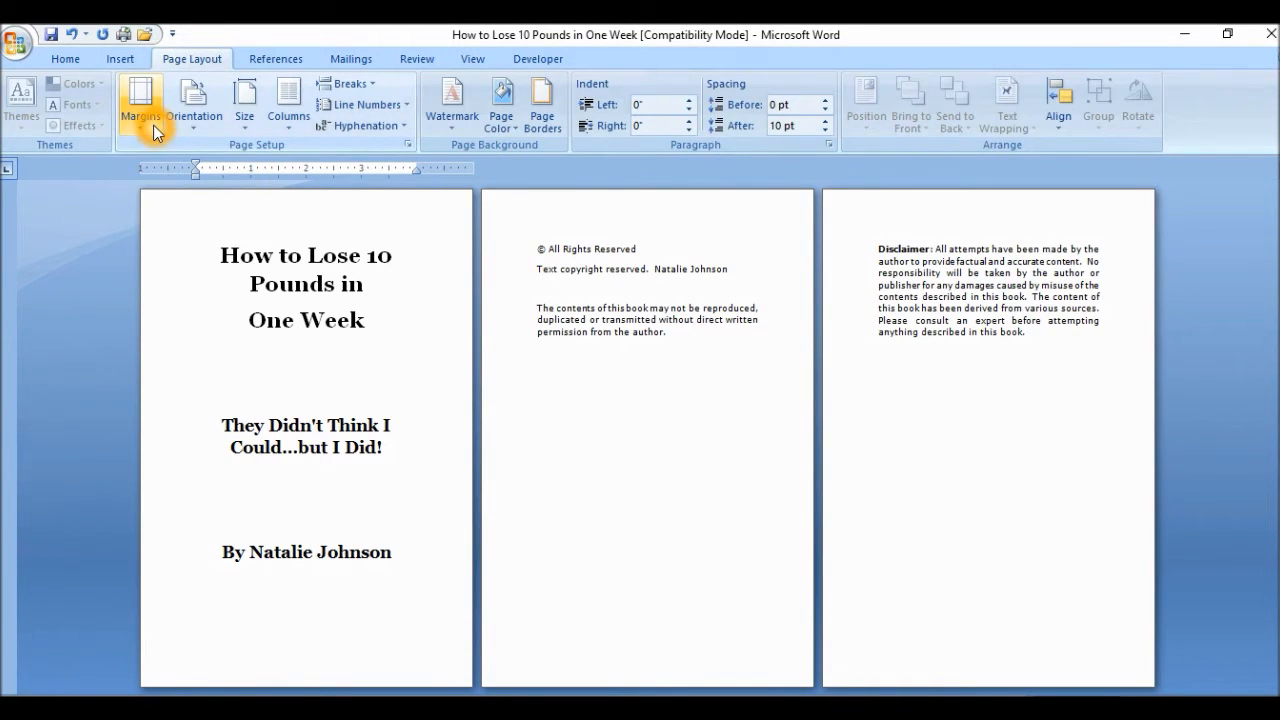
{"action": "left_click", "coordinate": [120, 58]}
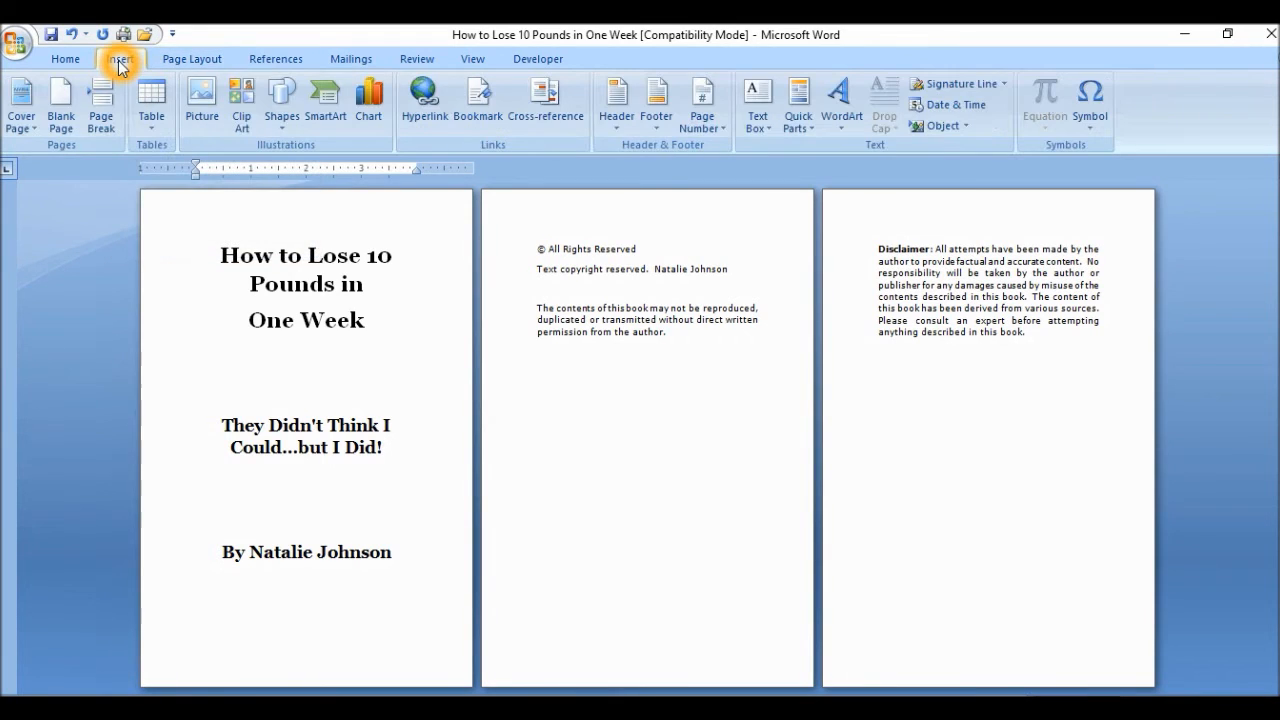
{"action": "mouse_move", "coordinate": [200, 100]}
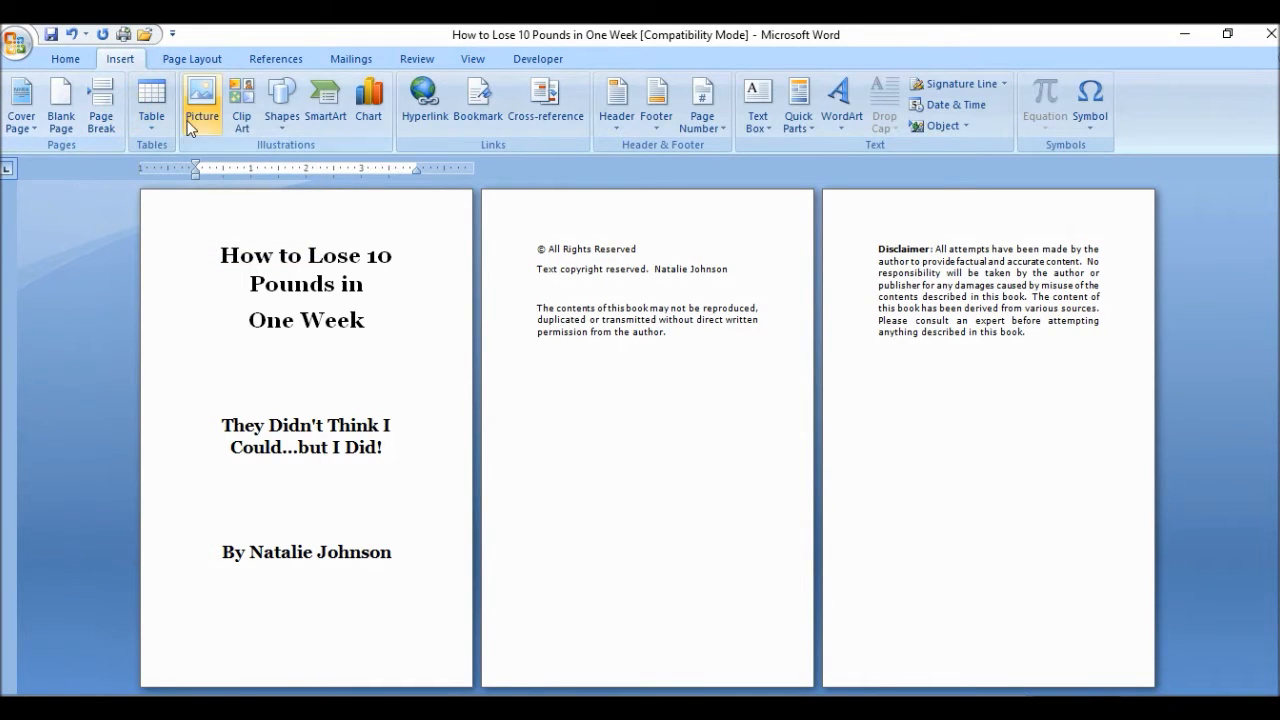
{"action": "left_click", "coordinate": [702, 100]}
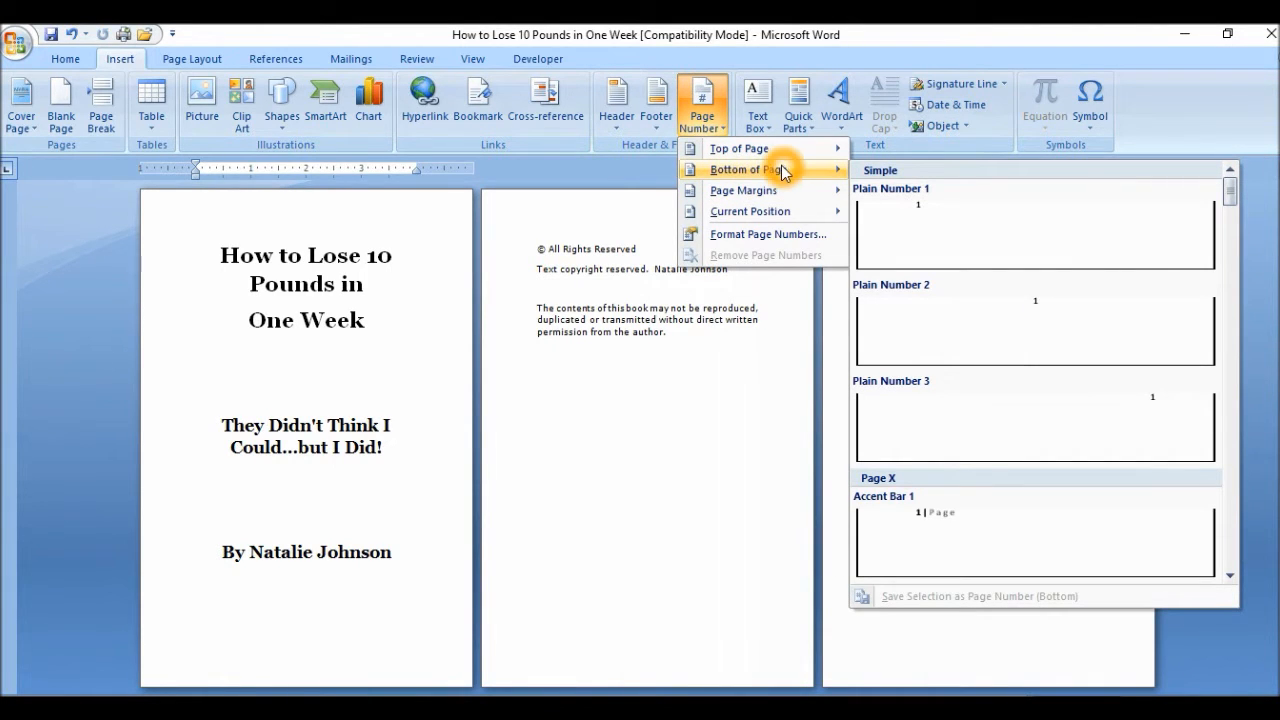
{"action": "mouse_move", "coordinate": [1024, 302]}
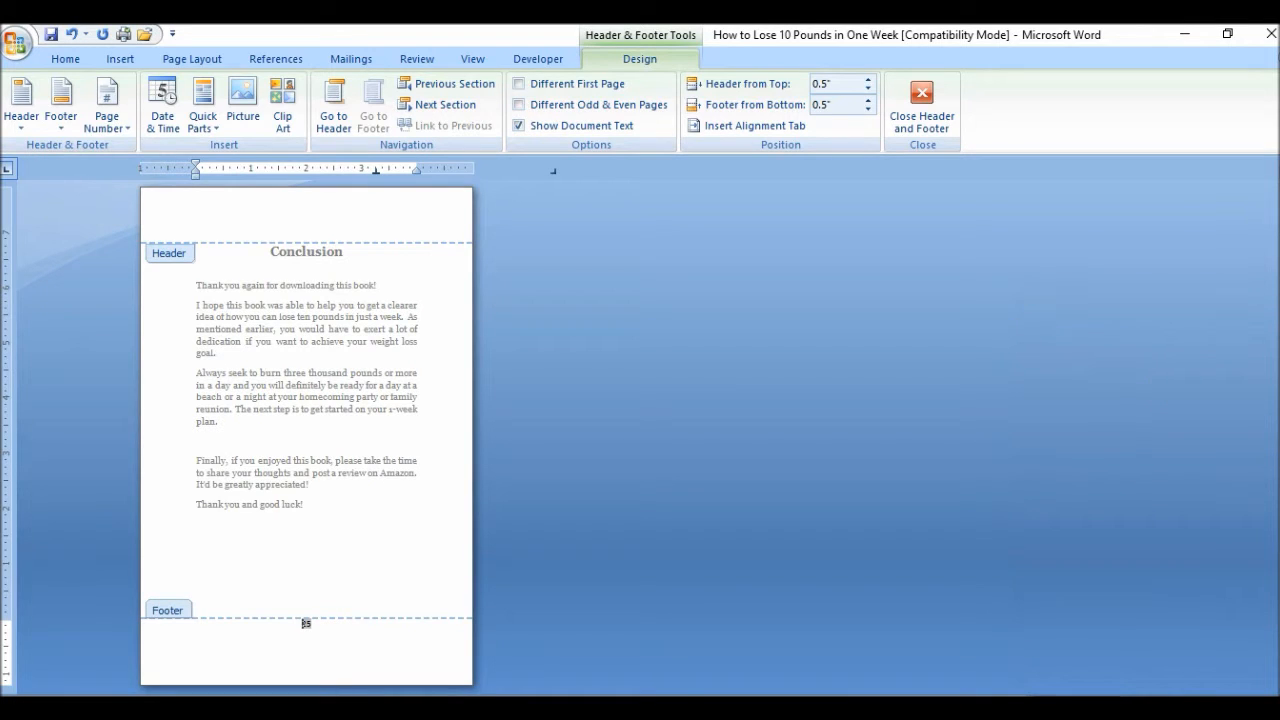
Check the centered footer page numbers and close header and footer editing
{"action": "scroll", "scroll_direction": "down", "scroll_amount": 3}
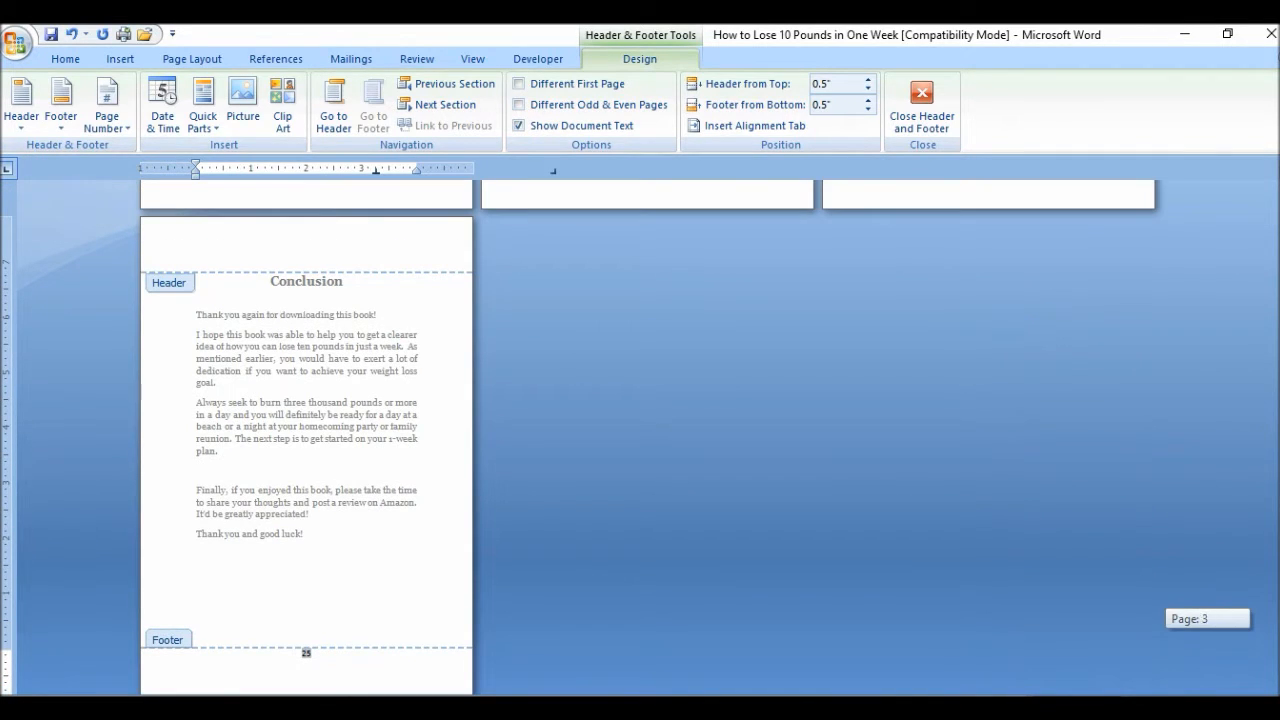
{"action": "scroll", "scroll_direction": "up", "scroll_amount": 3}
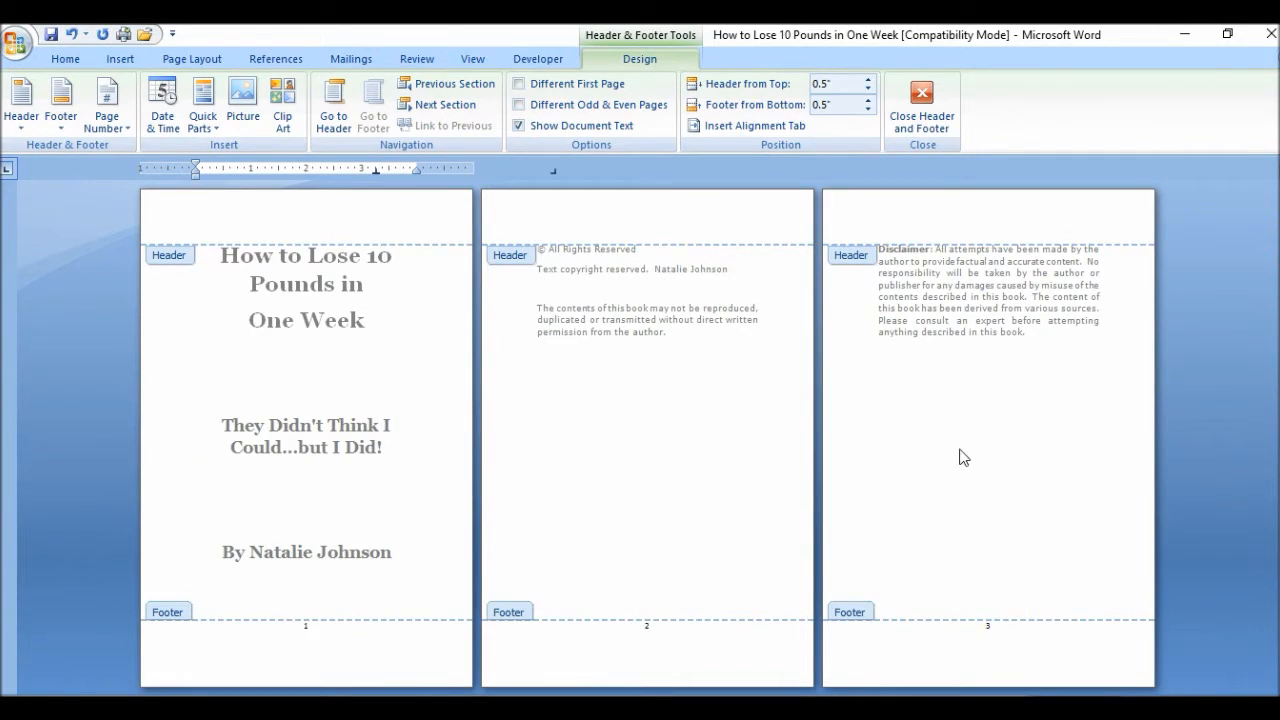
{"action": "mouse_move", "coordinate": [336, 492]}
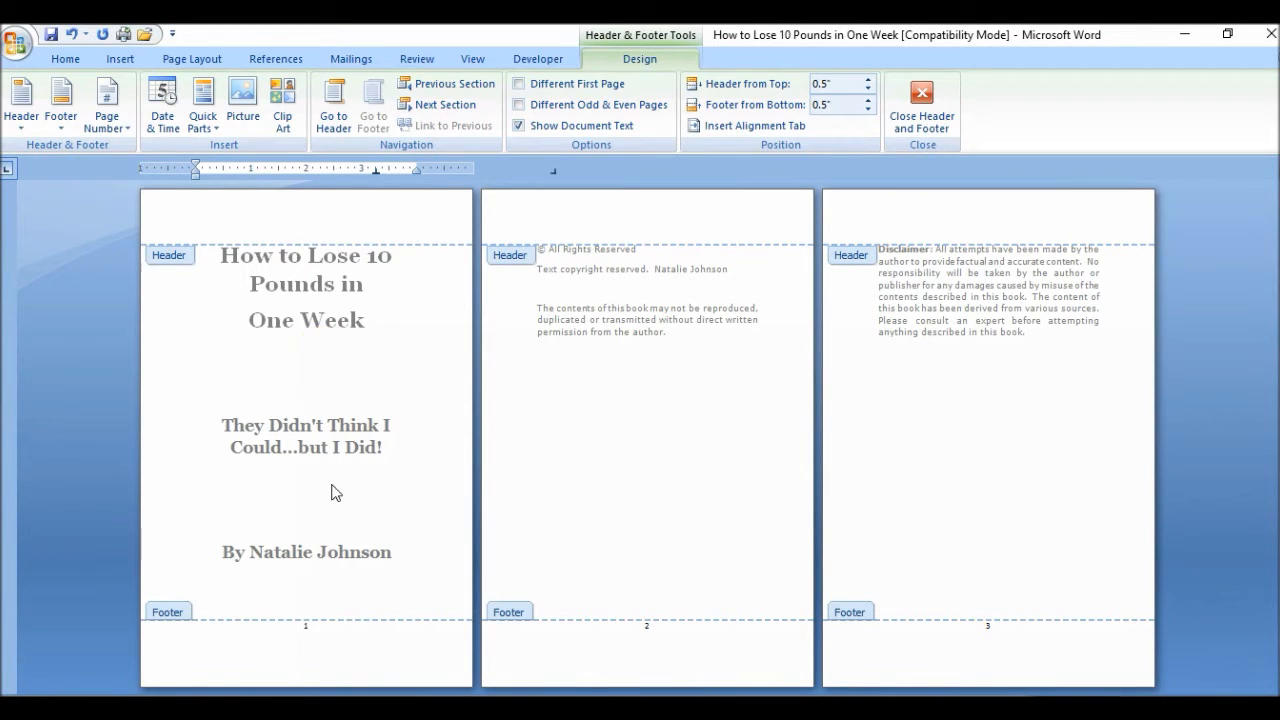
{"action": "mouse_move", "coordinate": [952, 304]}
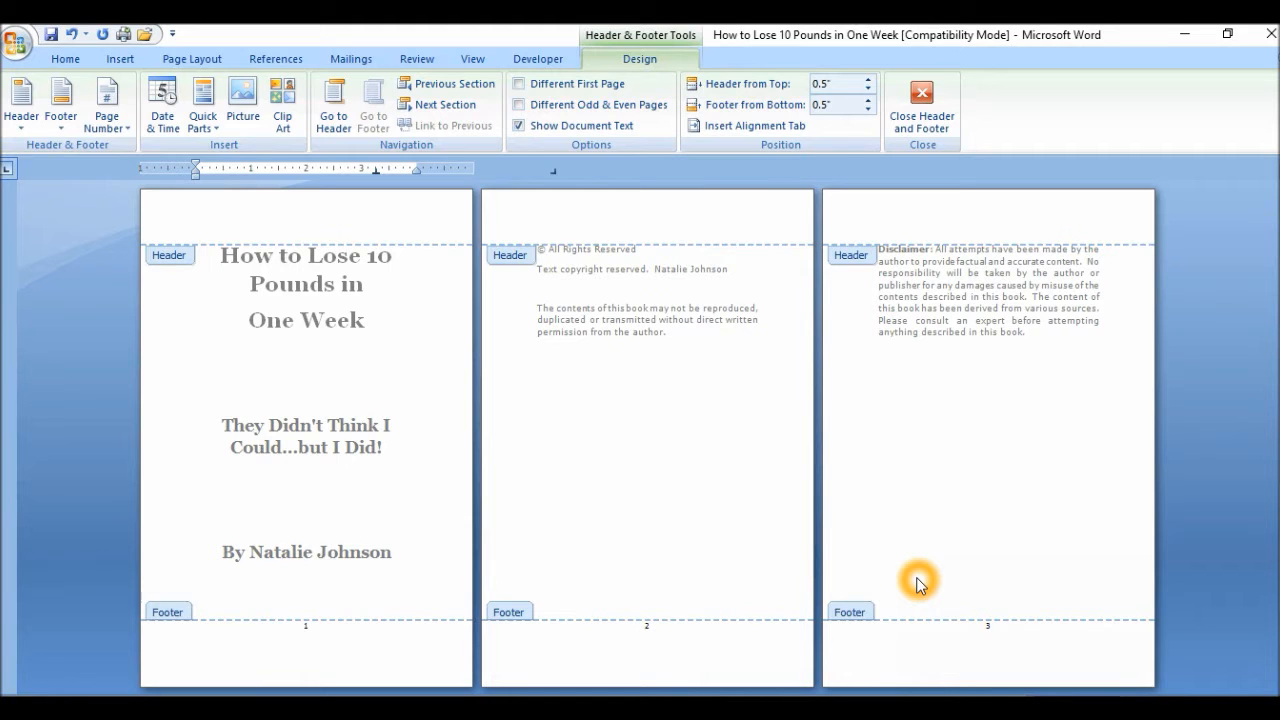
{"action": "mouse_move", "coordinate": [918, 160]}
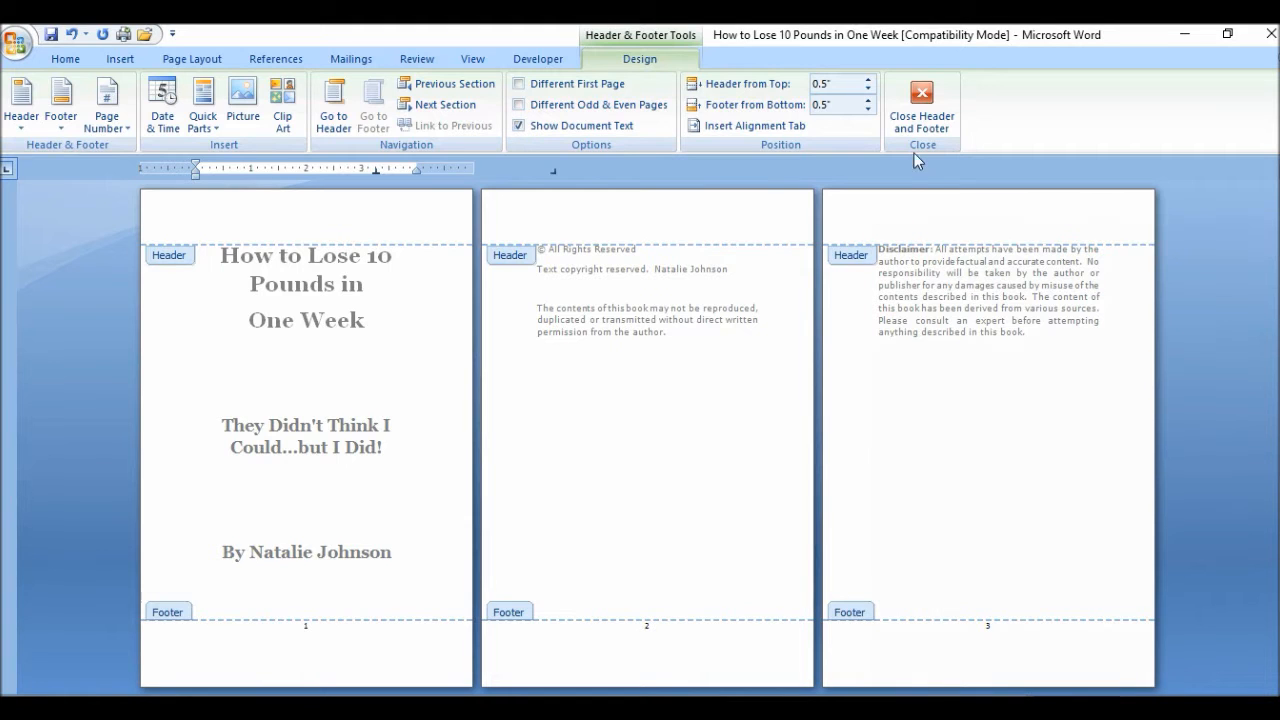
{"action": "left_click", "coordinate": [920, 100]}
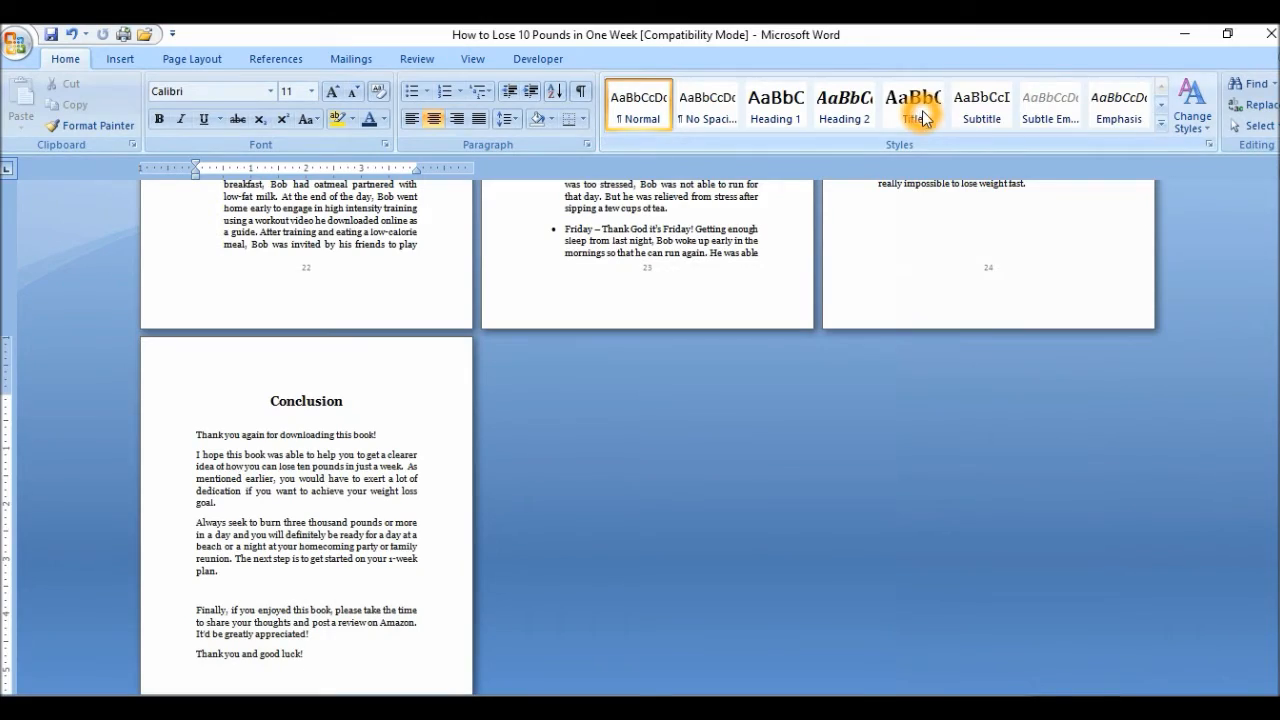
{"action": "scroll", "scroll_direction": "up", "scroll_amount": 3}
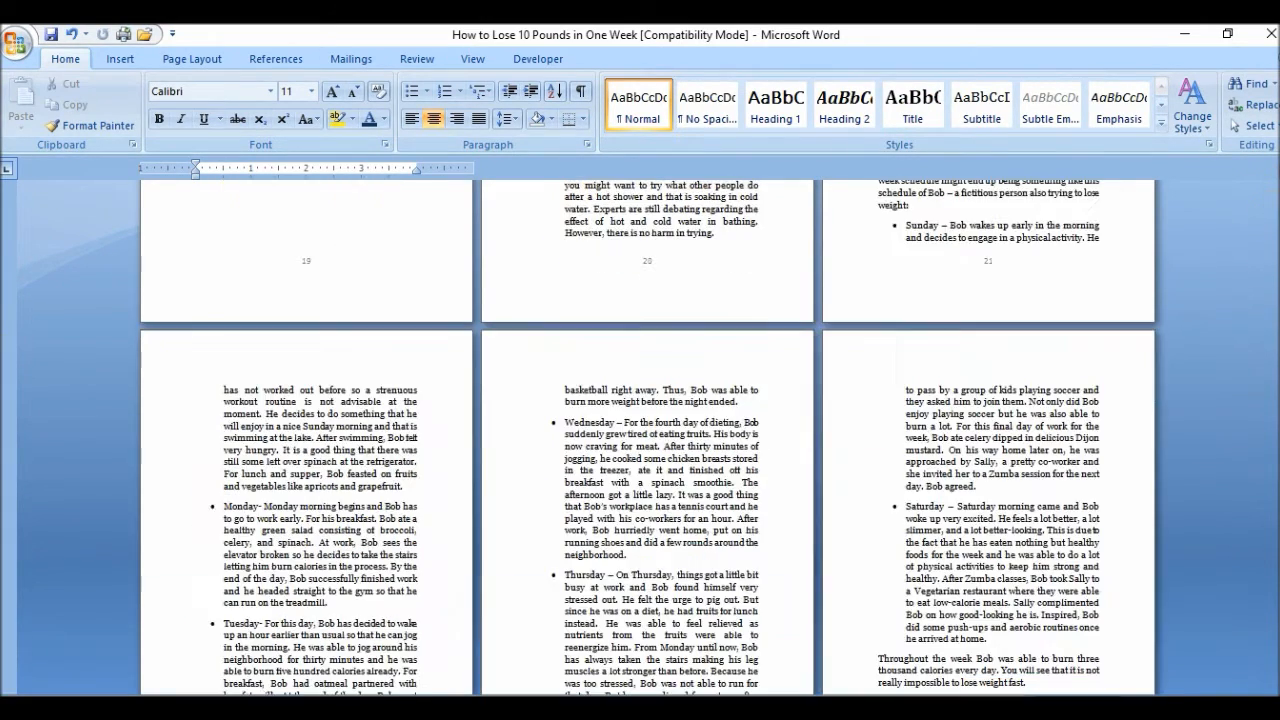
{"action": "scroll", "scroll_direction": "up", "scroll_amount": 3}
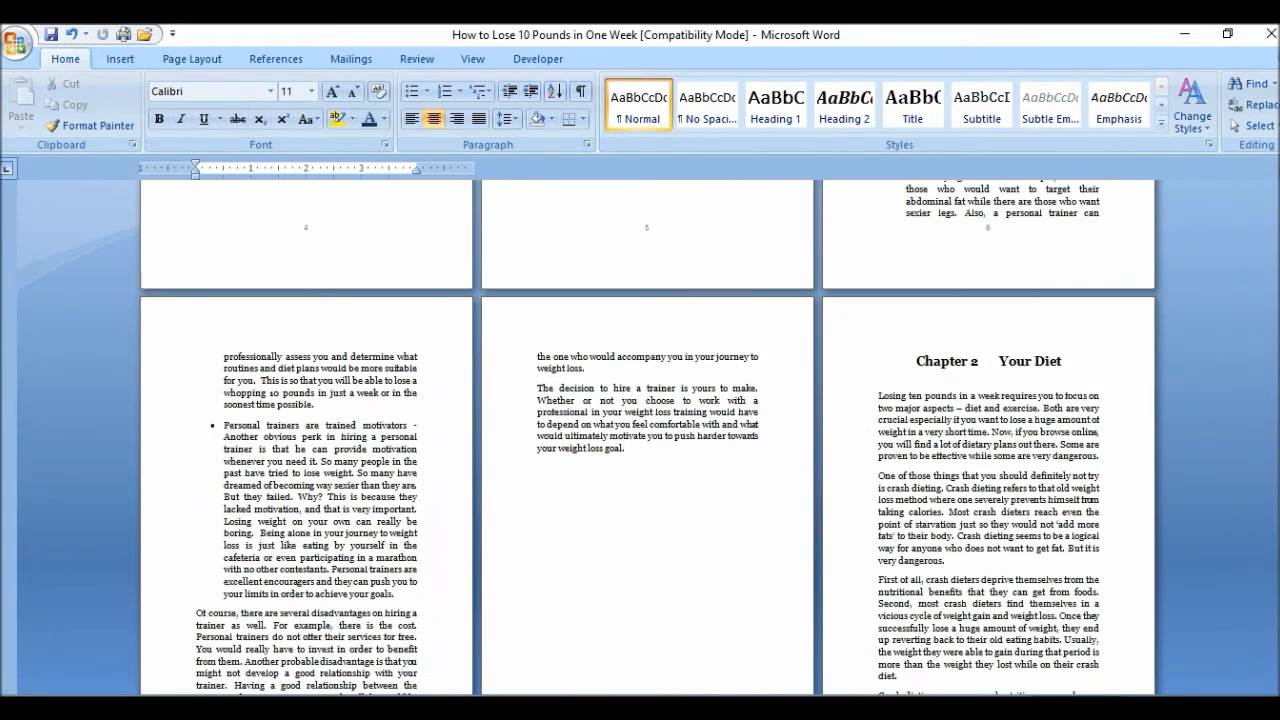
{"action": "scroll", "scroll_direction": "up", "scroll_amount": 3}
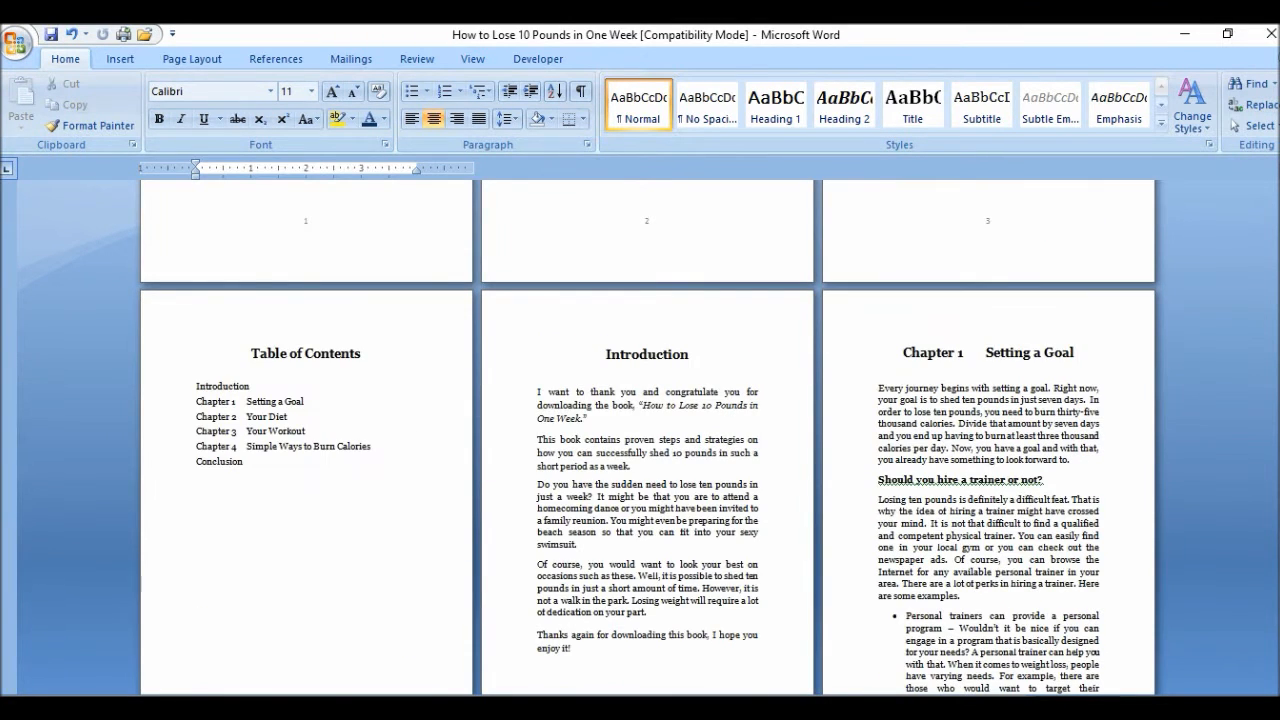
{"action": "scroll", "scroll_direction": "up", "scroll_amount": 3}
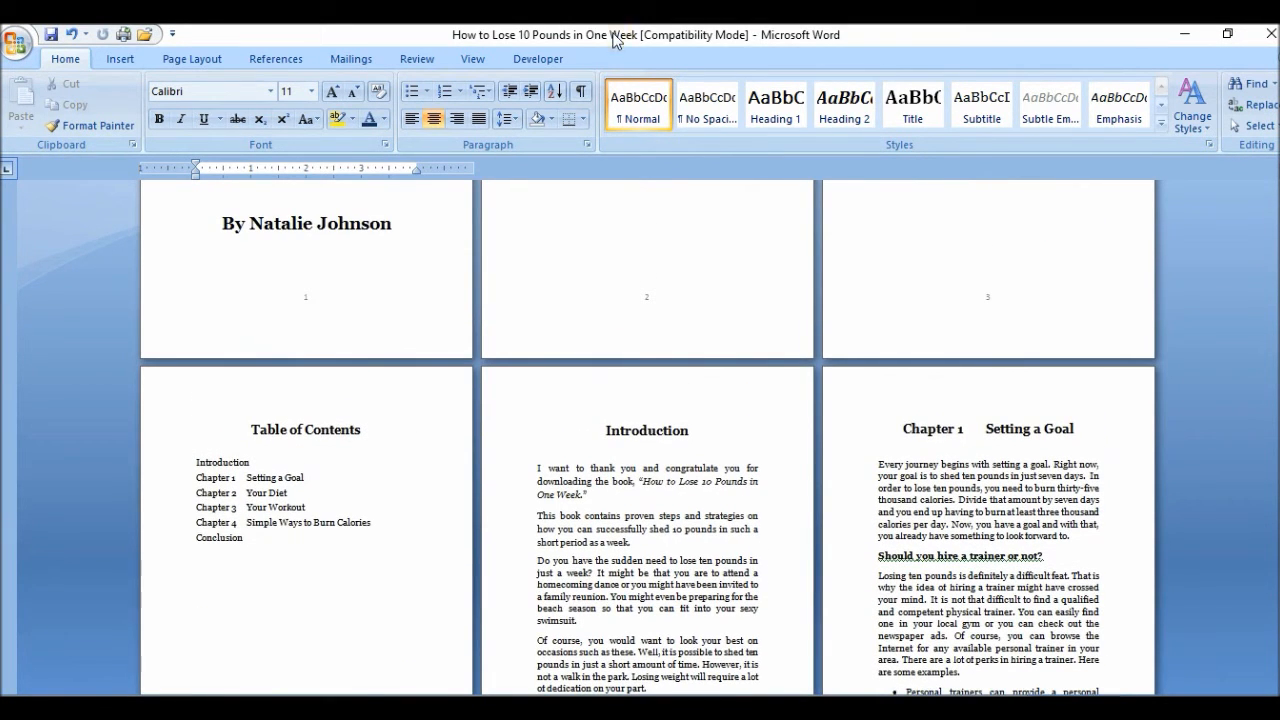
{"action": "mouse_move", "coordinate": [580, 92]}
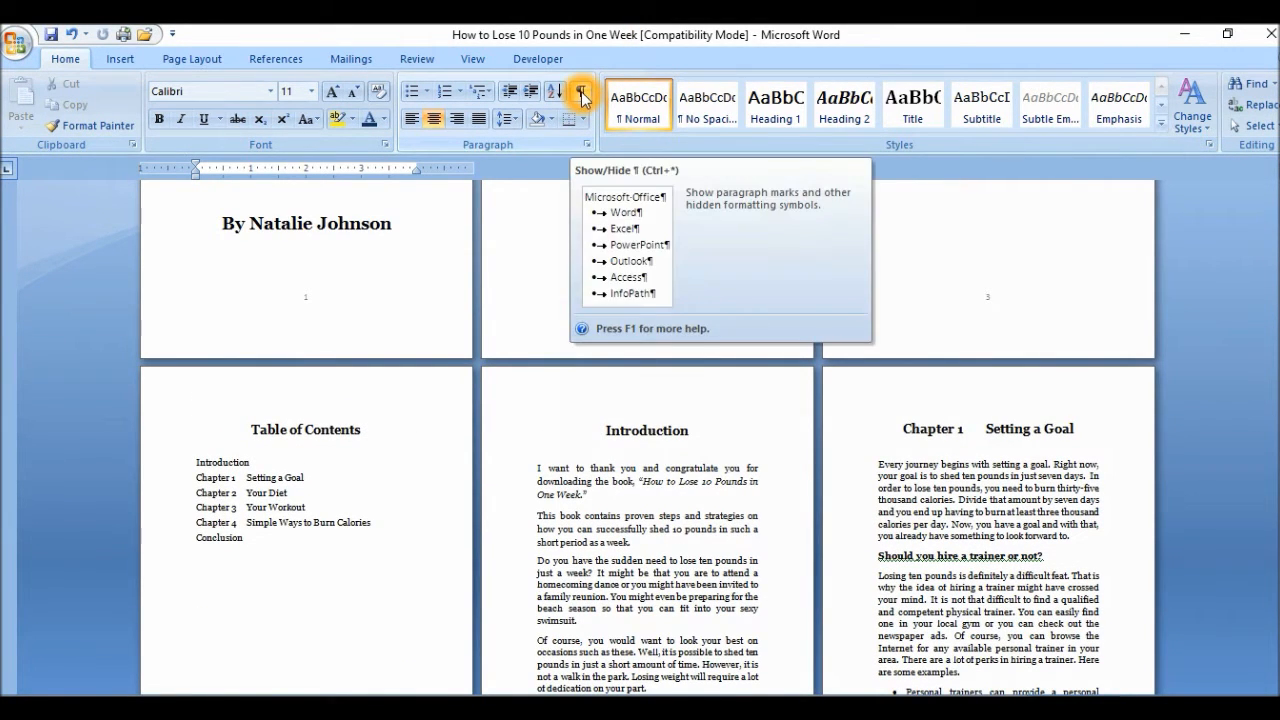
Show formatting marks and locate the page break after the Introduction text
{"action": "left_click", "coordinate": [580, 92]}
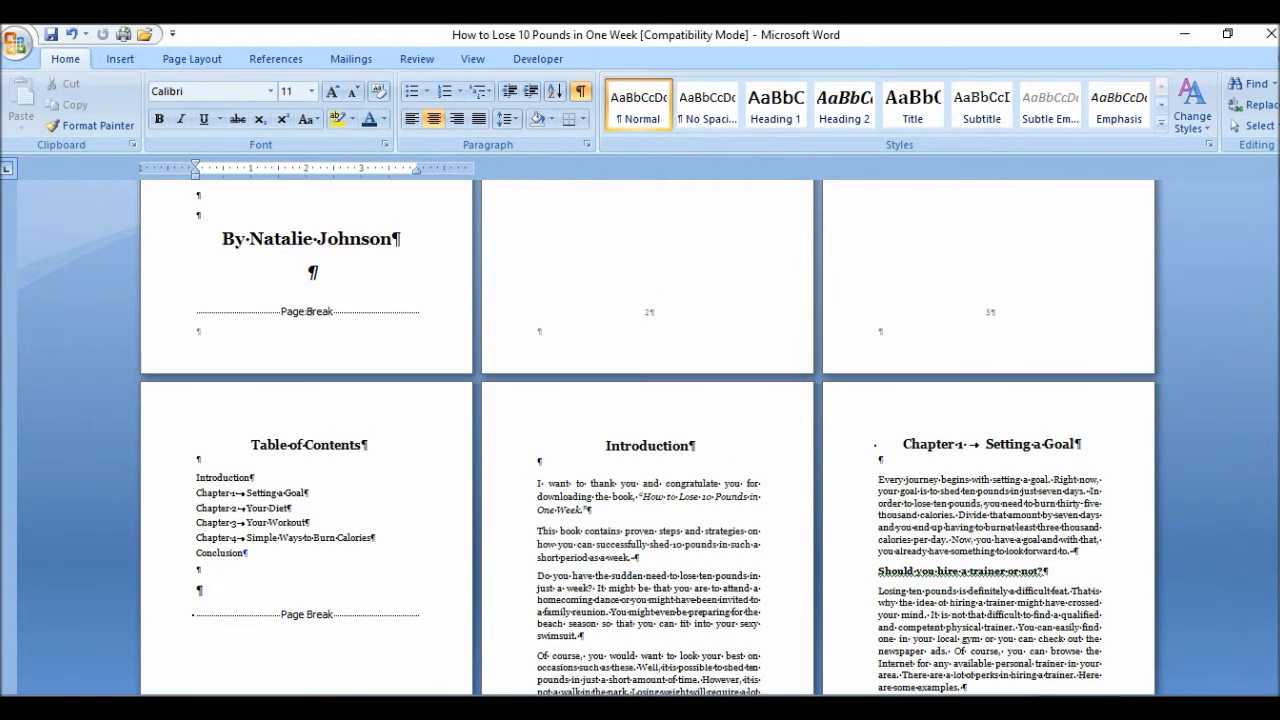
{"action": "scroll", "scroll_direction": "up", "scroll_amount": 3}
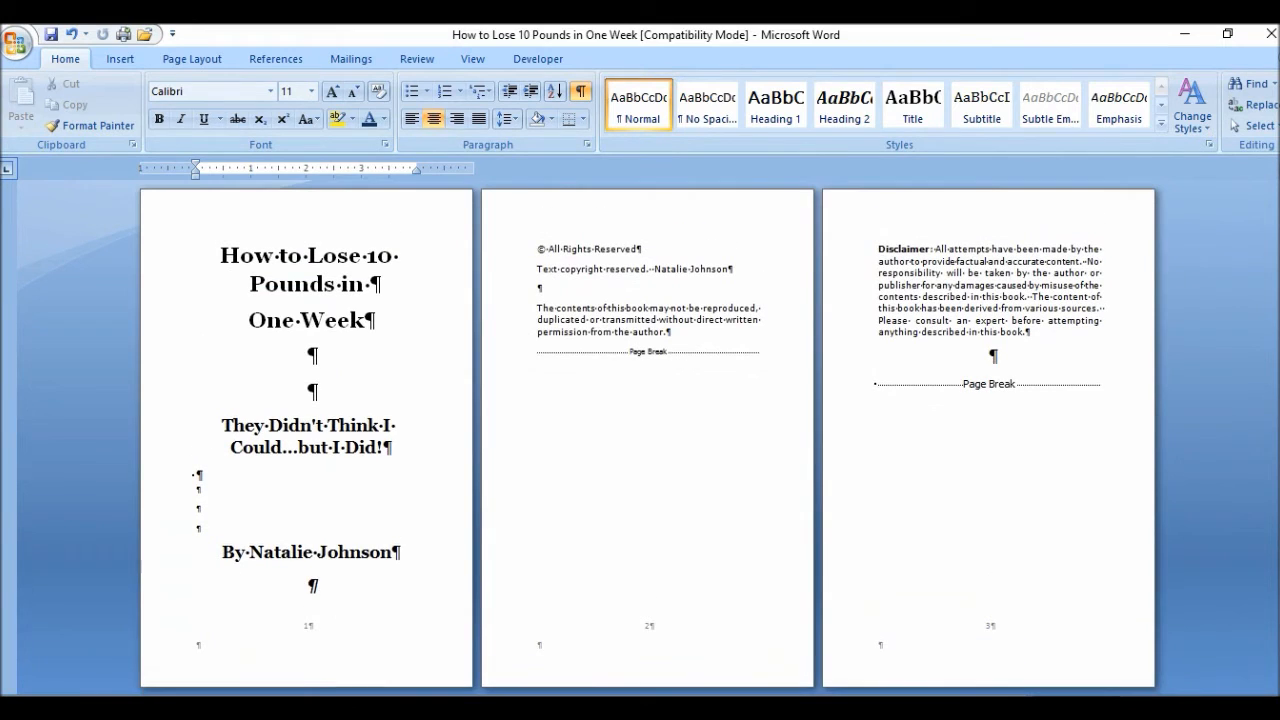
{"action": "scroll", "scroll_direction": "down", "scroll_amount": 3}
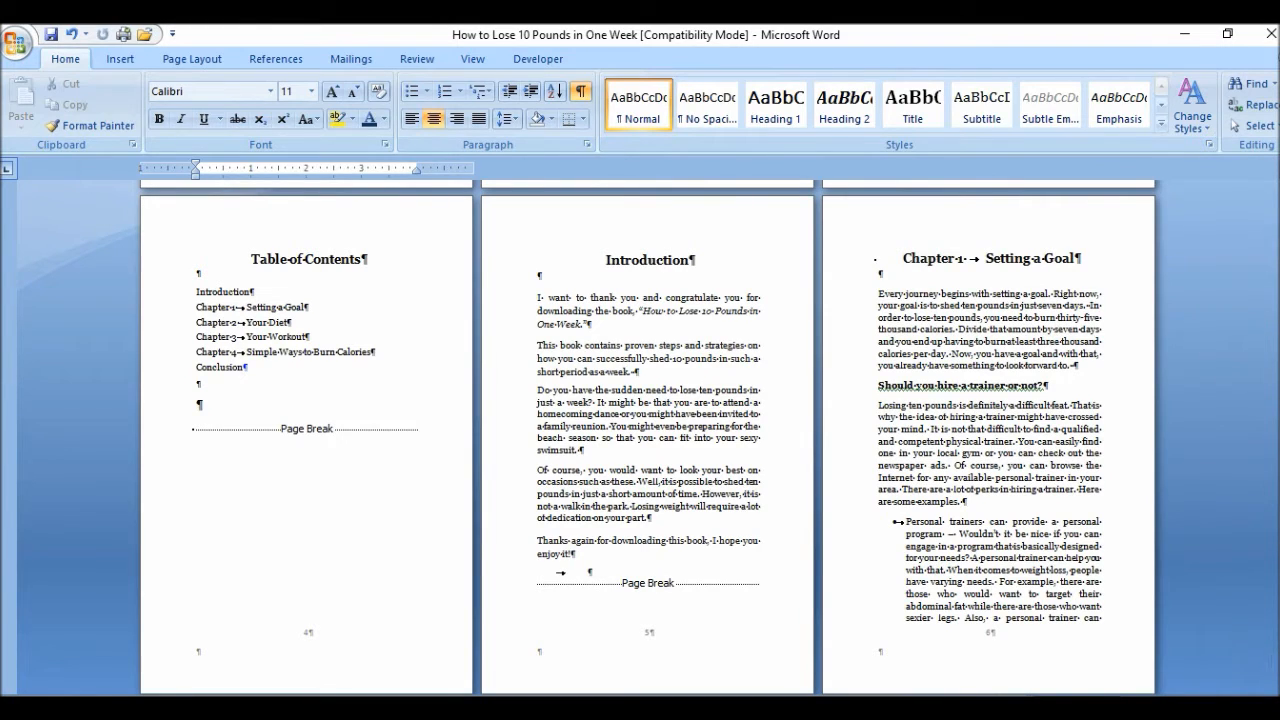
{"action": "mouse_move", "coordinate": [896, 284]}
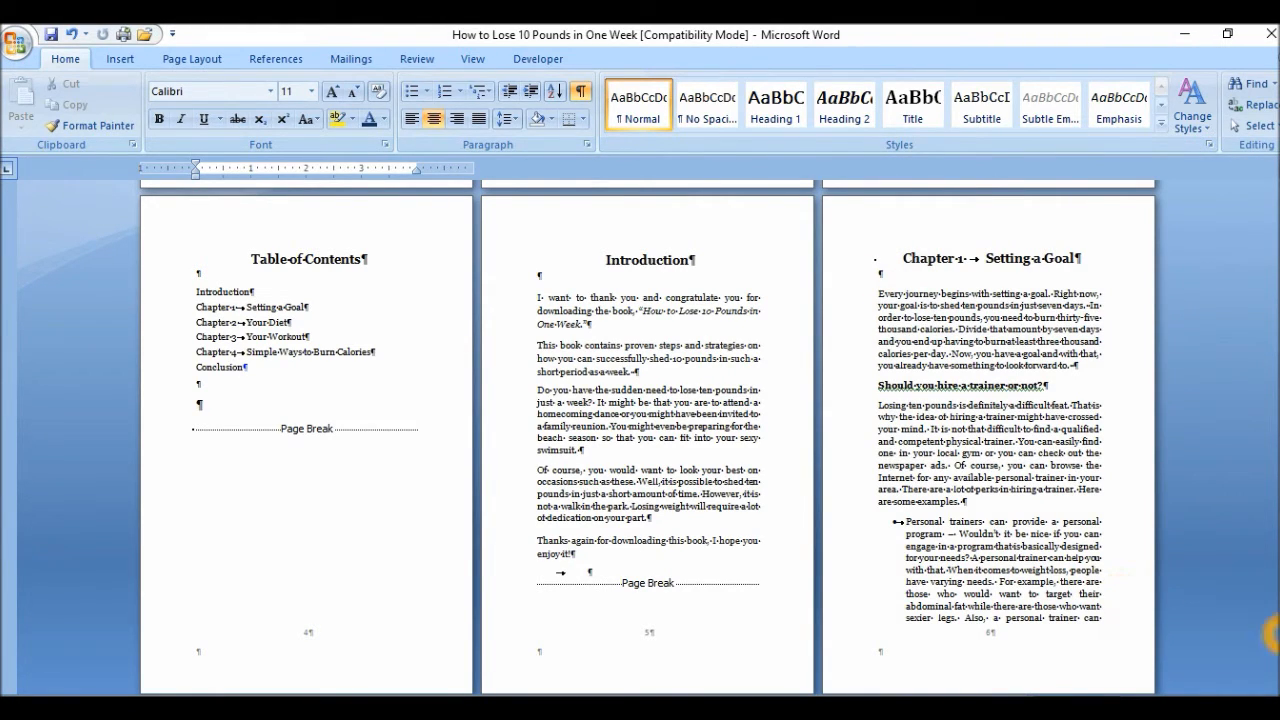
{"action": "scroll", "scroll_direction": "up", "scroll_amount": 3}
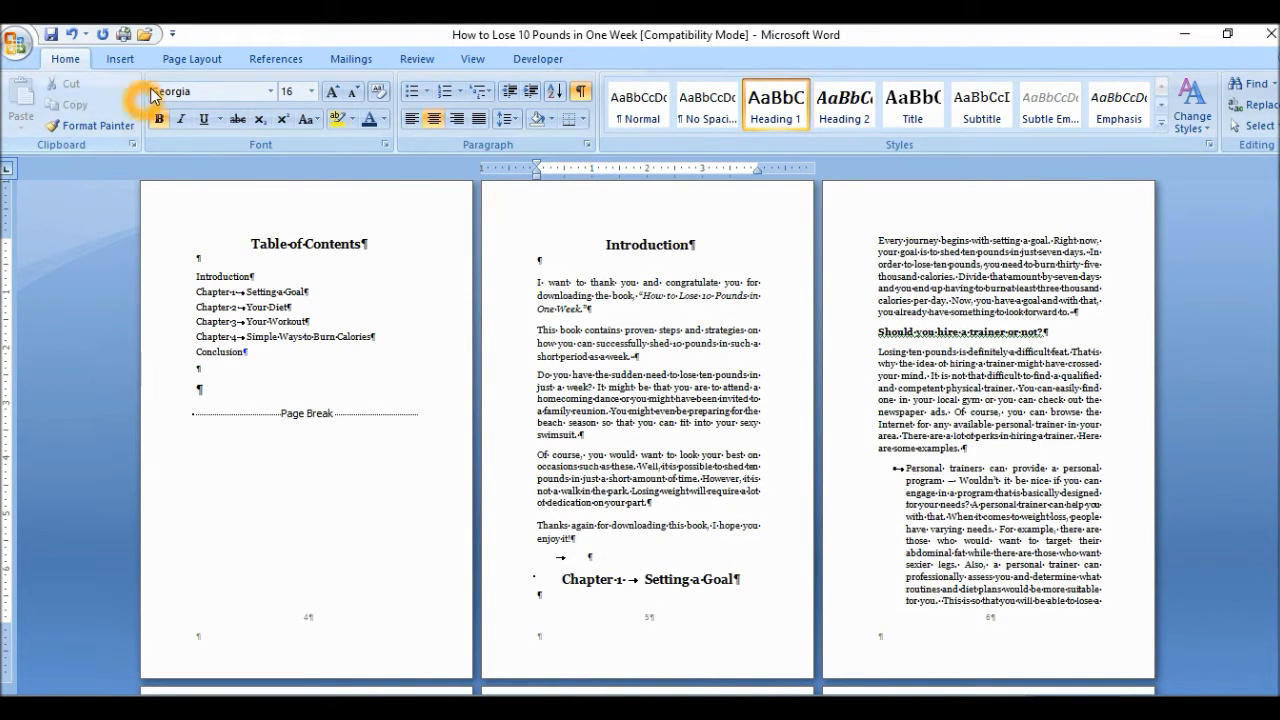
Insert a Next Page section break so Chapter 1 begins a new section
{"action": "left_click", "coordinate": [192, 58]}
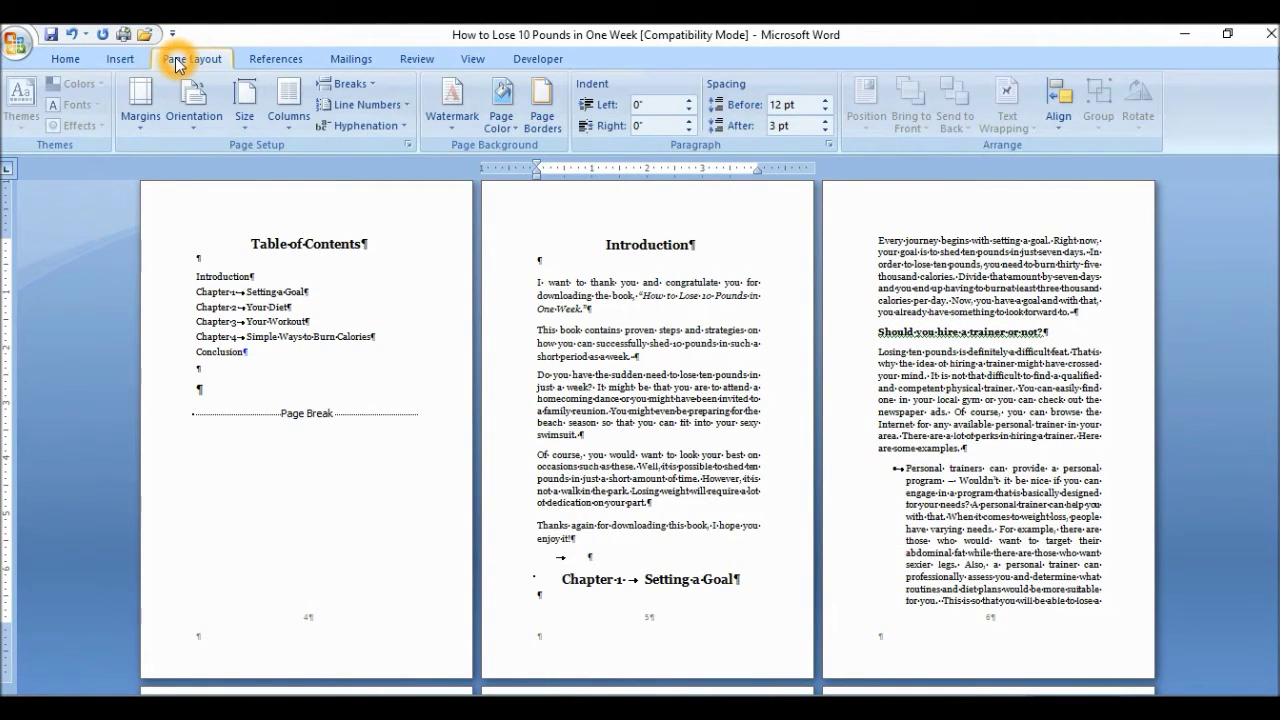
{"action": "mouse_move", "coordinate": [348, 84]}
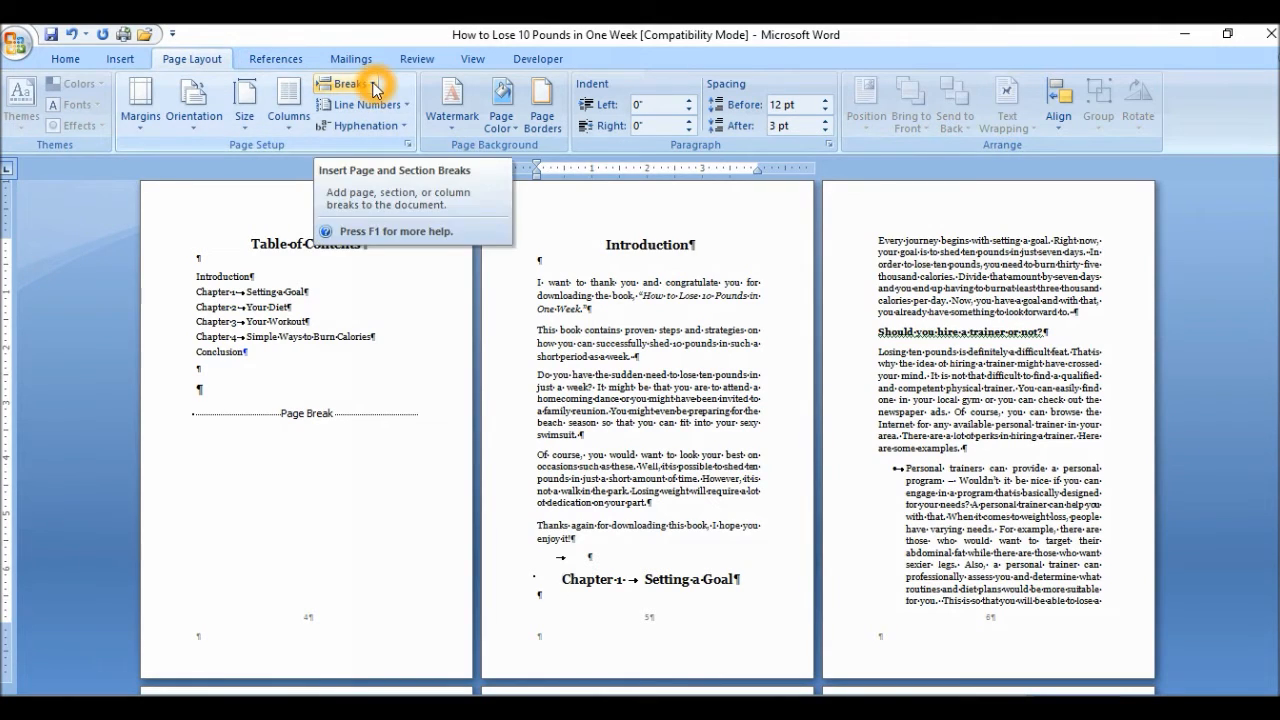
{"action": "left_click", "coordinate": [340, 84]}
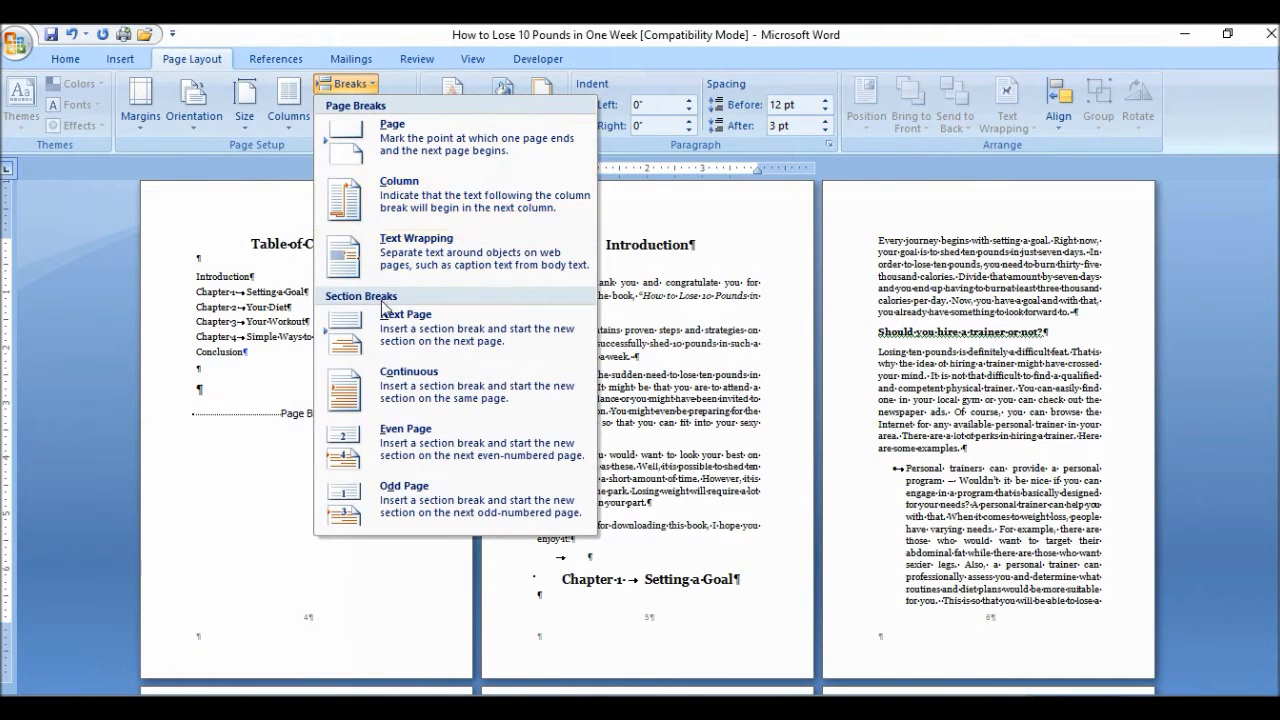
{"action": "mouse_move", "coordinate": [404, 328]}
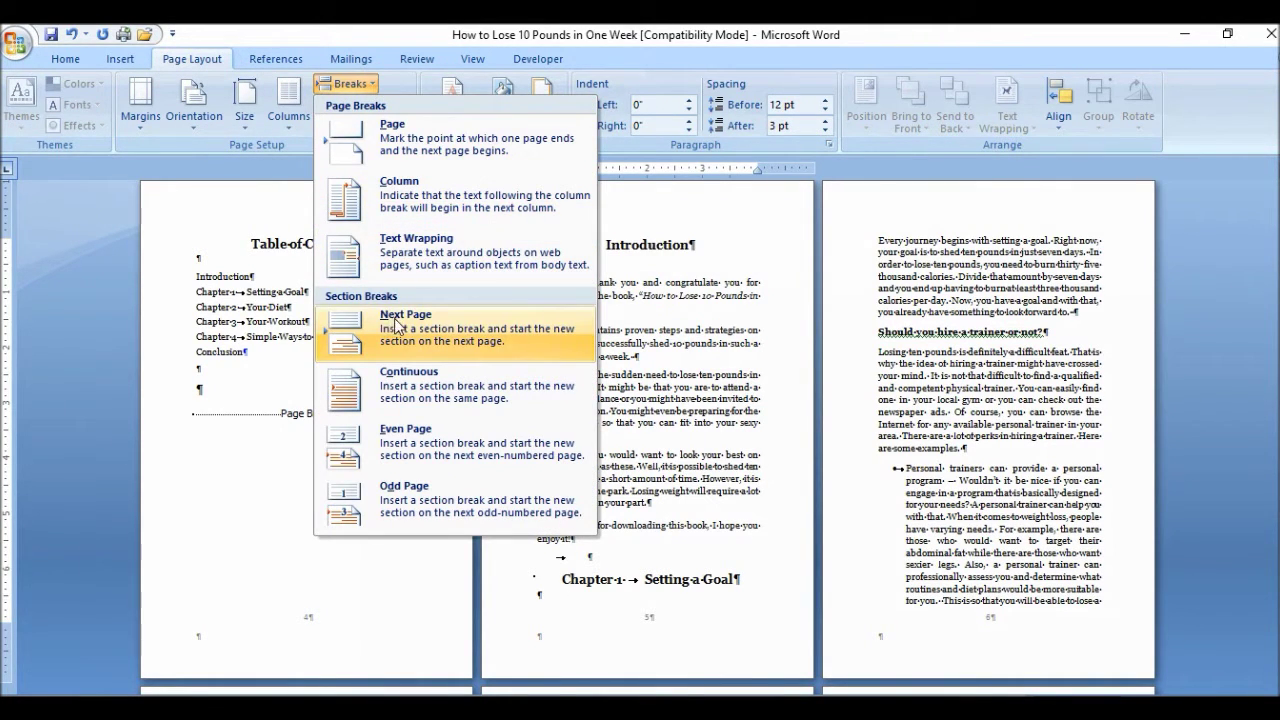
{"action": "left_click", "coordinate": [404, 328]}
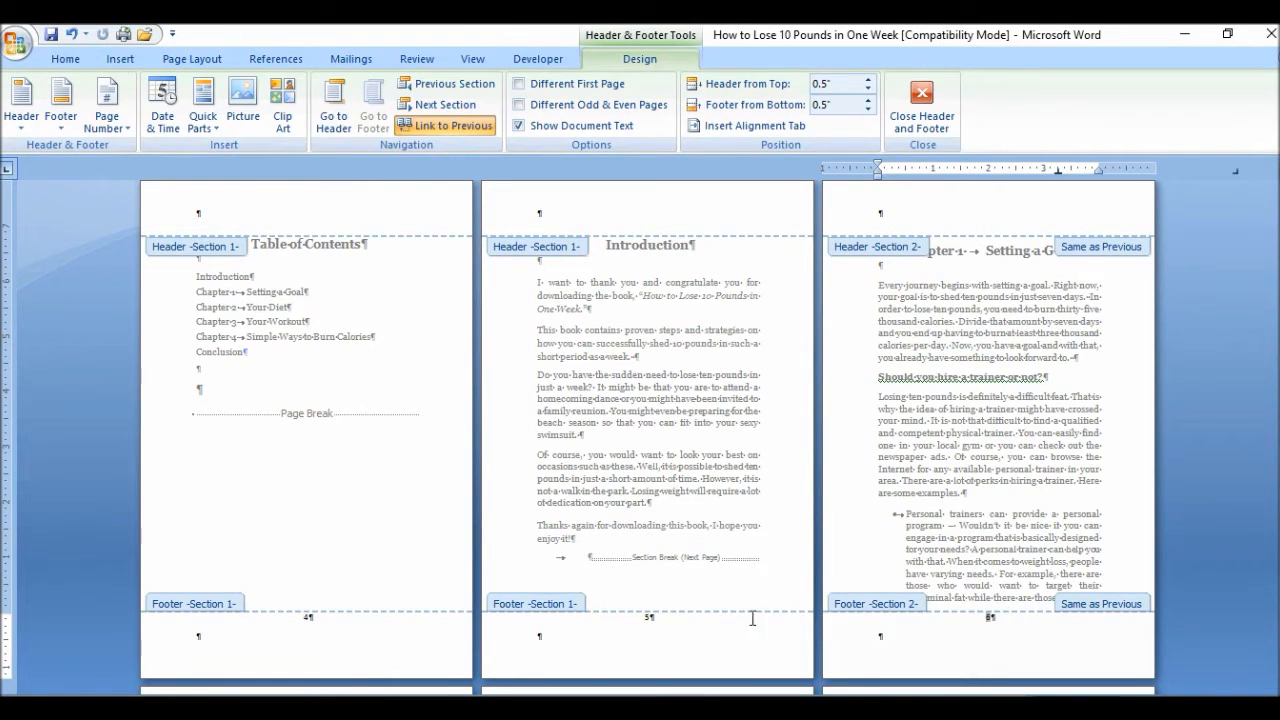
{"action": "mouse_move", "coordinate": [542, 610]}
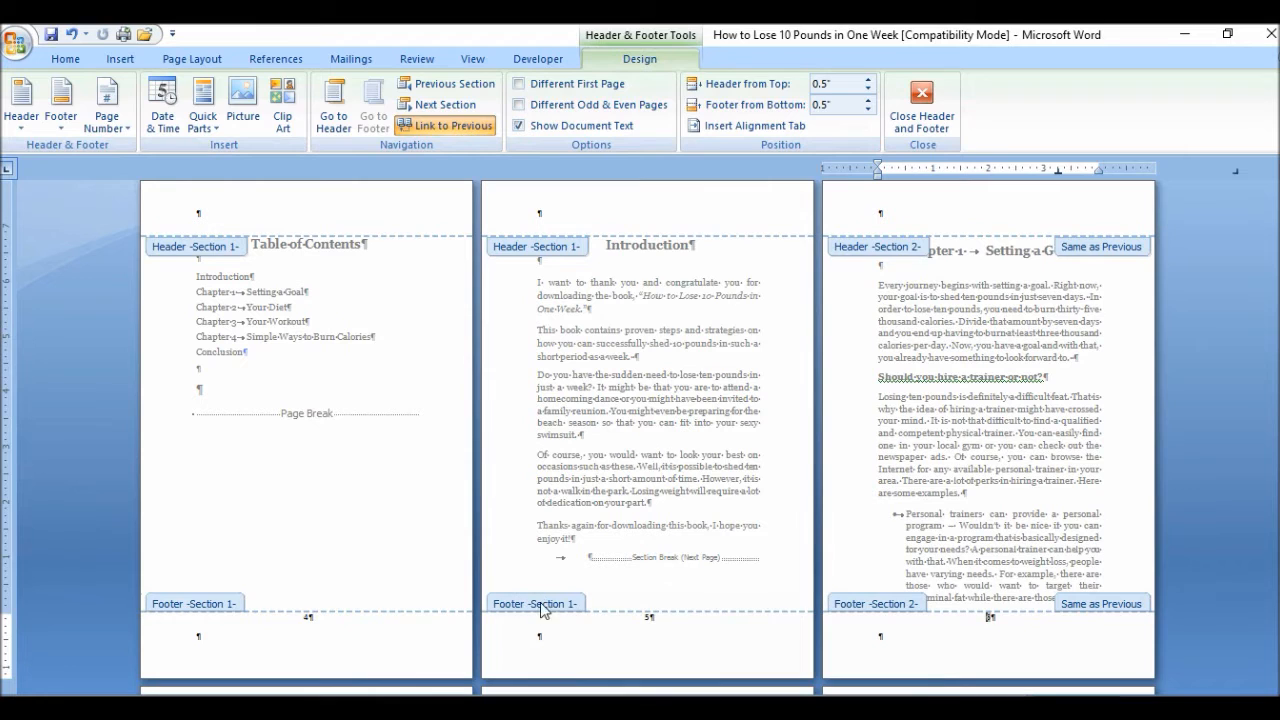
{"action": "mouse_move", "coordinate": [904, 610]}
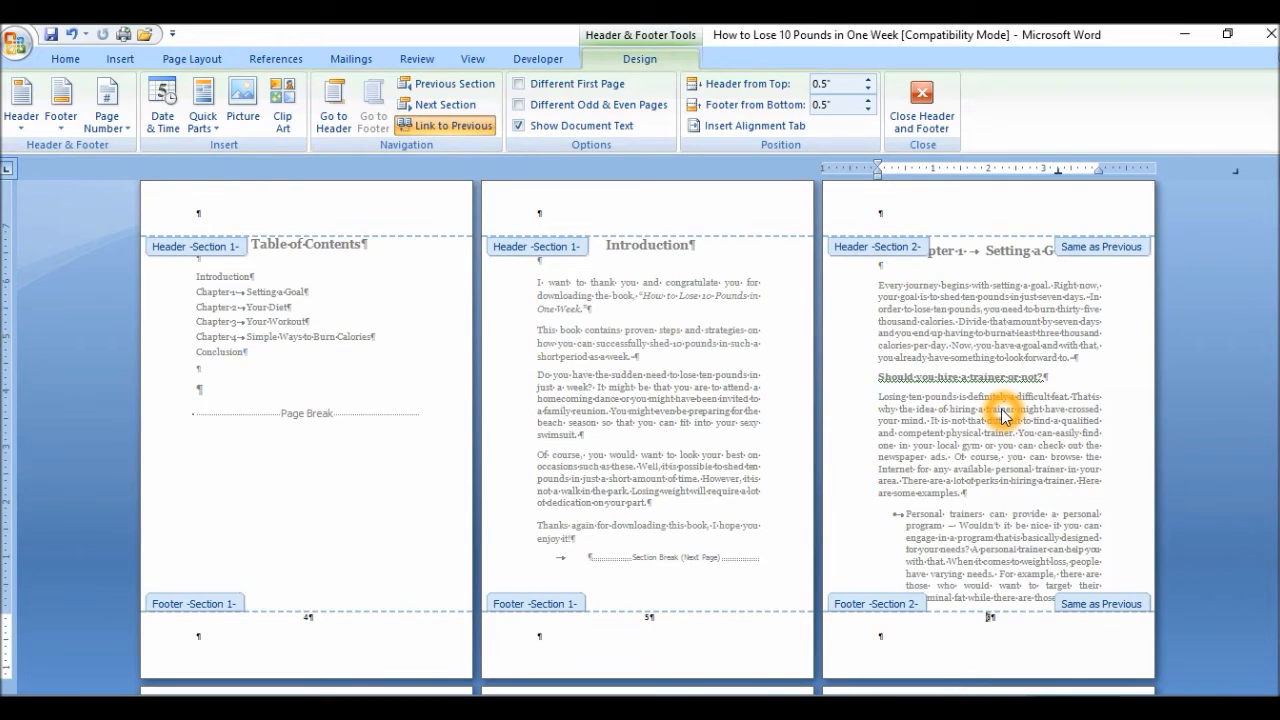
{"action": "mouse_move", "coordinate": [904, 476]}
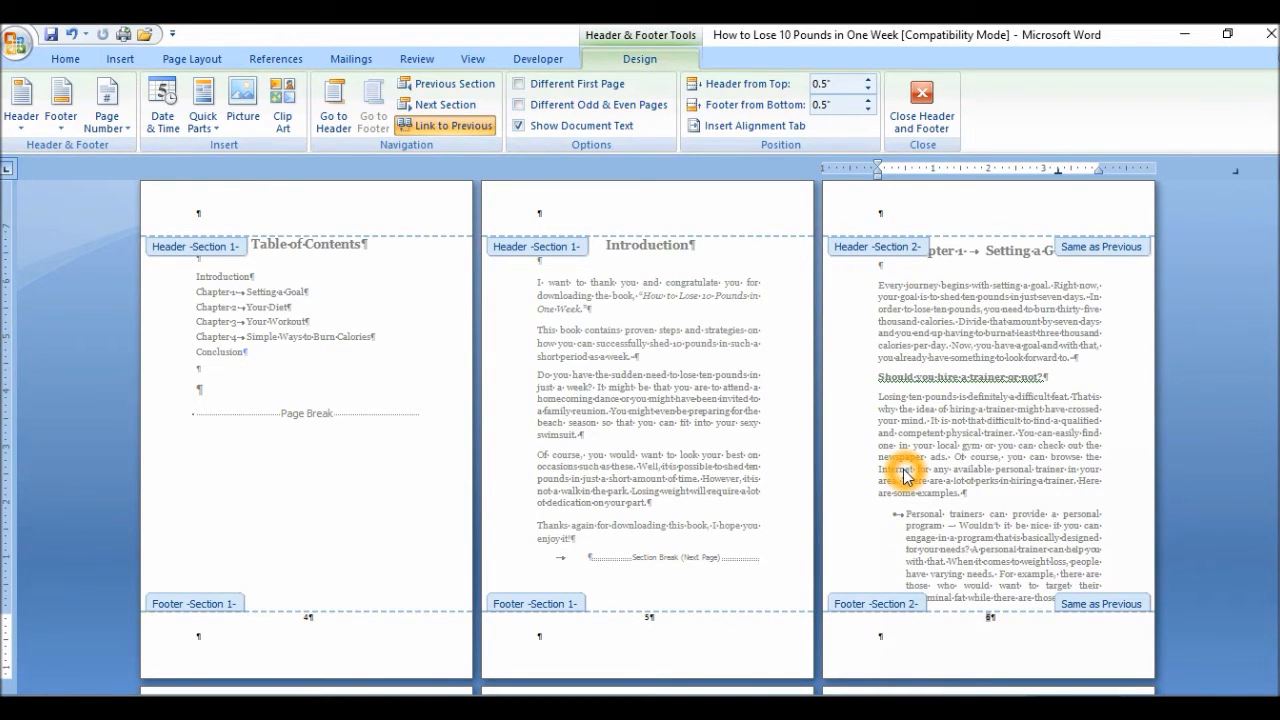
{"action": "mouse_move", "coordinate": [1004, 616]}
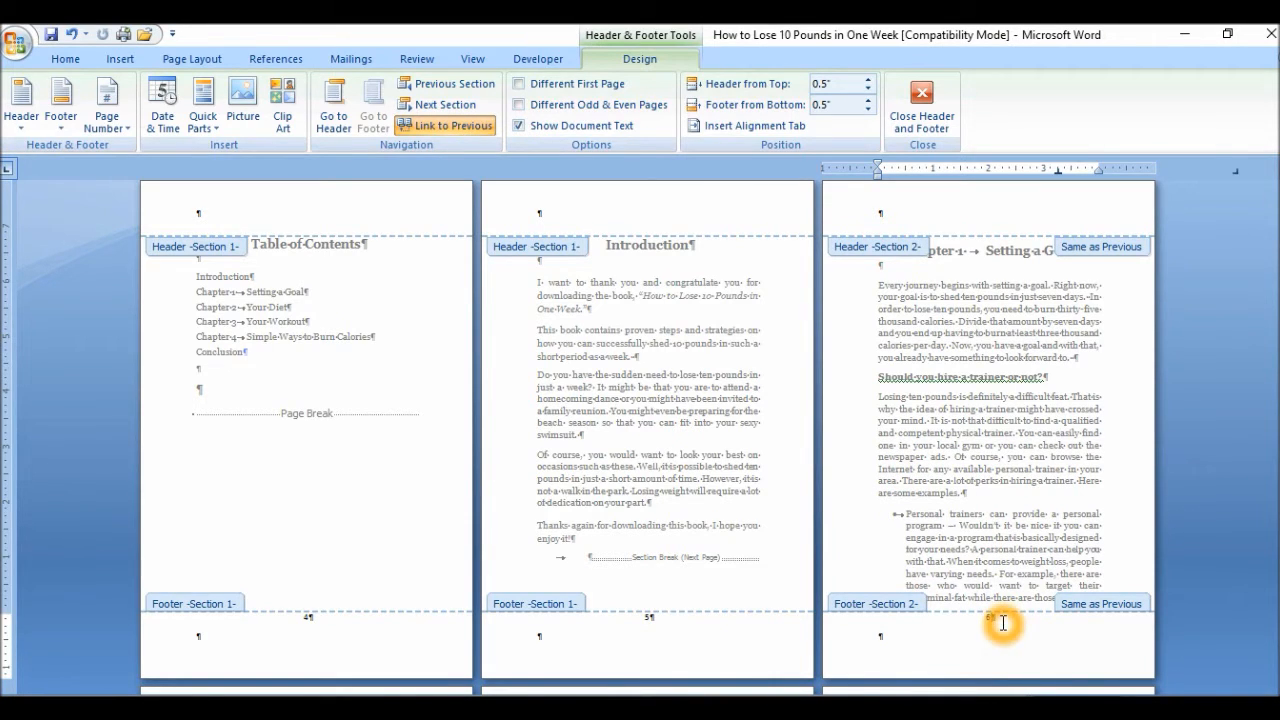
{"action": "mouse_move", "coordinate": [1104, 612]}
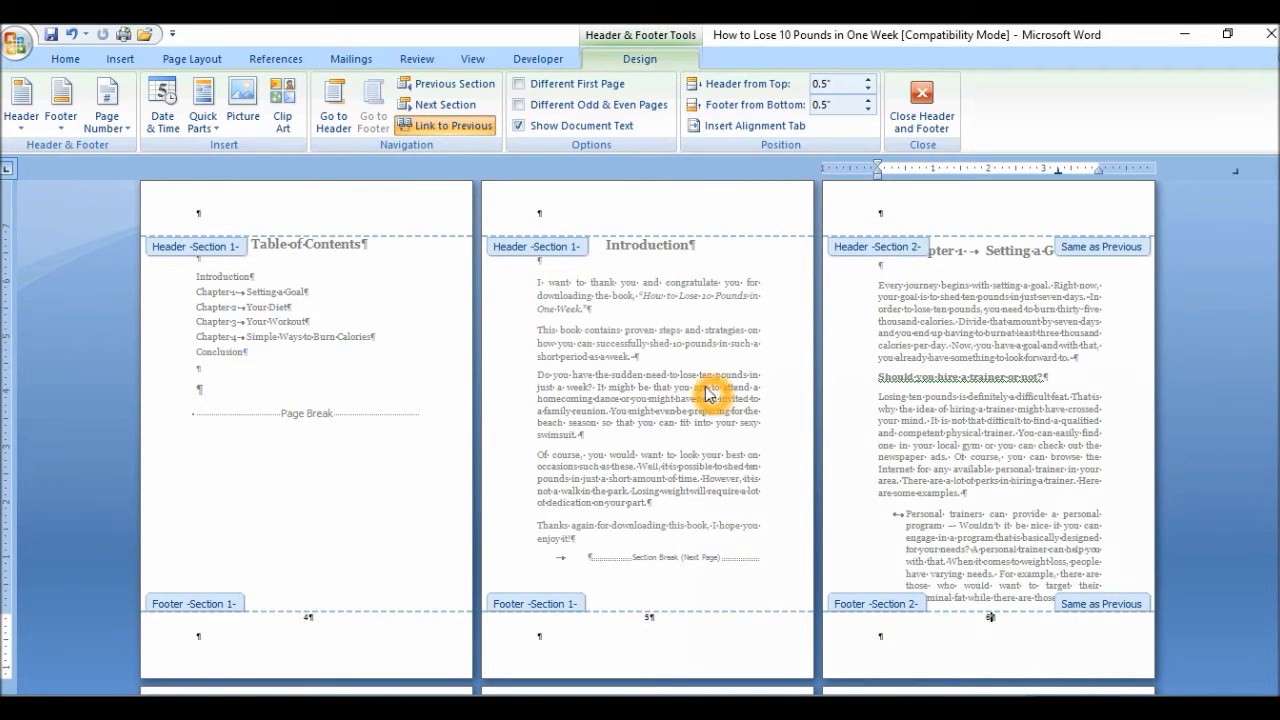
{"action": "mouse_move", "coordinate": [444, 124]}
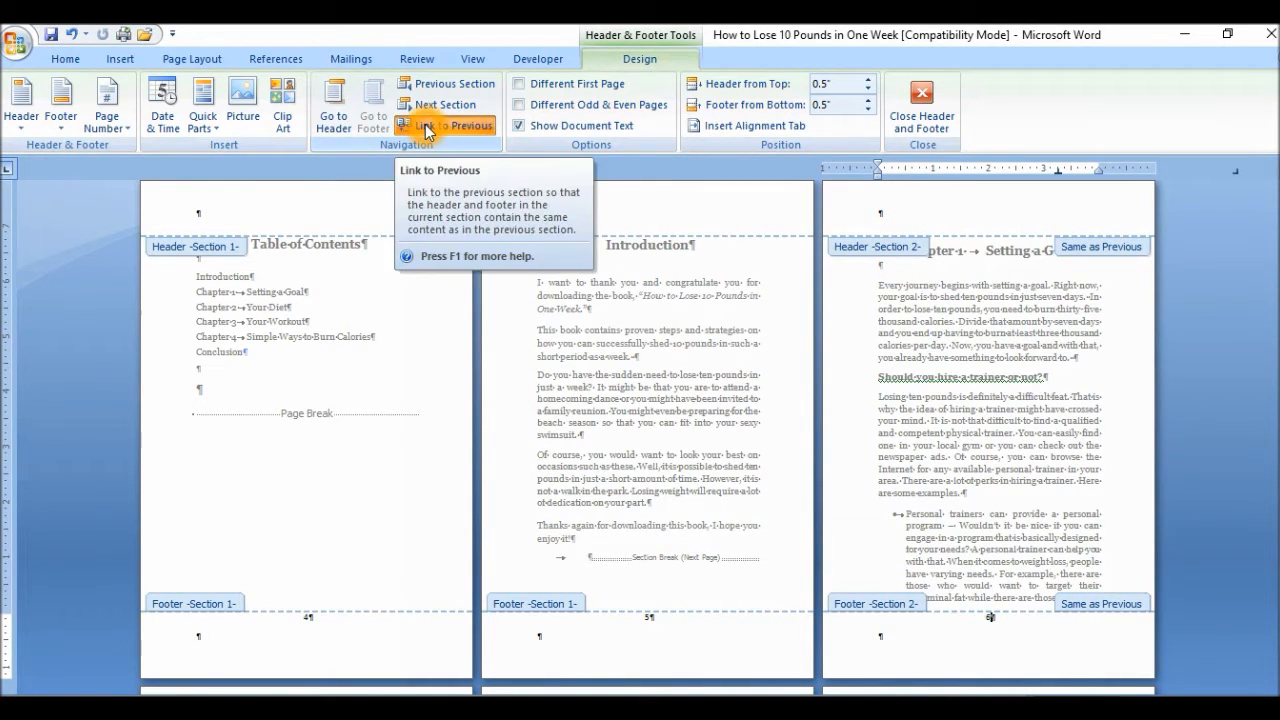
Turn off Link to Previous for the Section 2 (Chapter 1) footer
{"action": "left_click", "coordinate": [428, 124]}
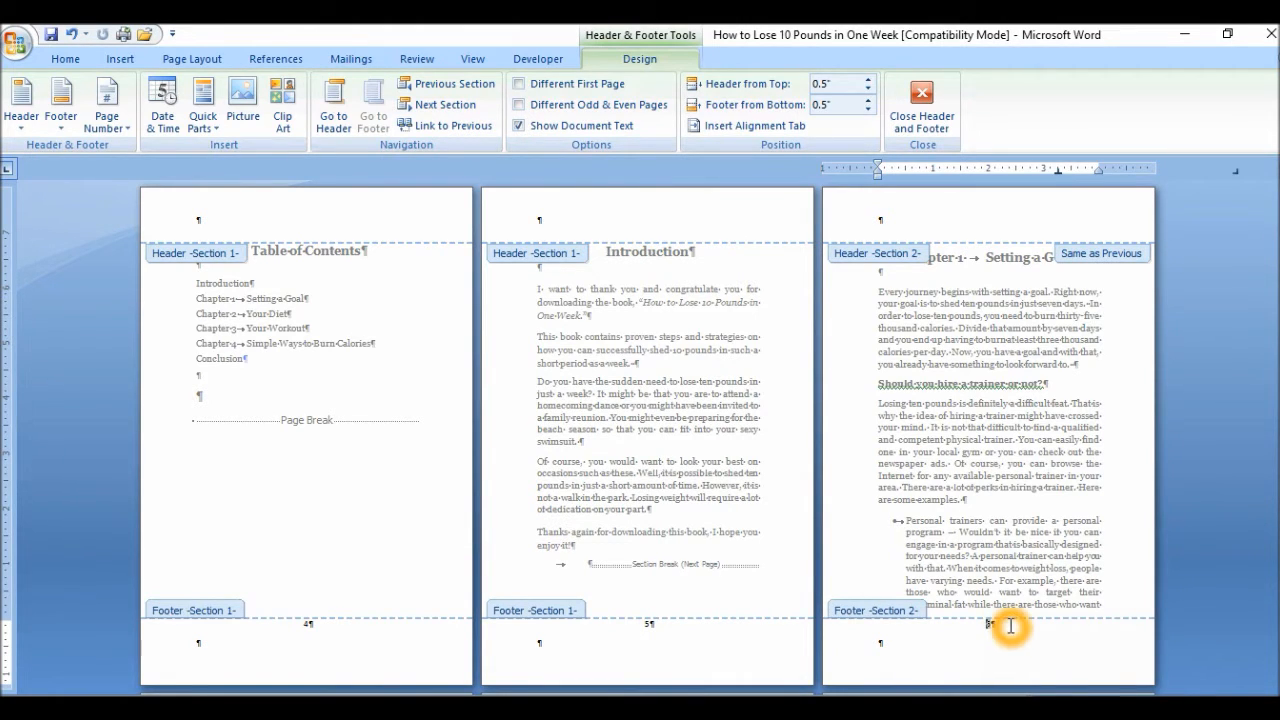
{"action": "mouse_move", "coordinate": [108, 104]}
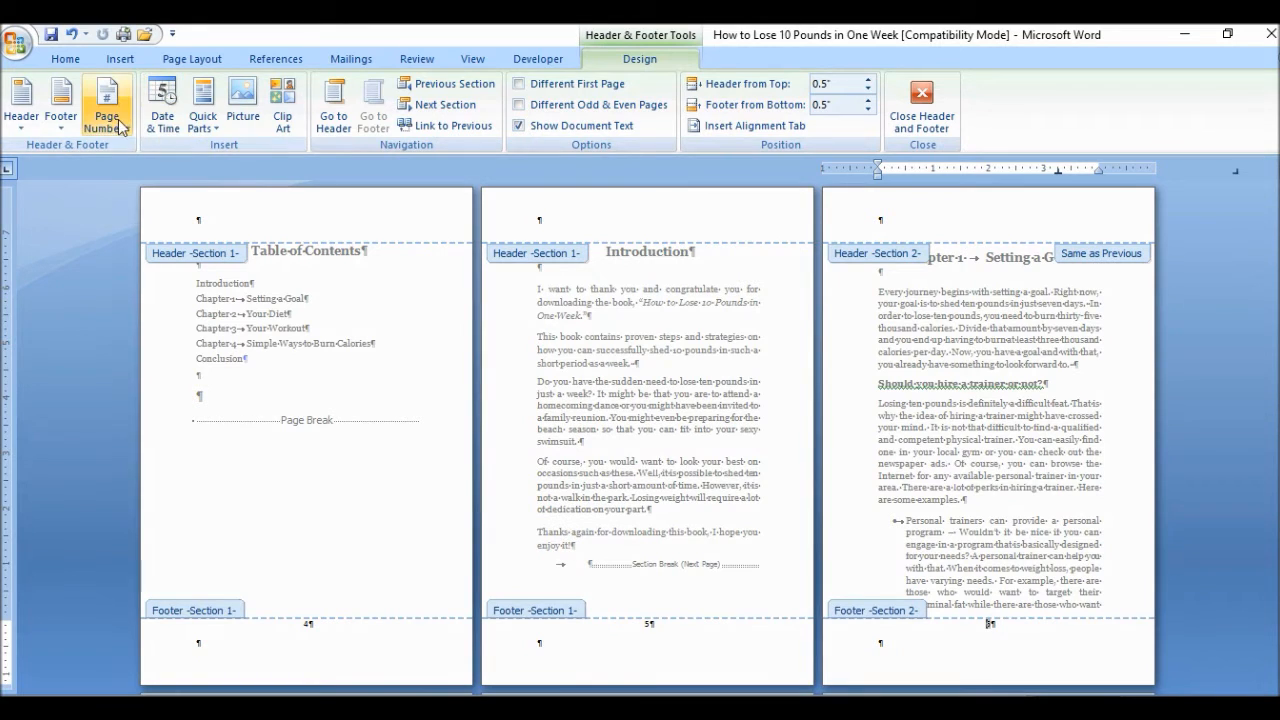
Format the section's page numbers to start at 1
{"action": "left_click", "coordinate": [106, 104]}
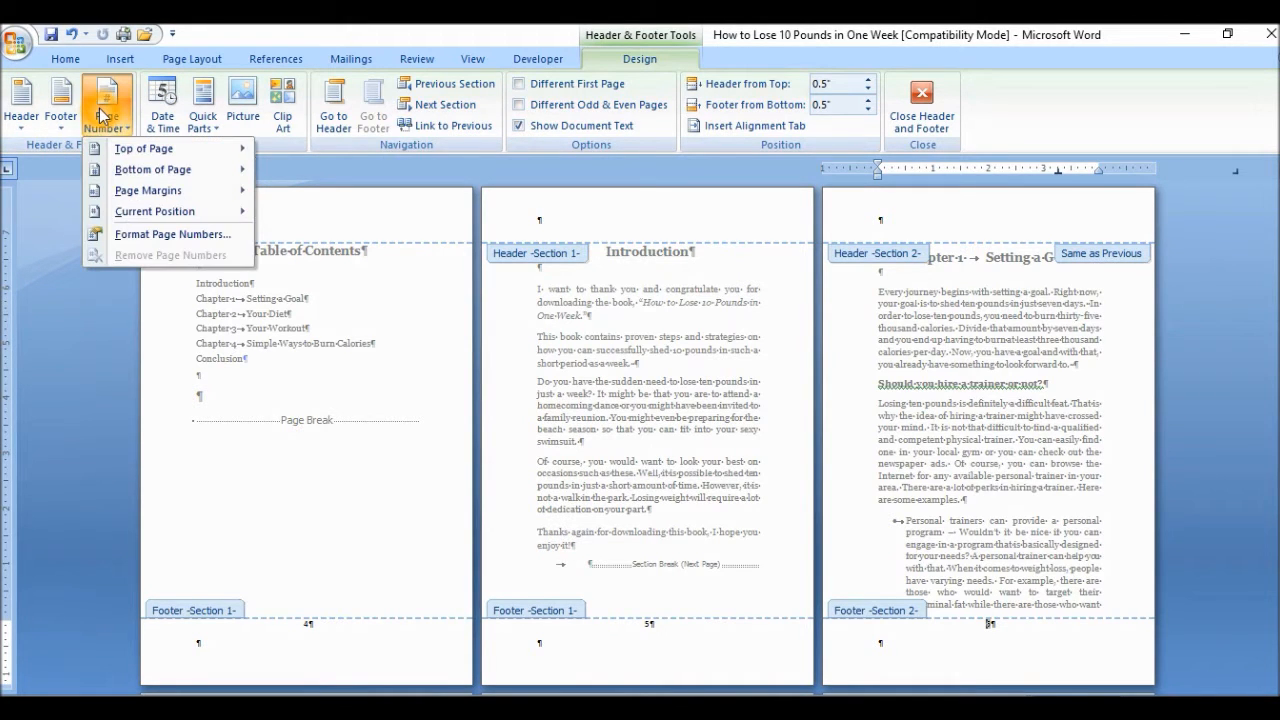
{"action": "mouse_move", "coordinate": [172, 234]}
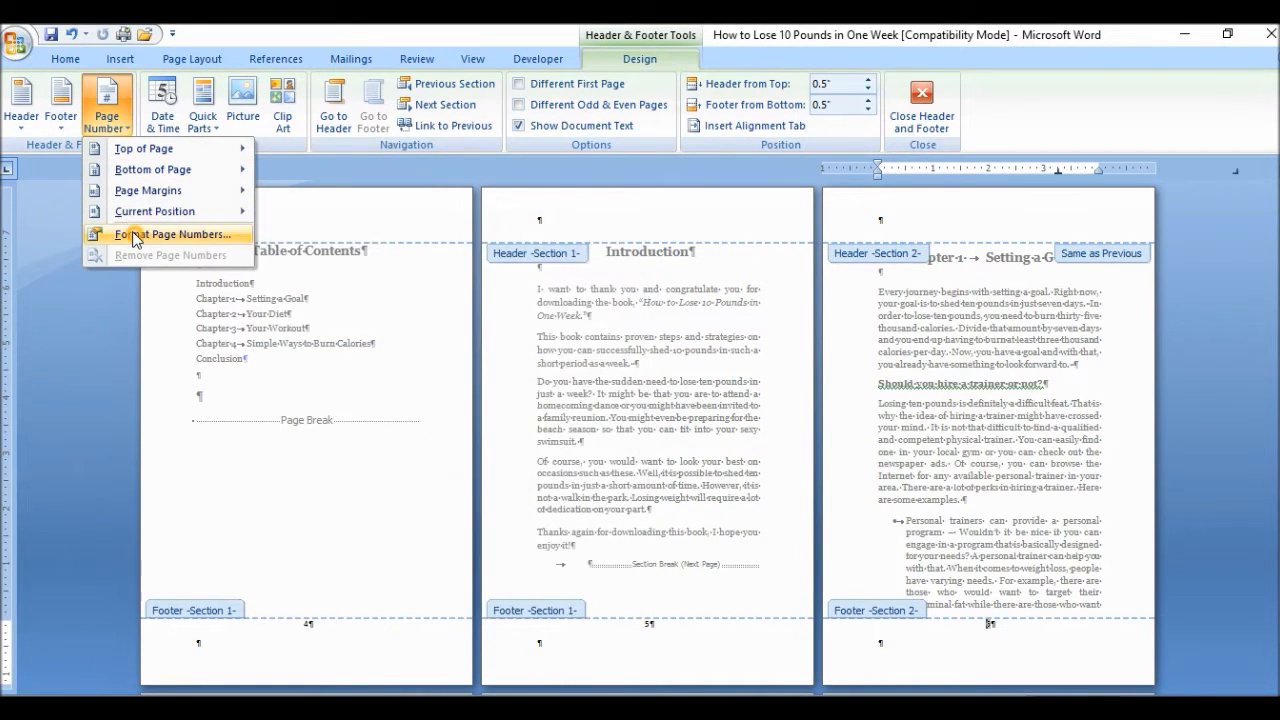
{"action": "left_click", "coordinate": [176, 234]}
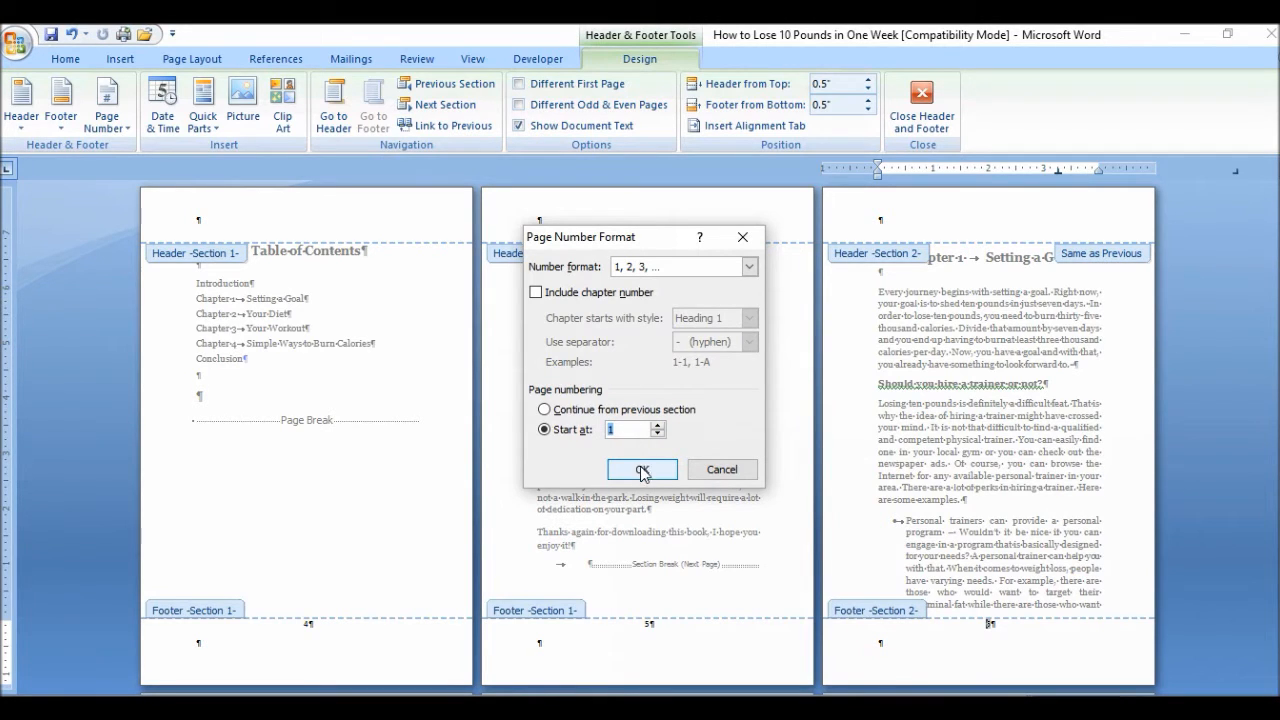
{"action": "left_click", "coordinate": [640, 468]}
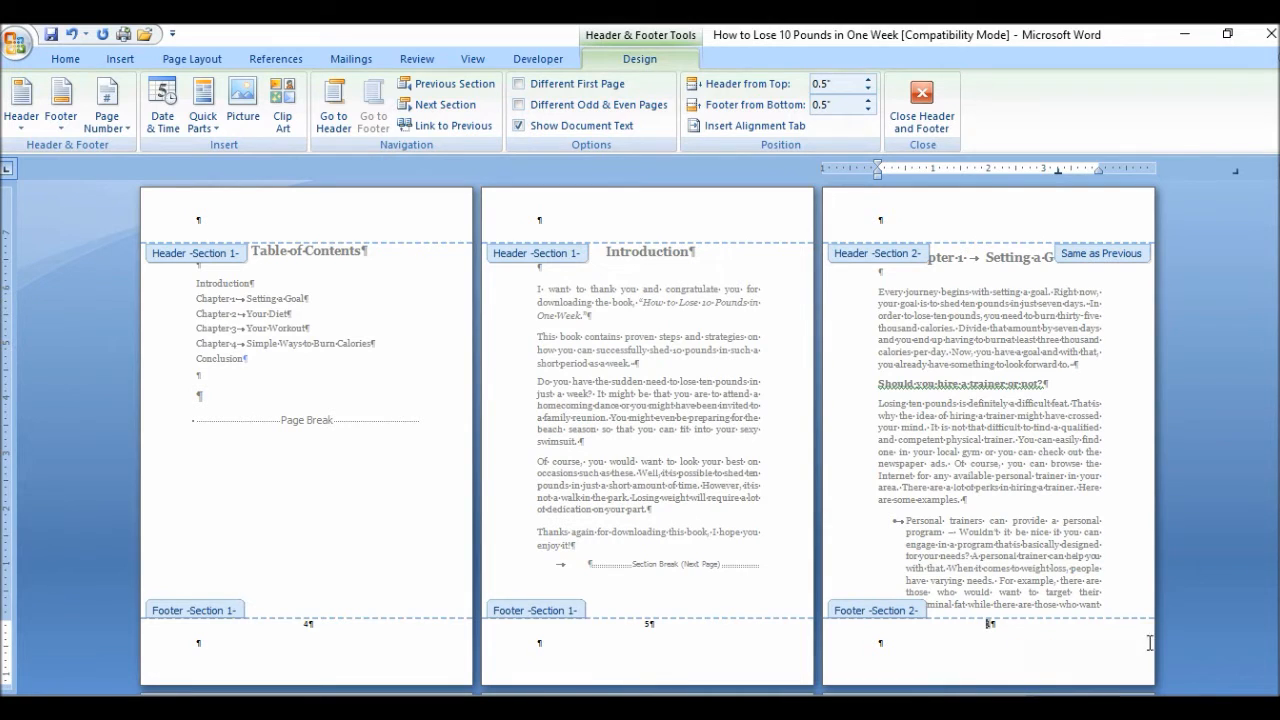
{"action": "scroll", "scroll_direction": "down", "scroll_amount": 3}
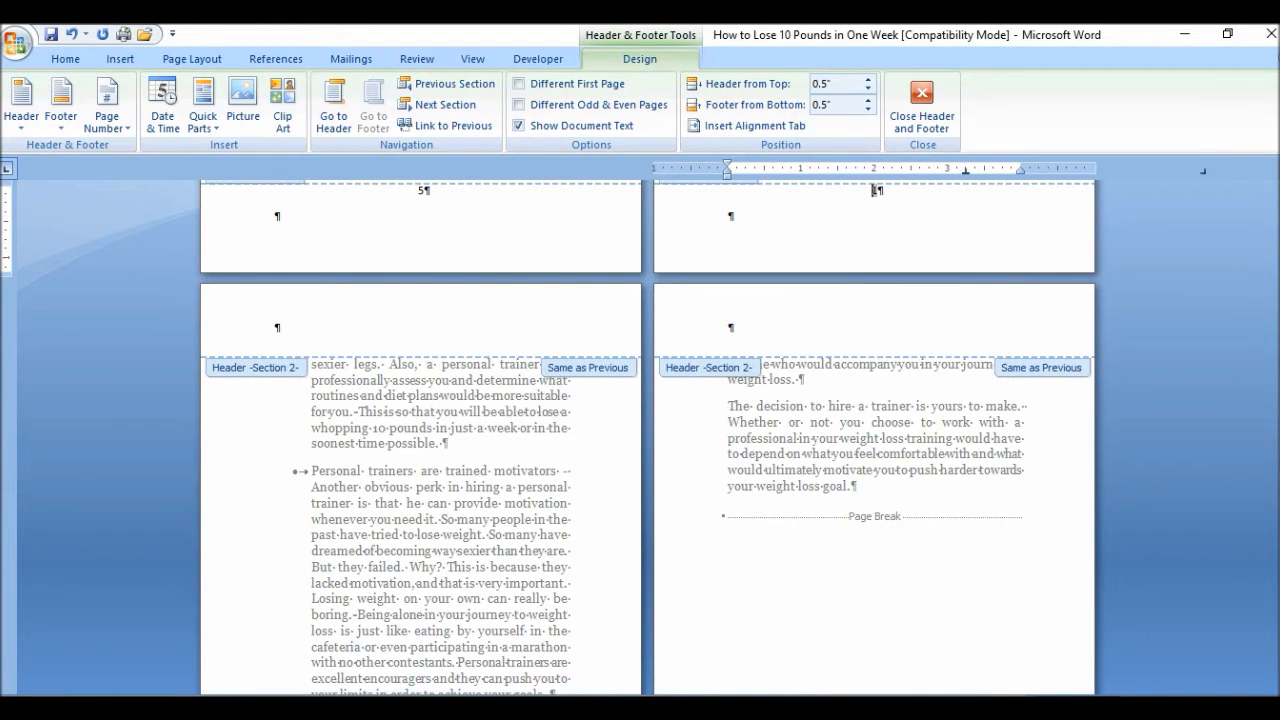
{"action": "scroll", "scroll_direction": "down", "scroll_amount": 3}
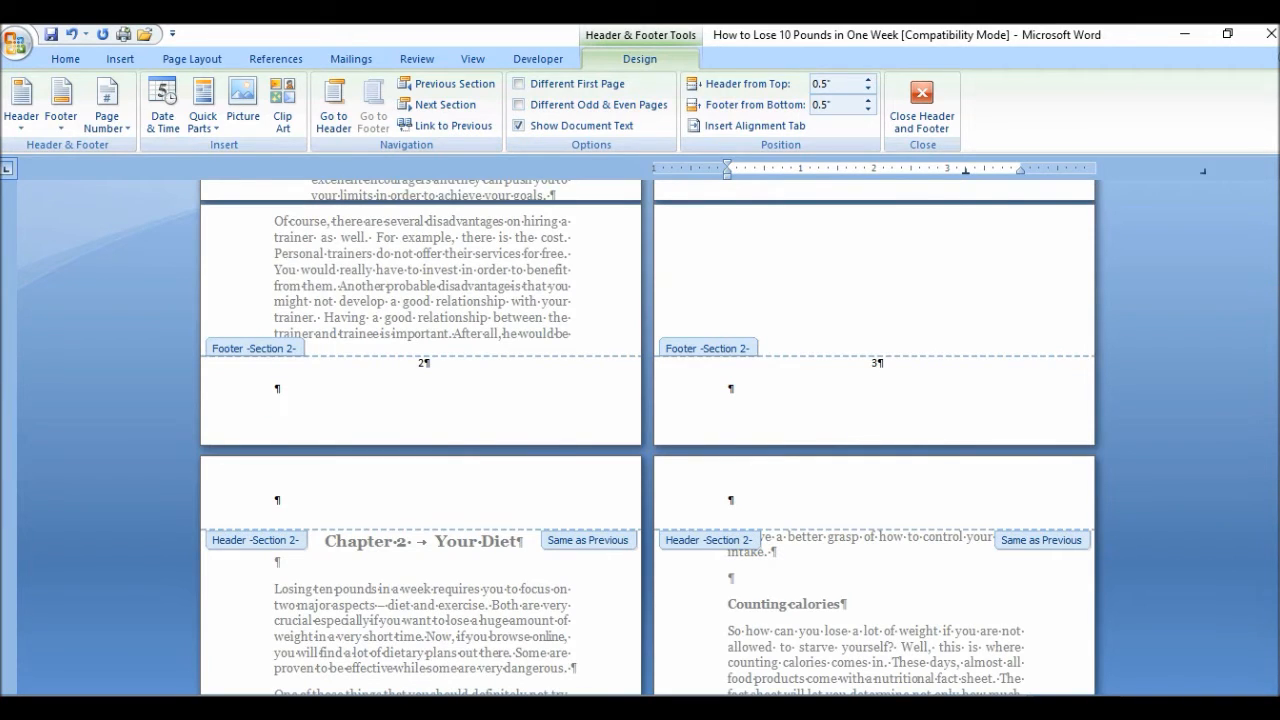
{"action": "scroll", "scroll_direction": "up", "scroll_amount": 3}
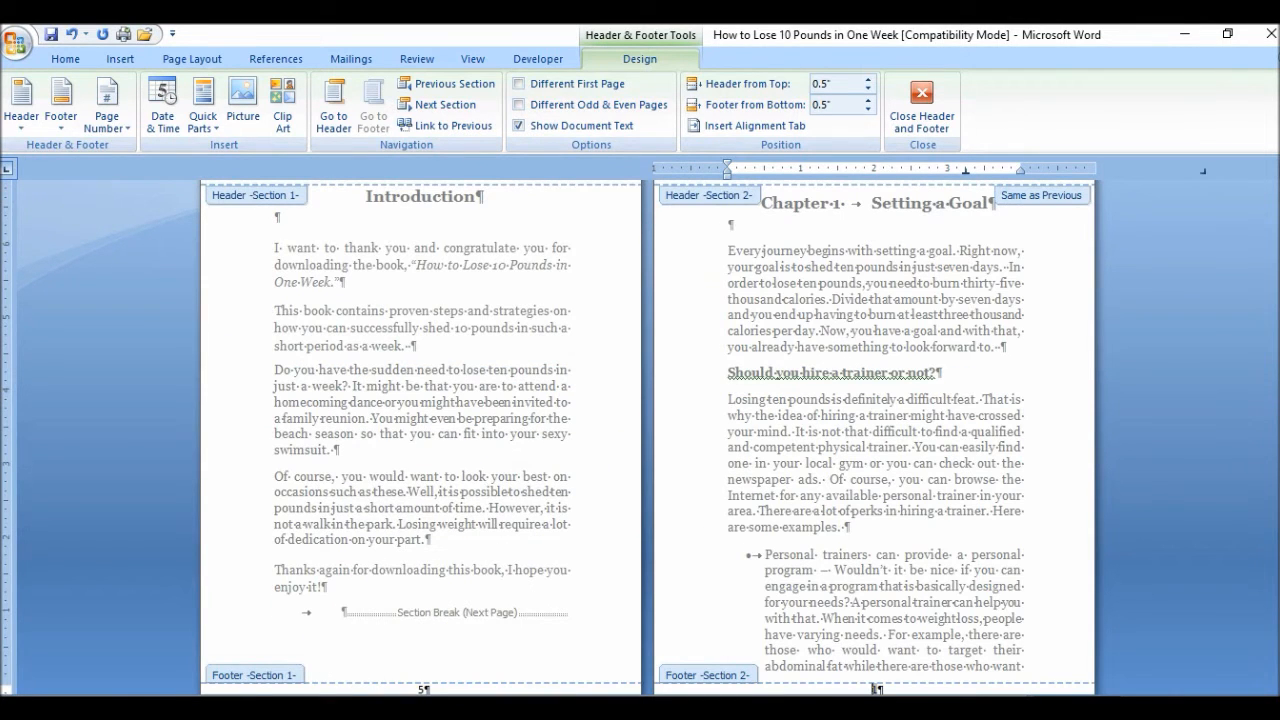
{"action": "mouse_move", "coordinate": [1260, 662]}
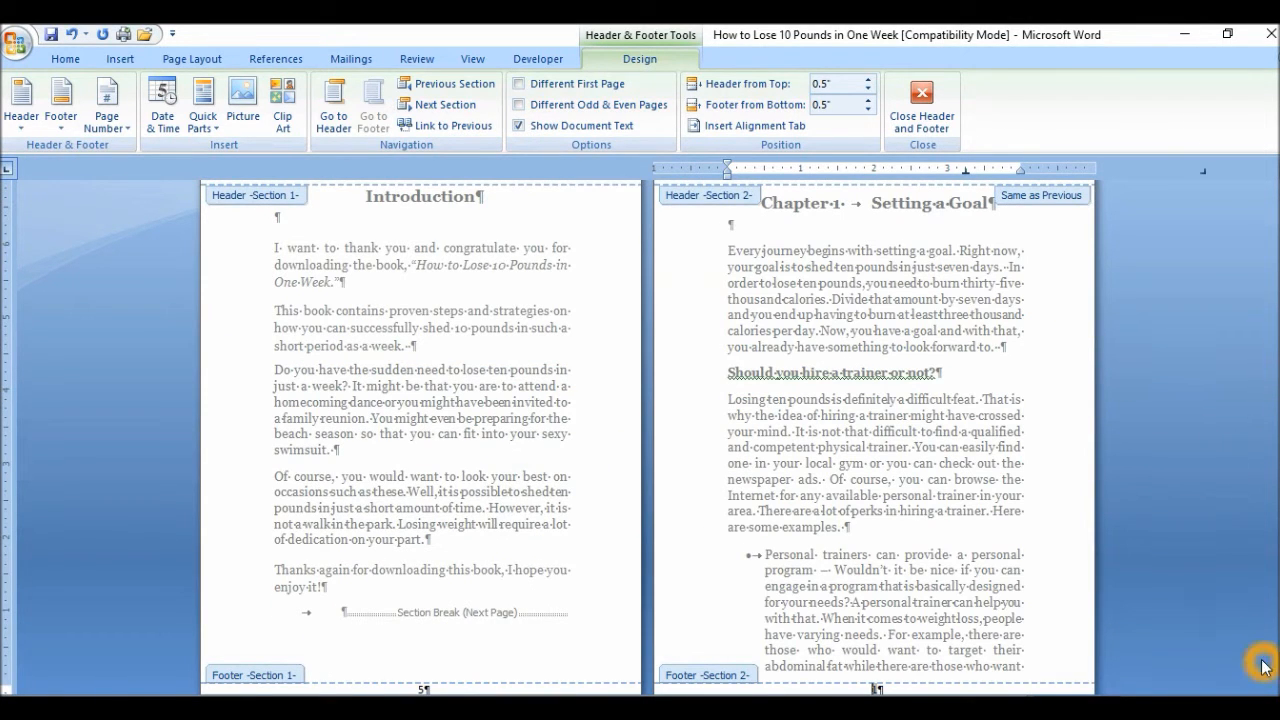
{"action": "scroll", "scroll_direction": "down", "scroll_amount": 3}
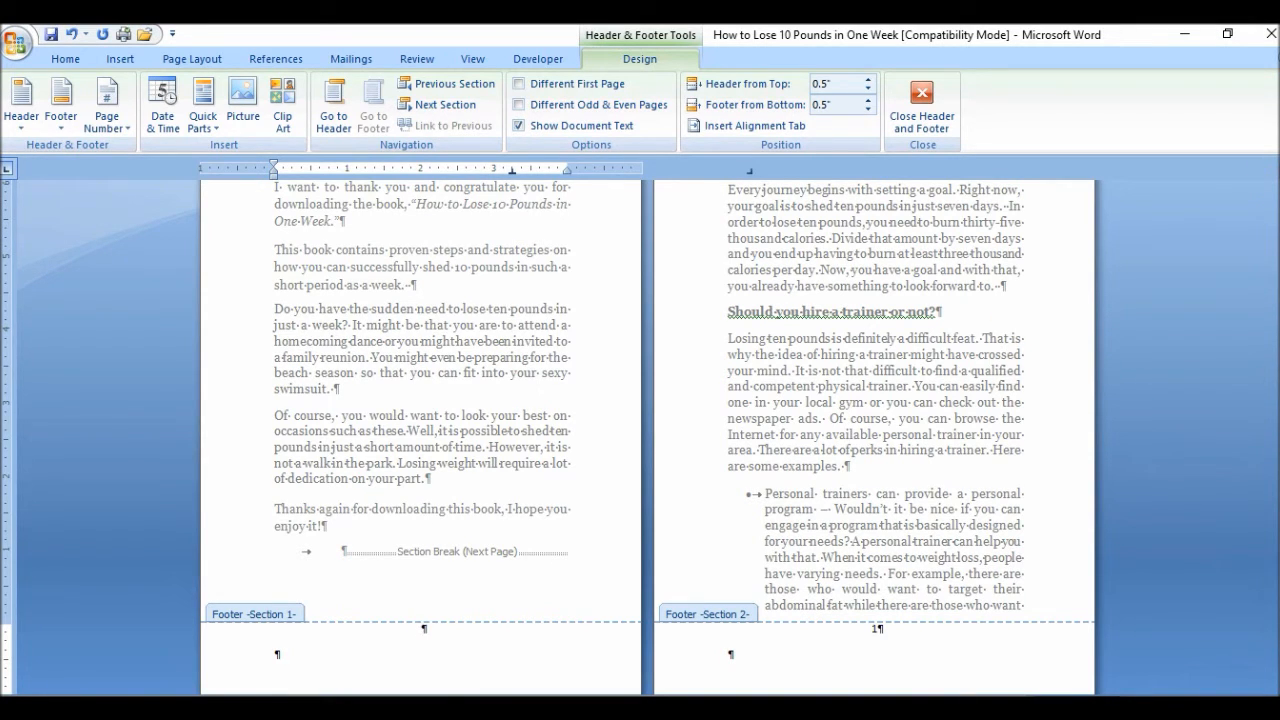
{"action": "scroll", "scroll_direction": "up", "scroll_amount": 3}
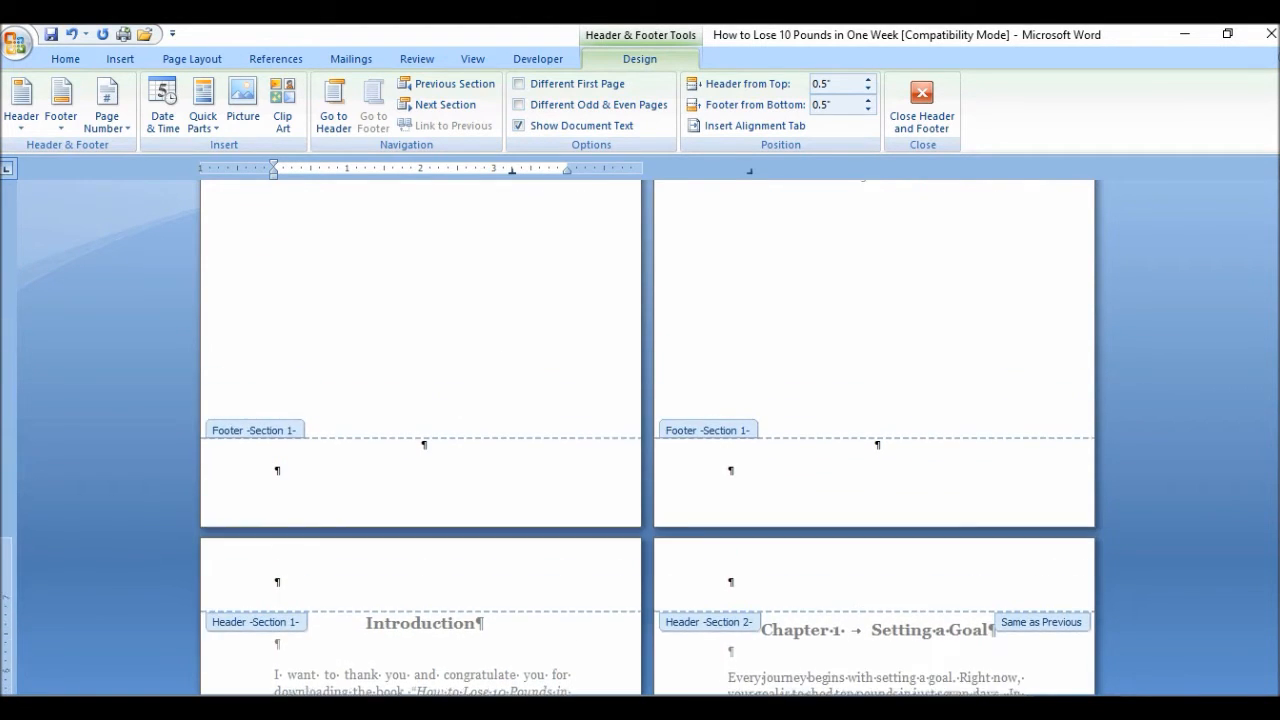
{"action": "scroll", "scroll_direction": "up", "scroll_amount": 3}
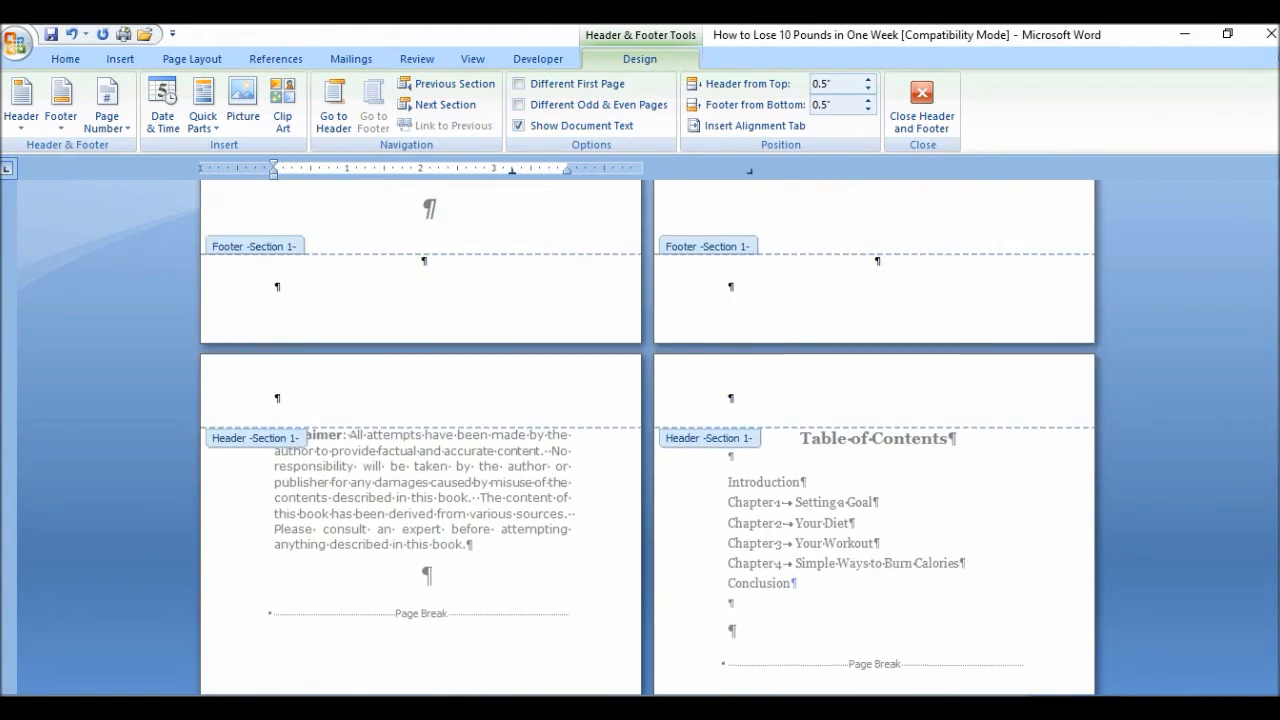
{"action": "scroll", "scroll_direction": "up", "scroll_amount": 3}
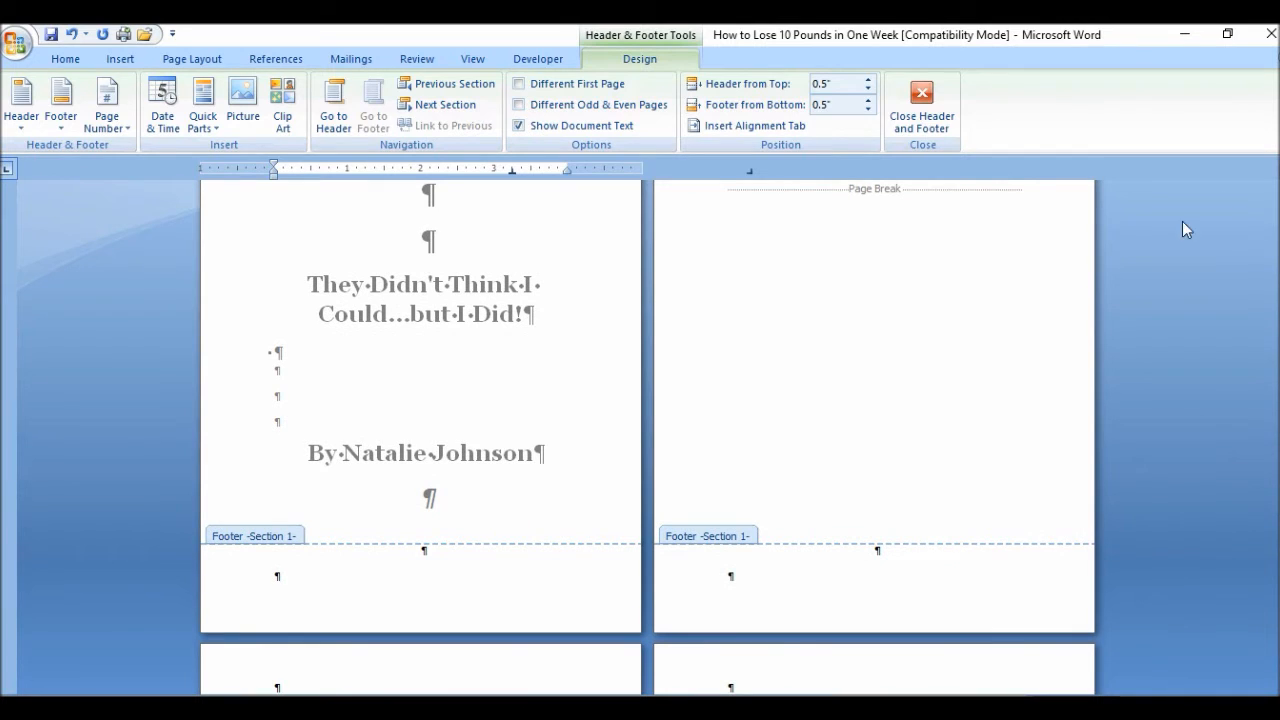
Close footer editing, hide formatting marks, and review the pages showing Chapter 1 numbered 1
{"action": "left_click", "coordinate": [920, 104]}
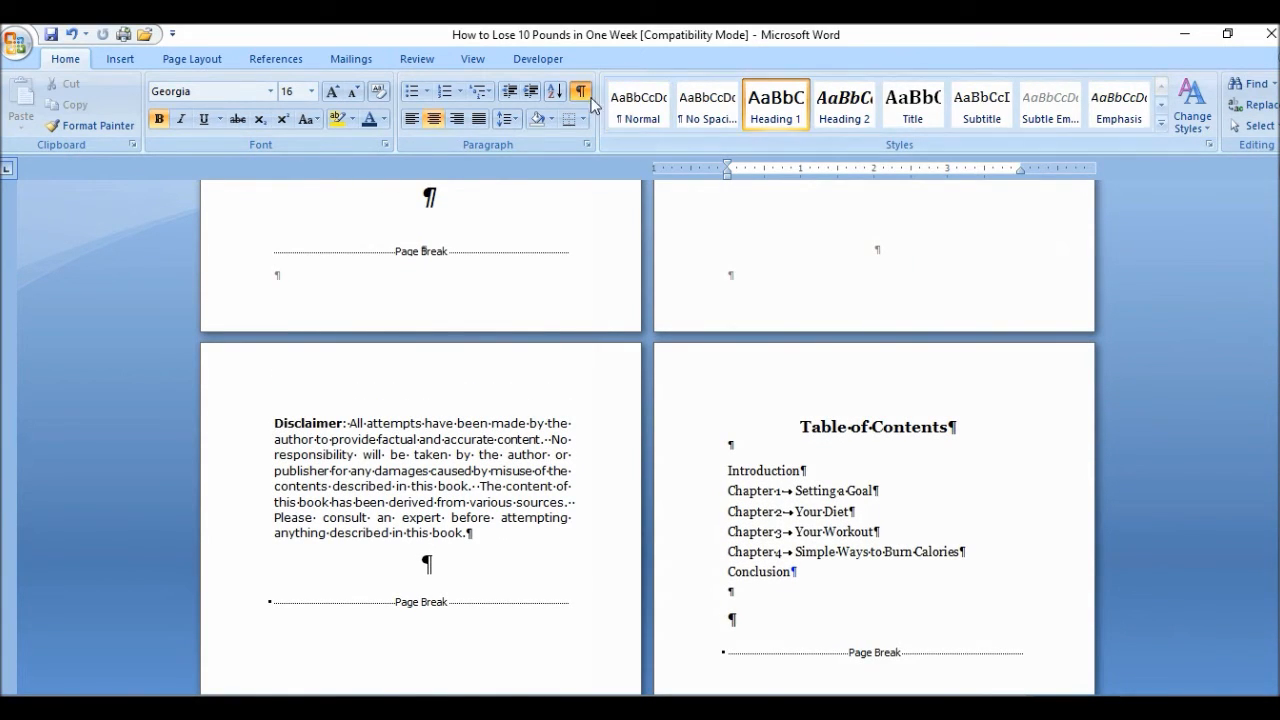
{"action": "left_click", "coordinate": [580, 92]}
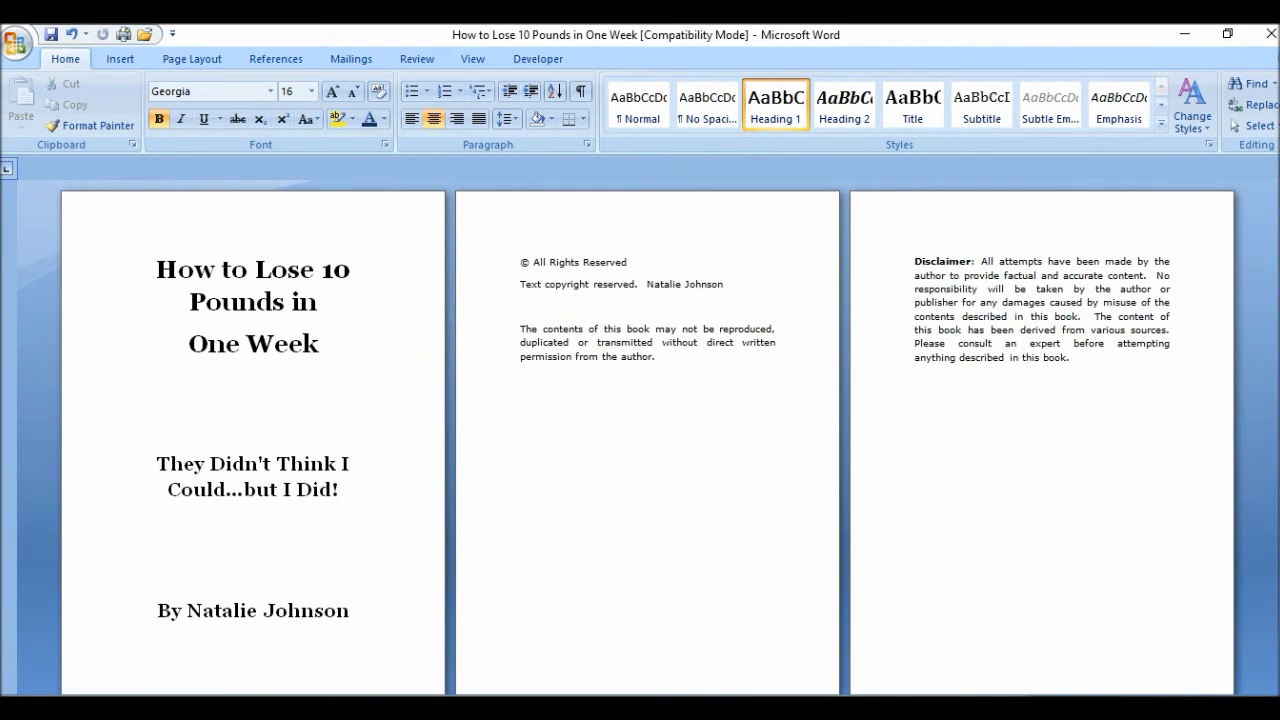
{"action": "scroll", "scroll_direction": "up", "scroll_amount": 3}
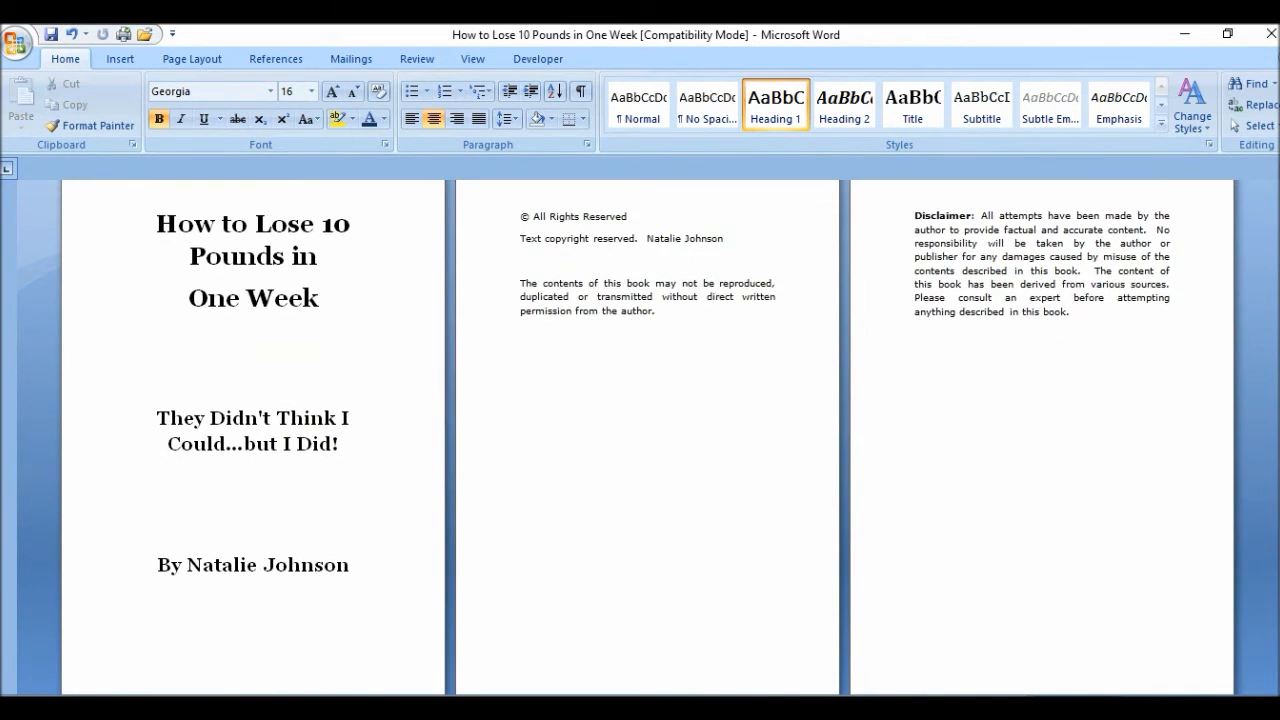
{"action": "scroll", "scroll_direction": "down", "scroll_amount": 3}
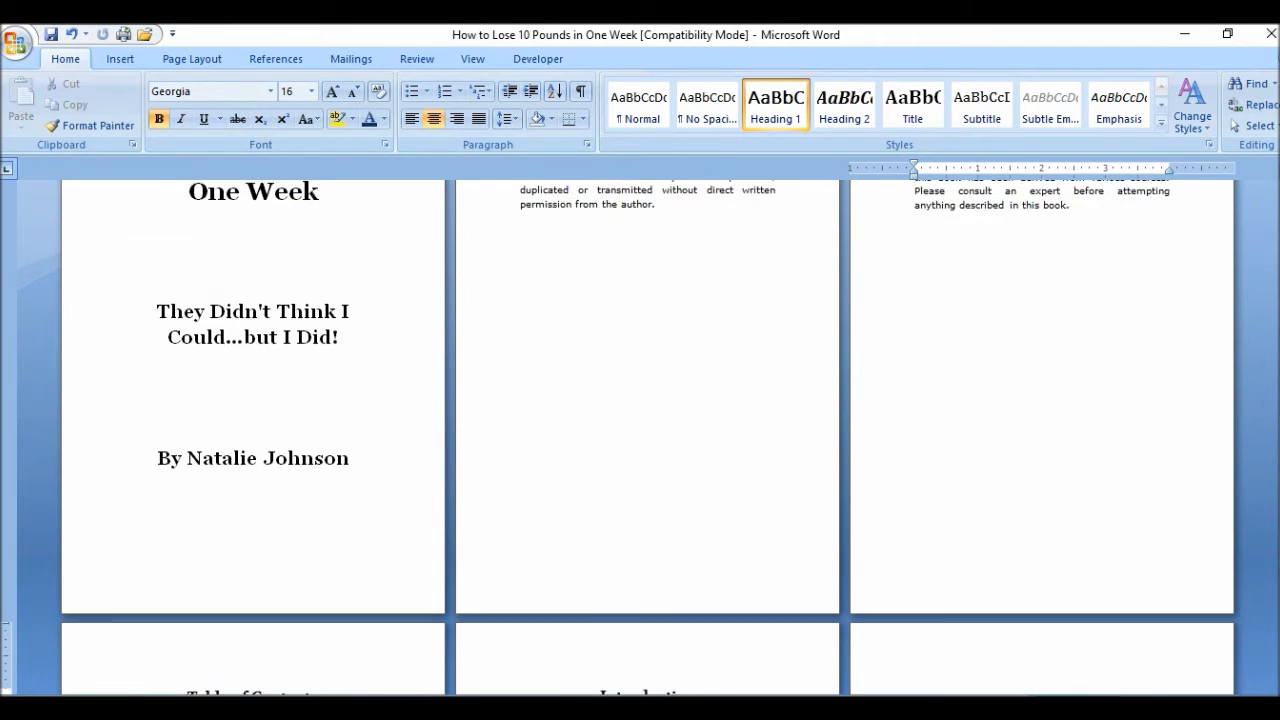
{"action": "scroll", "scroll_direction": "up", "scroll_amount": 3}
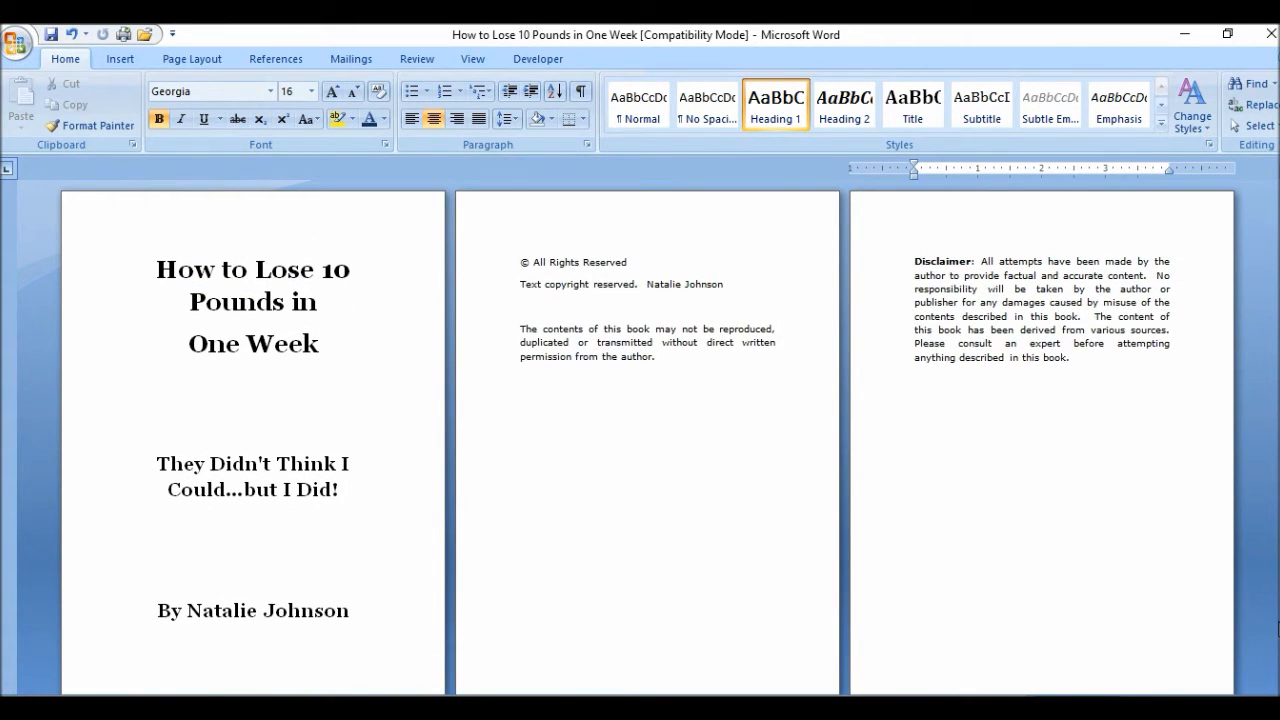
{"action": "scroll", "scroll_direction": "down", "scroll_amount": 3}
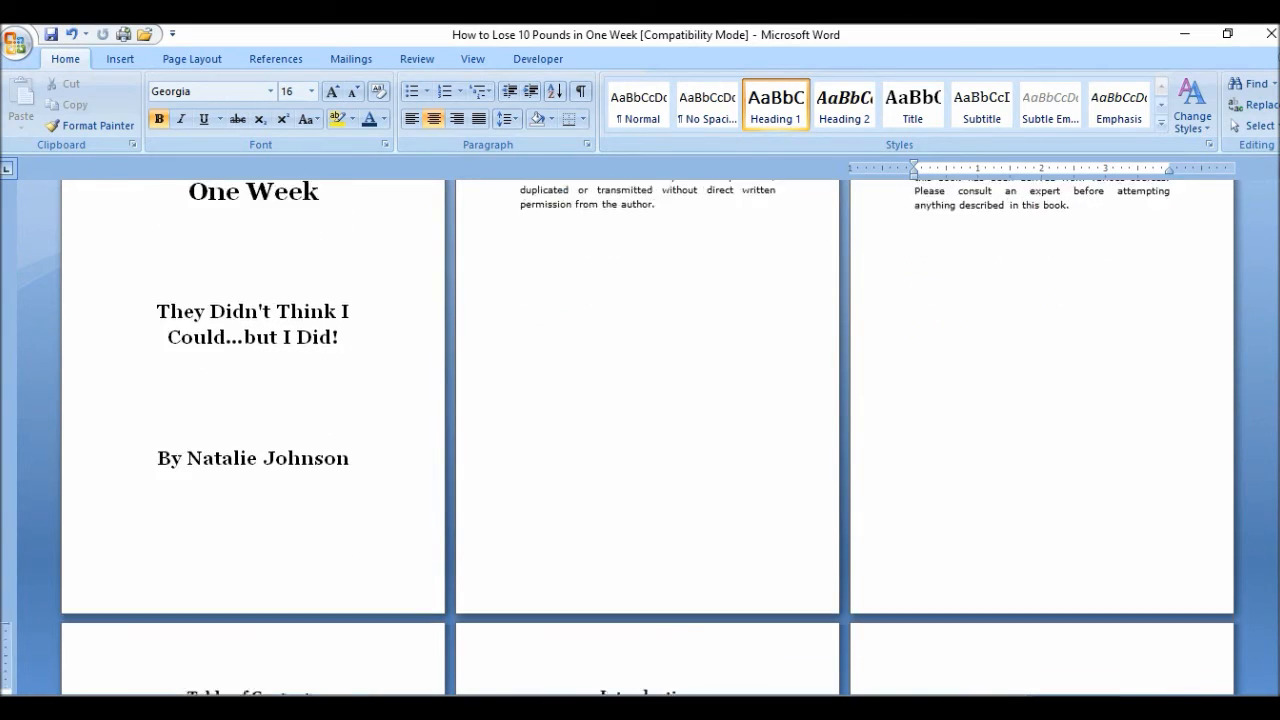
{"action": "scroll", "scroll_direction": "down", "scroll_amount": 3}
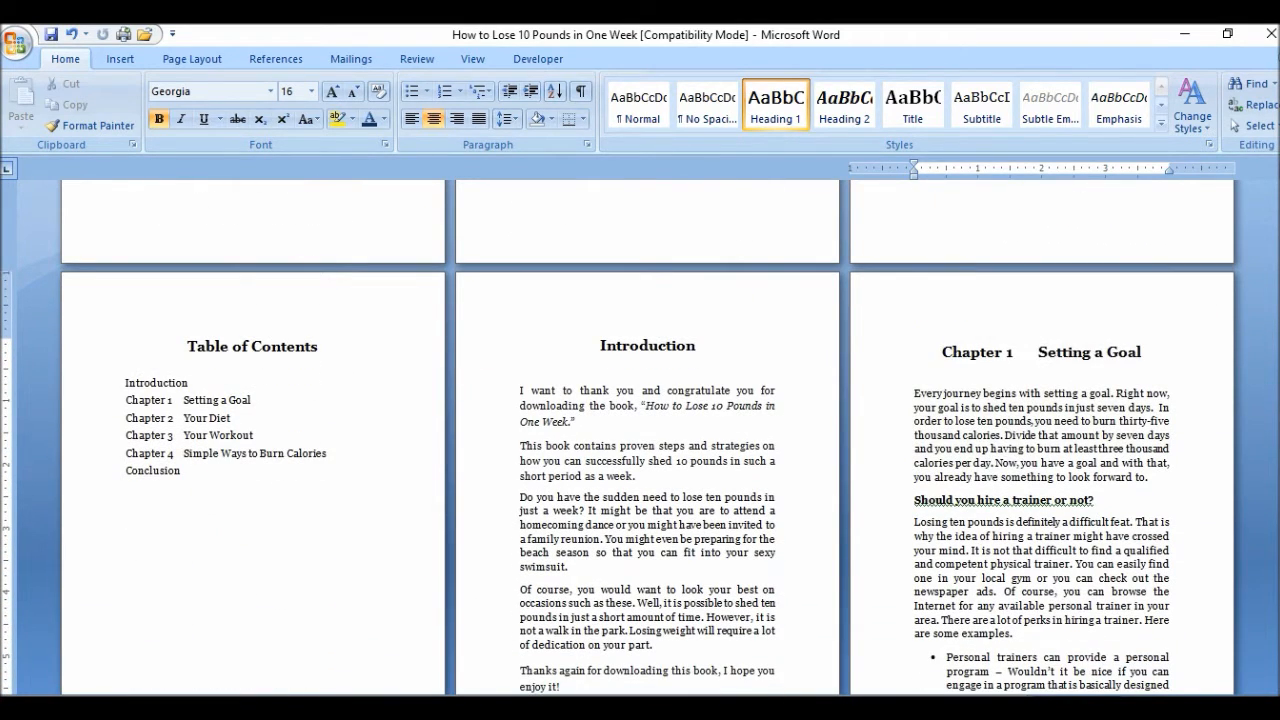
{"action": "scroll", "scroll_direction": "up", "scroll_amount": 3}
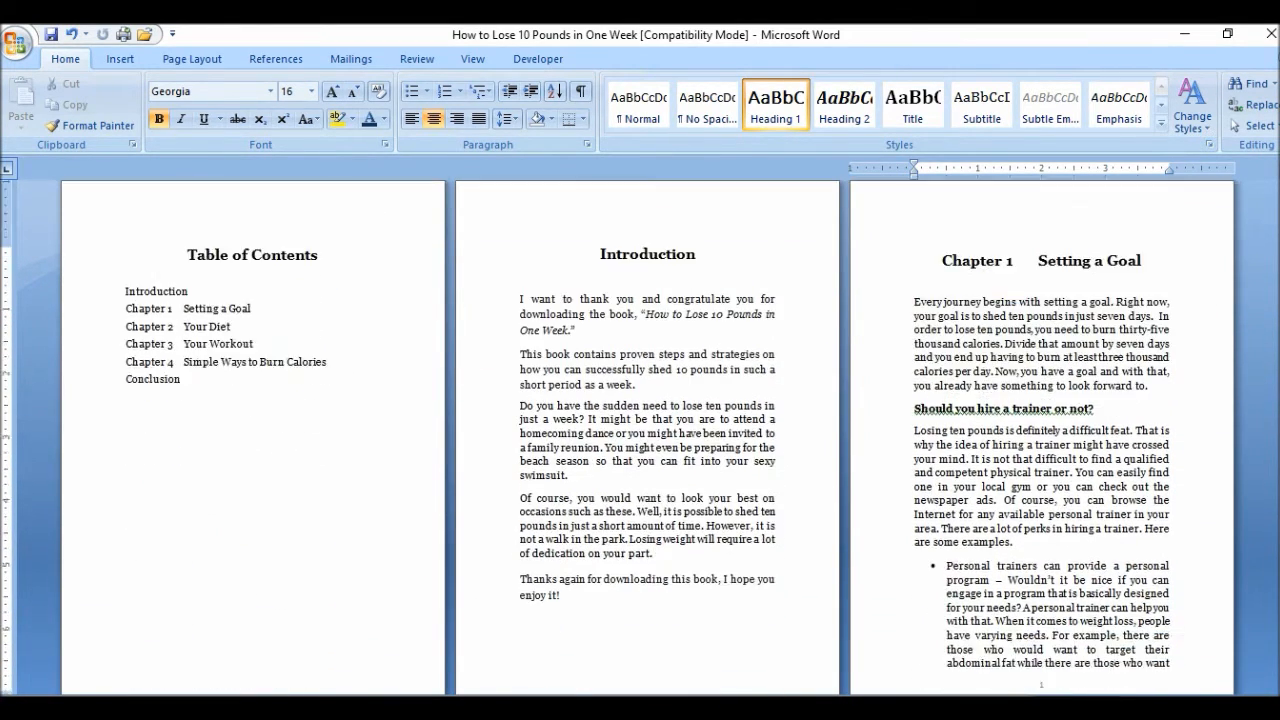
{"action": "scroll", "scroll_direction": "down", "scroll_amount": 3}
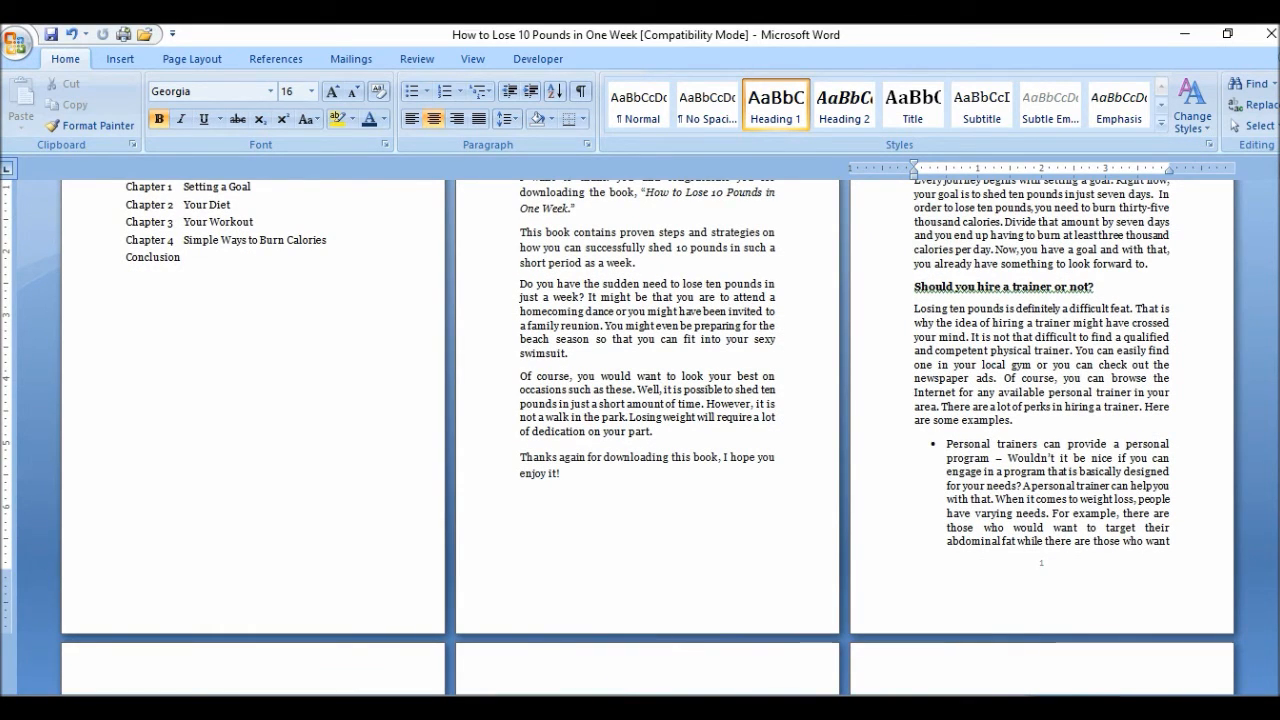
{"action": "scroll", "scroll_direction": "down", "scroll_amount": 3}
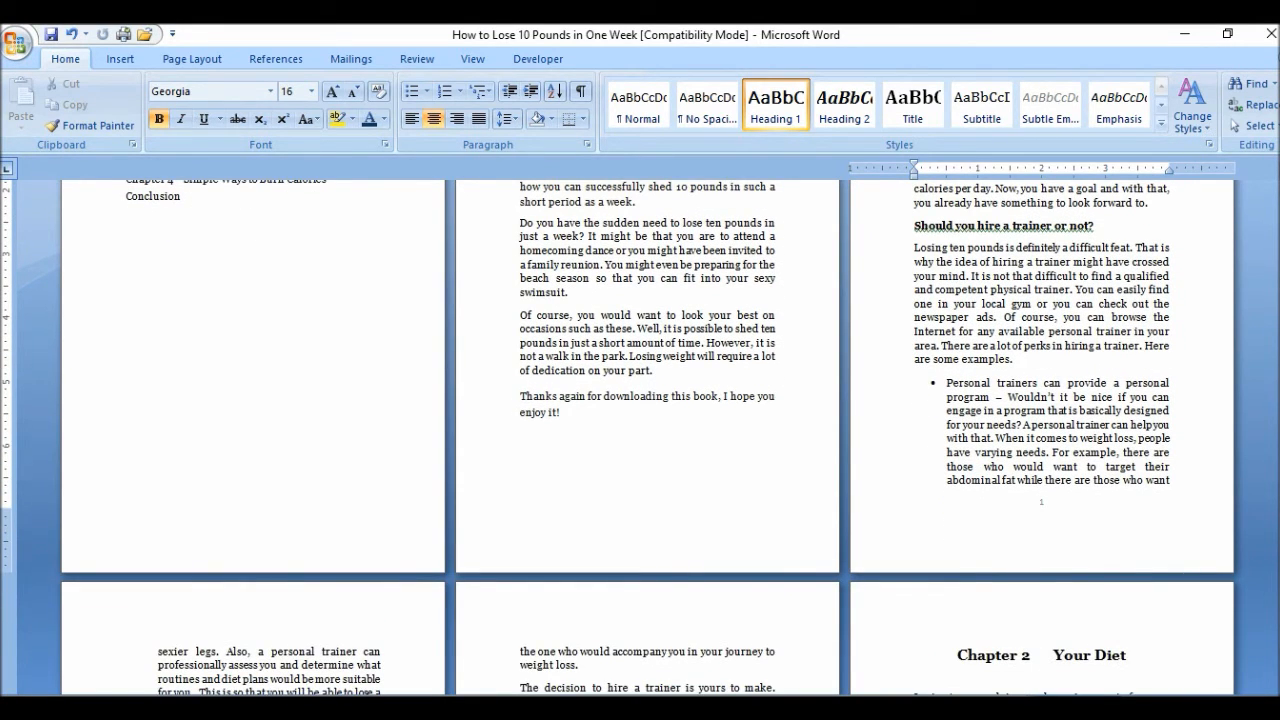
{"action": "scroll", "scroll_direction": "up", "scroll_amount": 3}
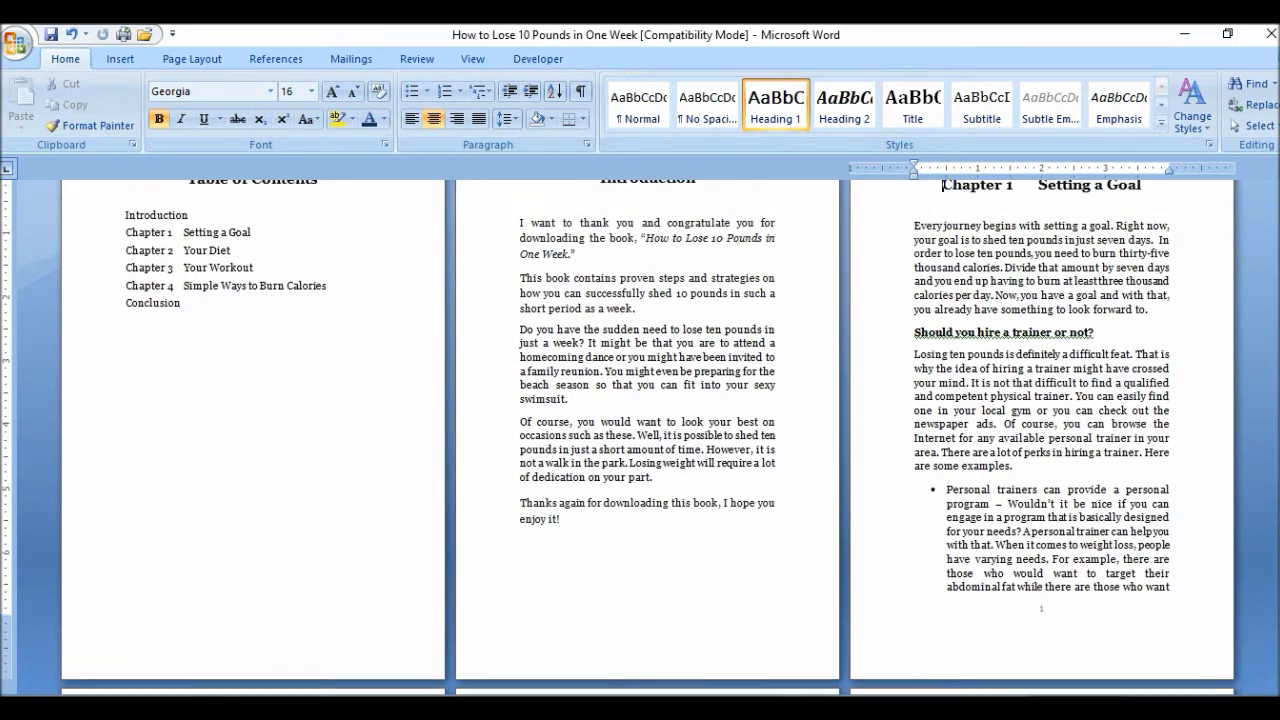
{"action": "scroll", "scroll_direction": "up", "scroll_amount": 3}
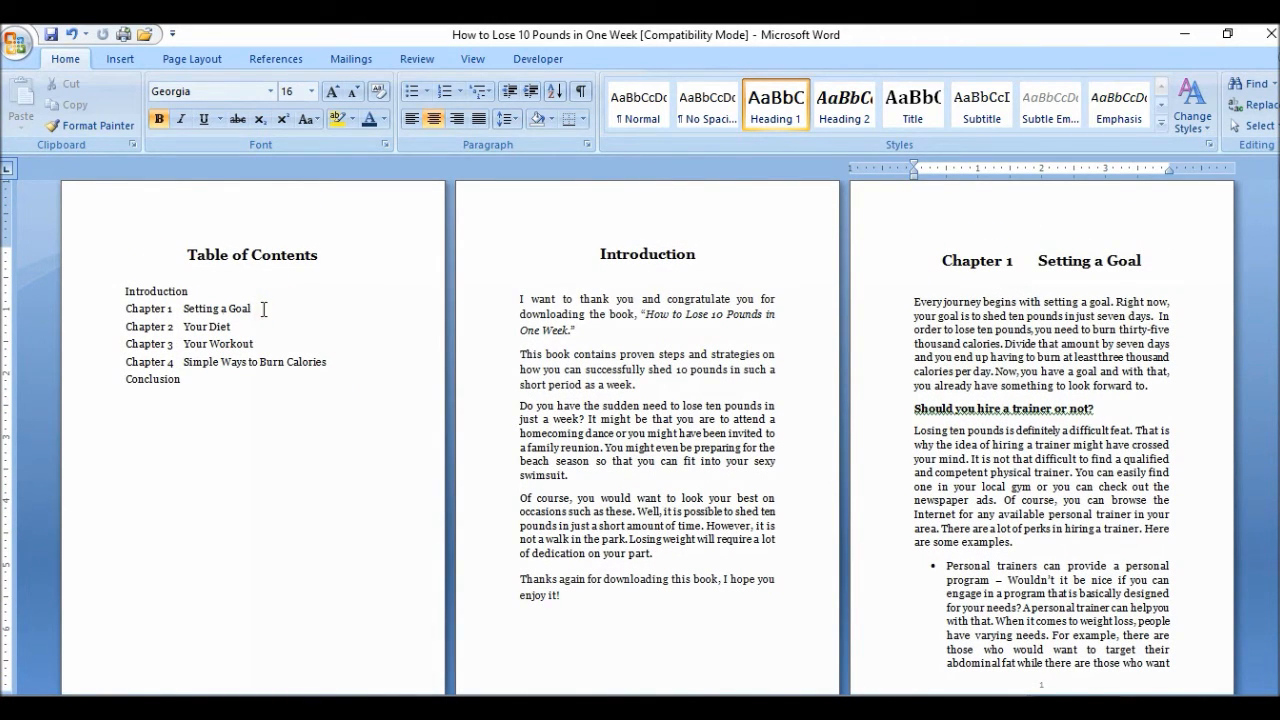
{"action": "left_click", "coordinate": [120, 58]}
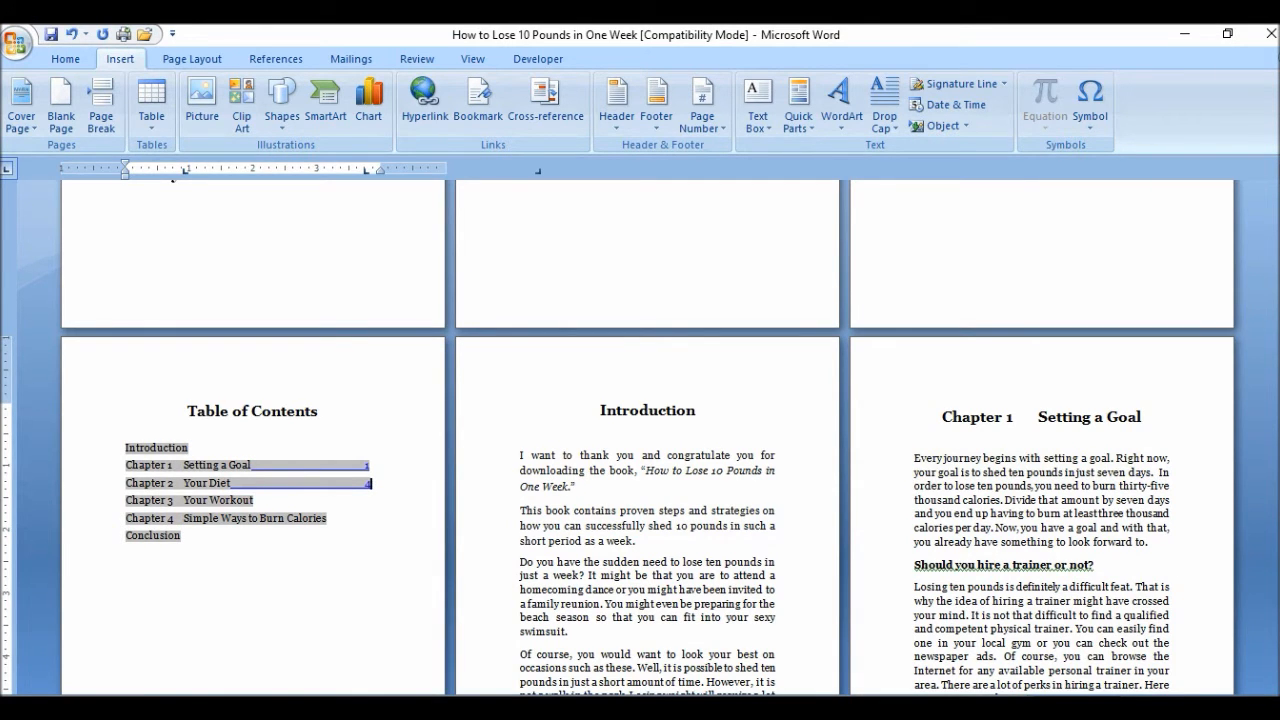
{"action": "scroll", "scroll_direction": "down", "scroll_amount": 3}
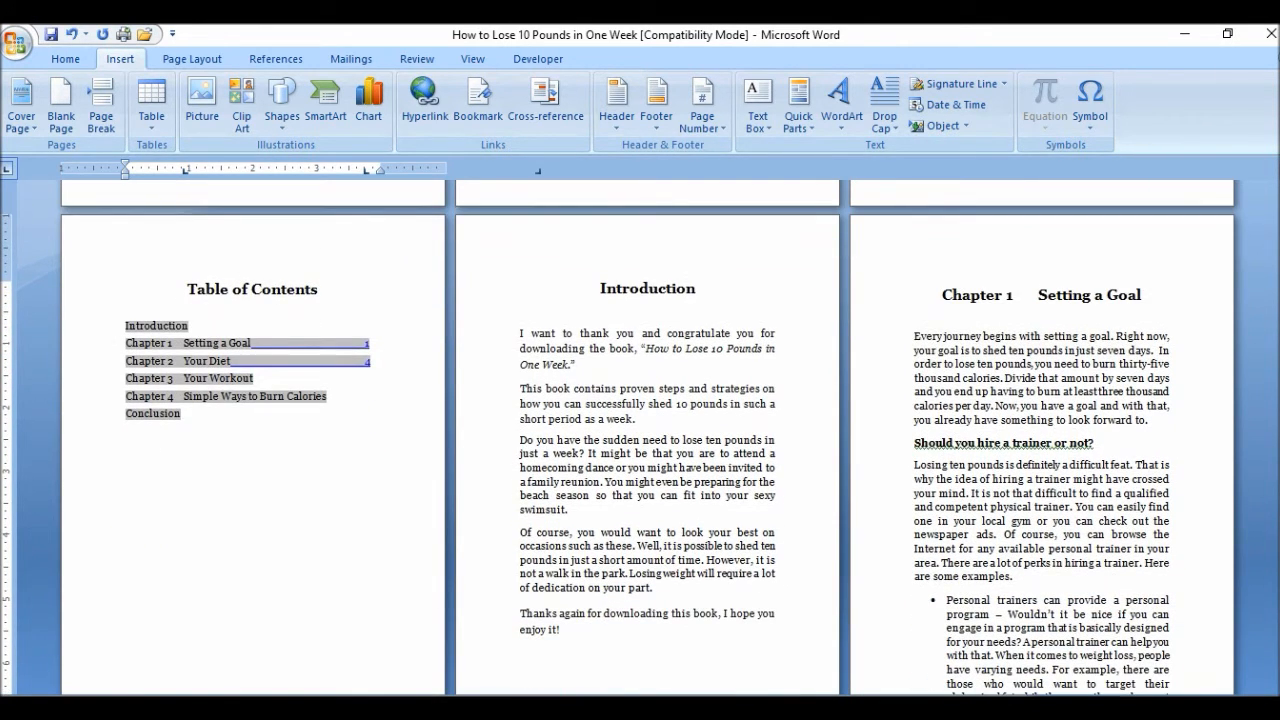
{"action": "scroll", "scroll_direction": "down", "scroll_amount": 3}
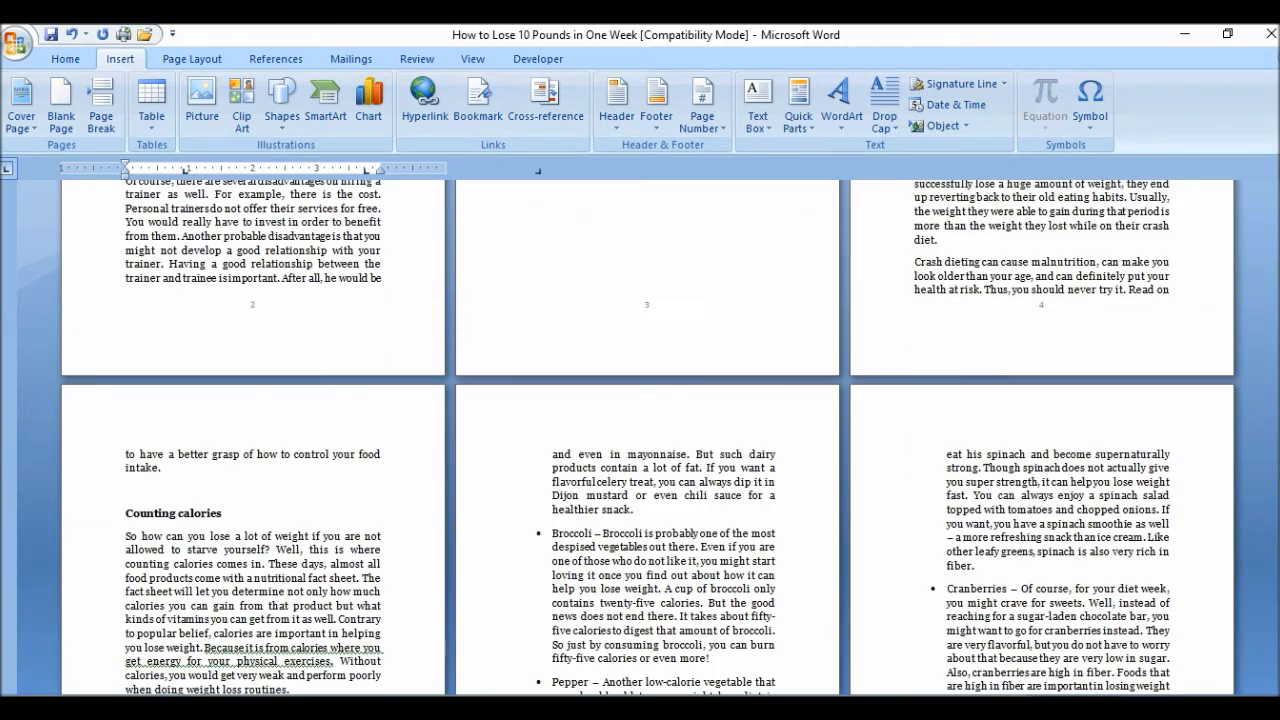
{"action": "scroll", "scroll_direction": "up", "scroll_amount": 3}
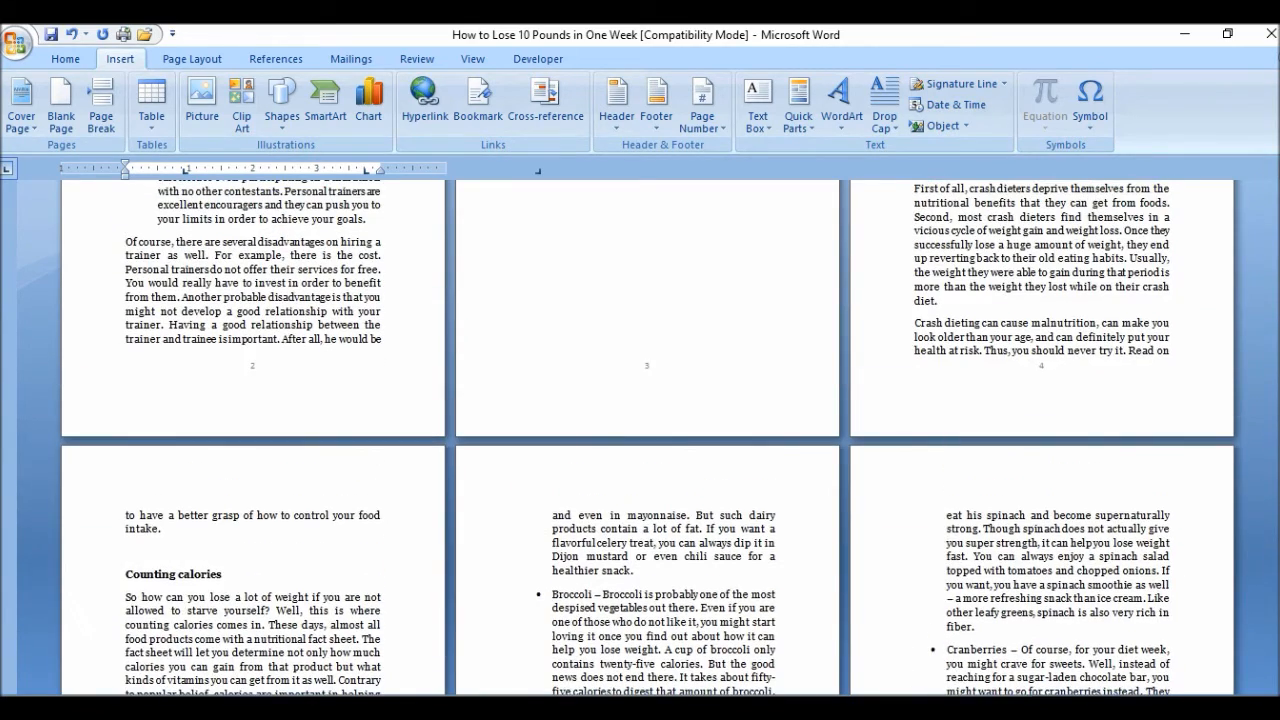
{"action": "scroll", "scroll_direction": "up", "scroll_amount": 3}
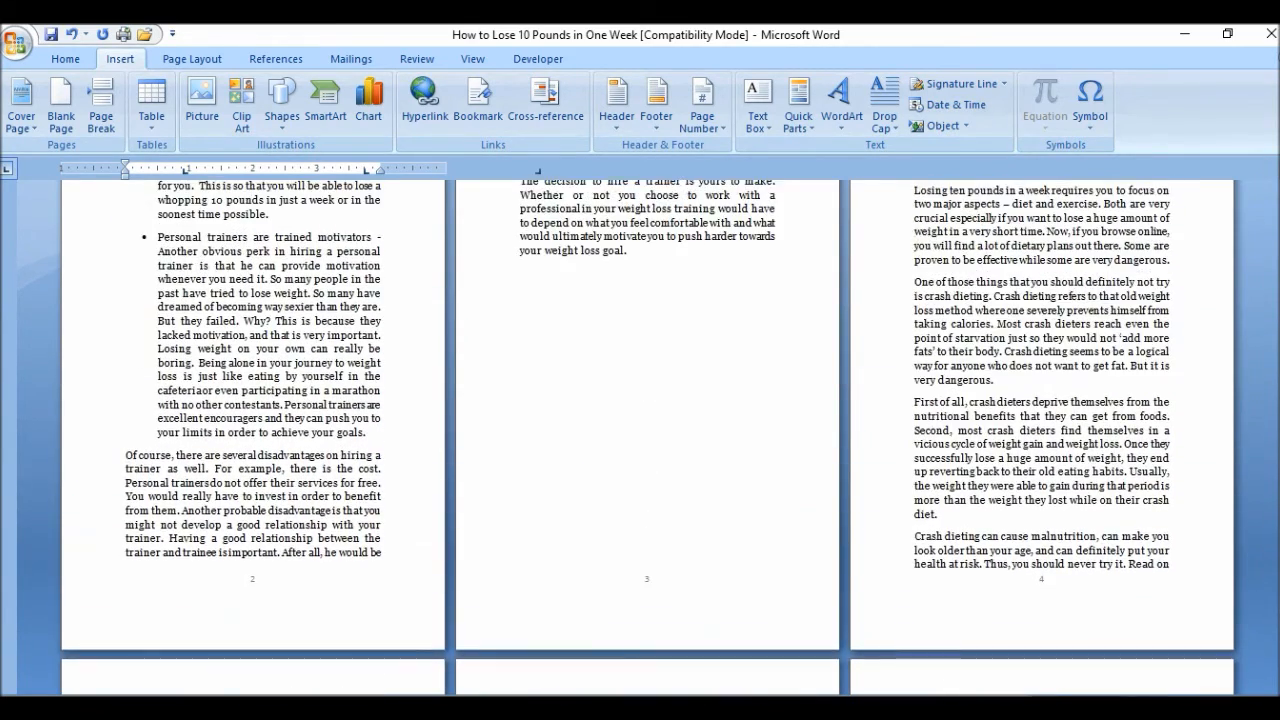
{"action": "scroll", "scroll_direction": "up", "scroll_amount": 3}
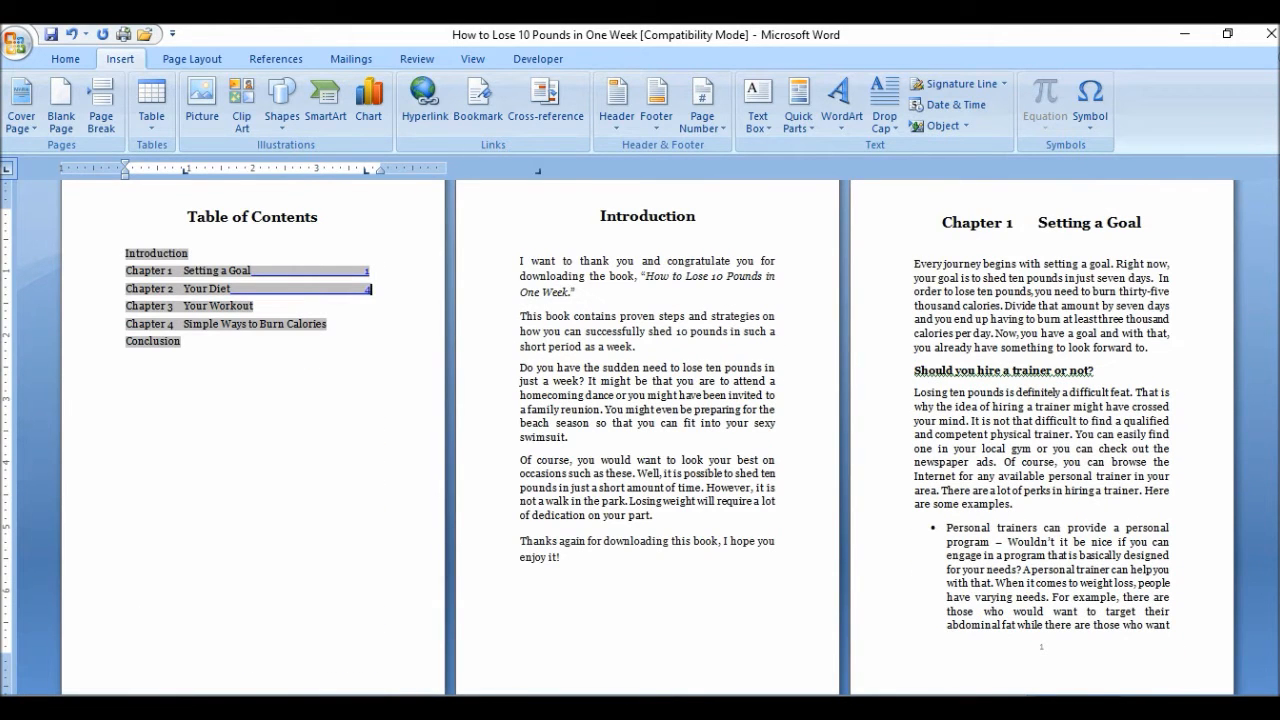
{"action": "mouse_move", "coordinate": [1056, 430]}
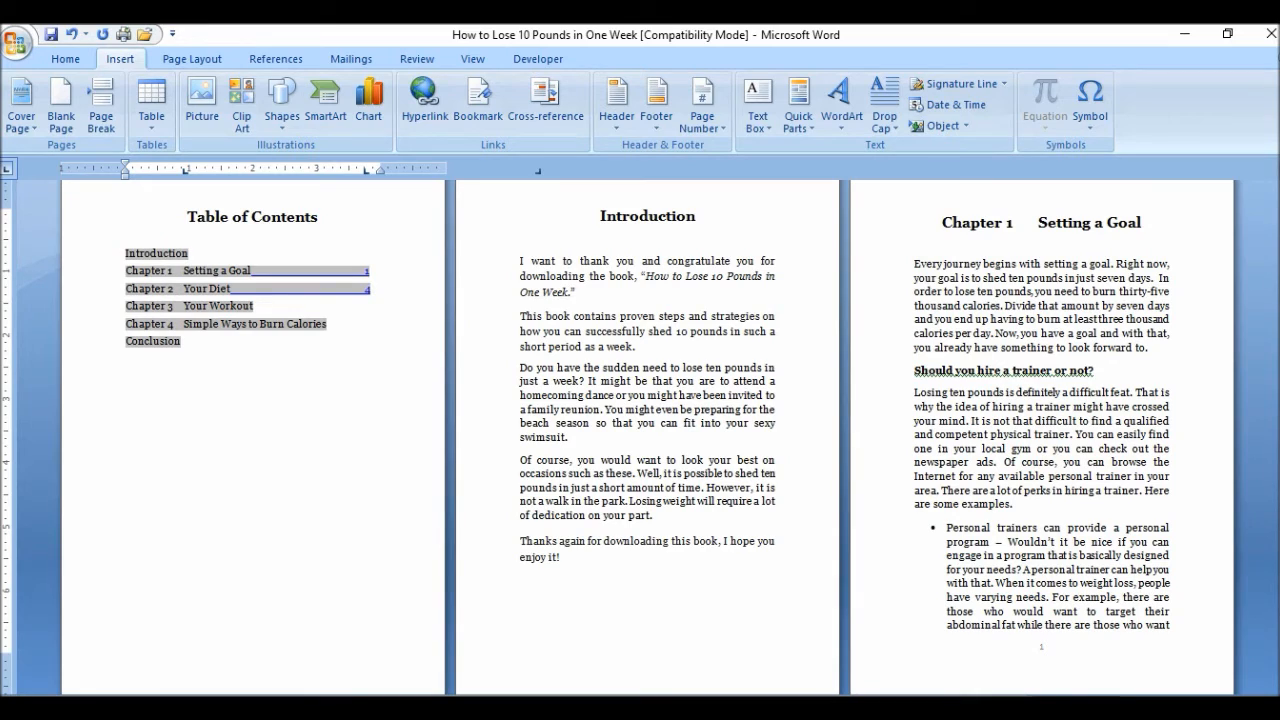
{"action": "scroll", "scroll_direction": "down", "scroll_amount": 3}
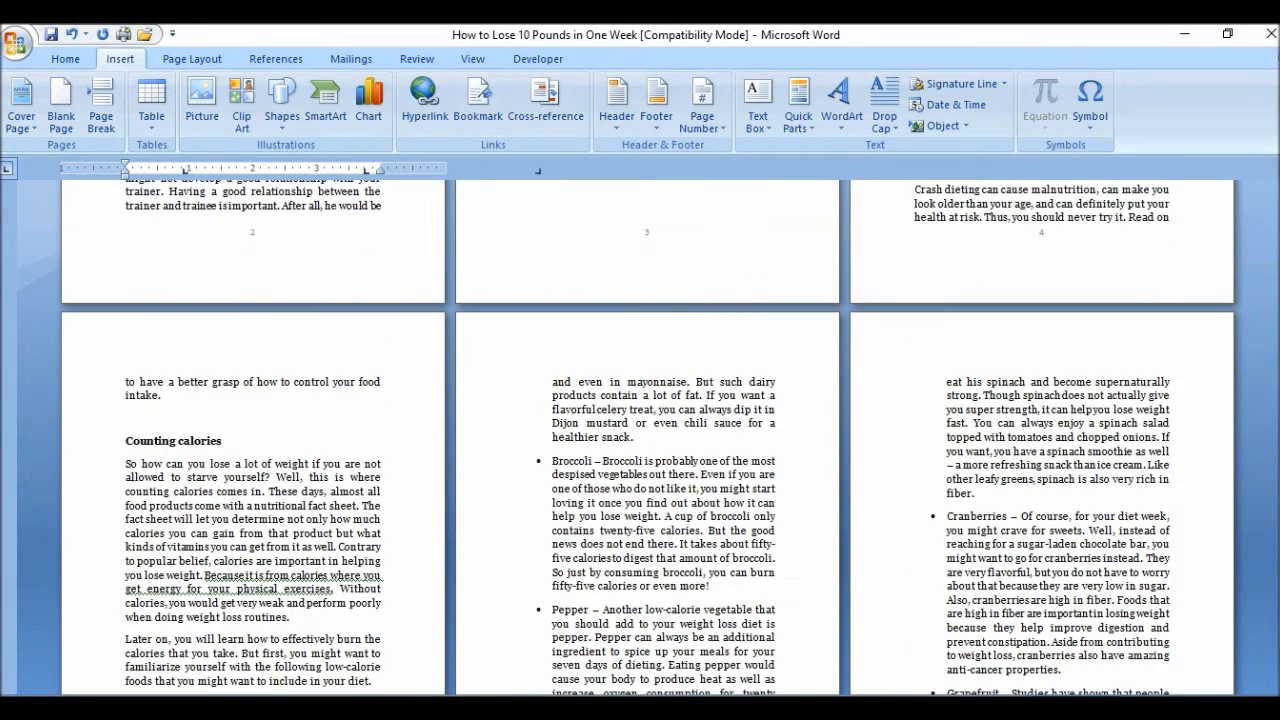
{"action": "scroll", "scroll_direction": "down", "scroll_amount": 3}
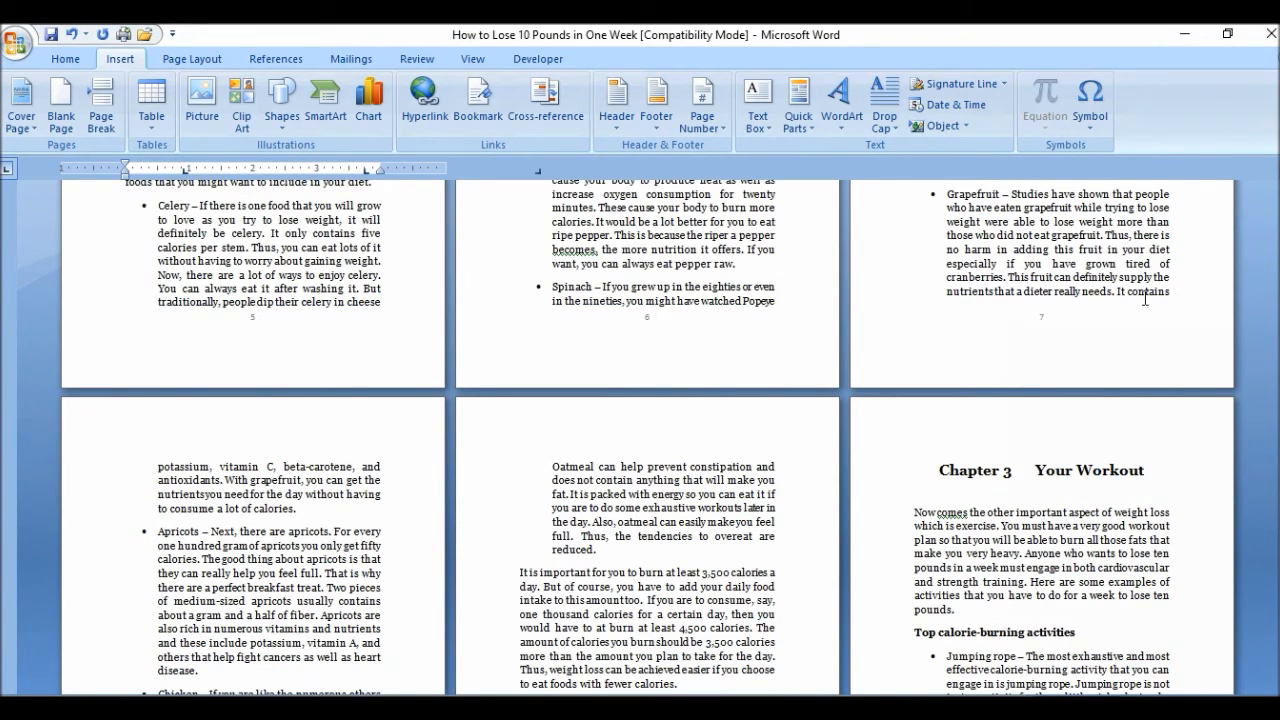
{"action": "scroll", "scroll_direction": "up", "scroll_amount": 3}
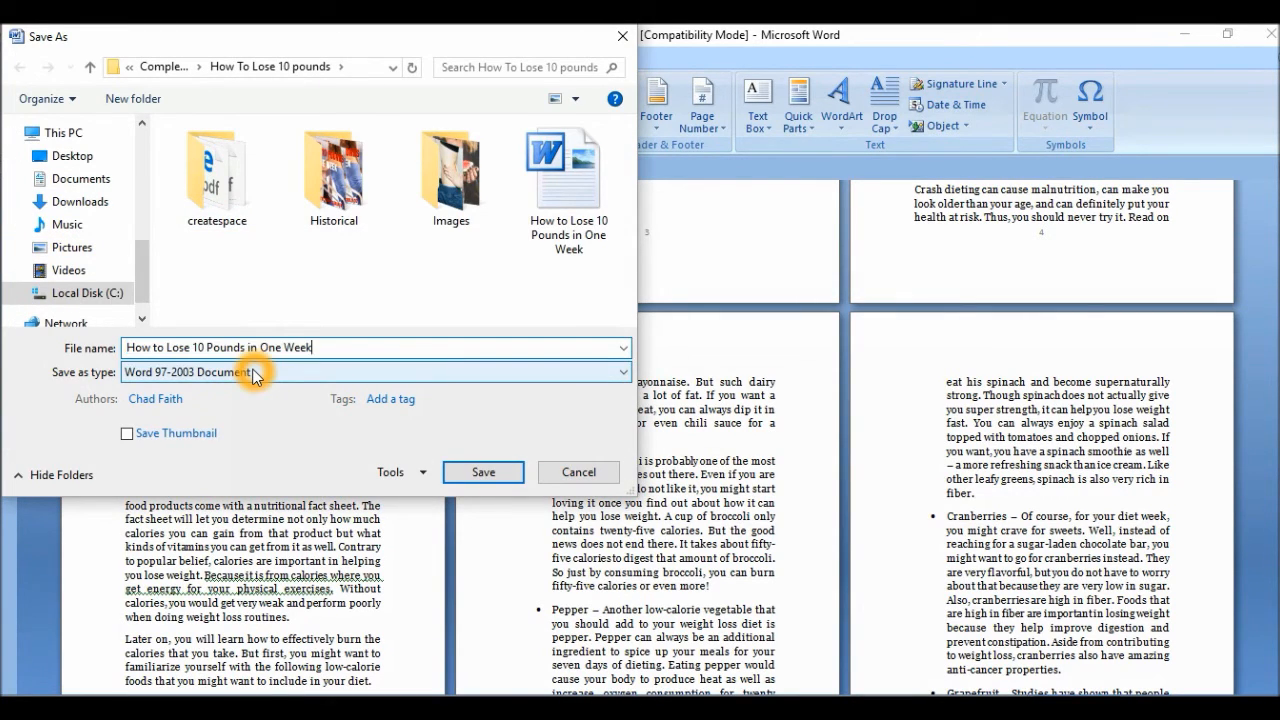
Save a copy named 'How to Lose 10 Pounds in One Week for createspace' in Word 97-2003 format
{"action": "type", "text": "for createspace"}
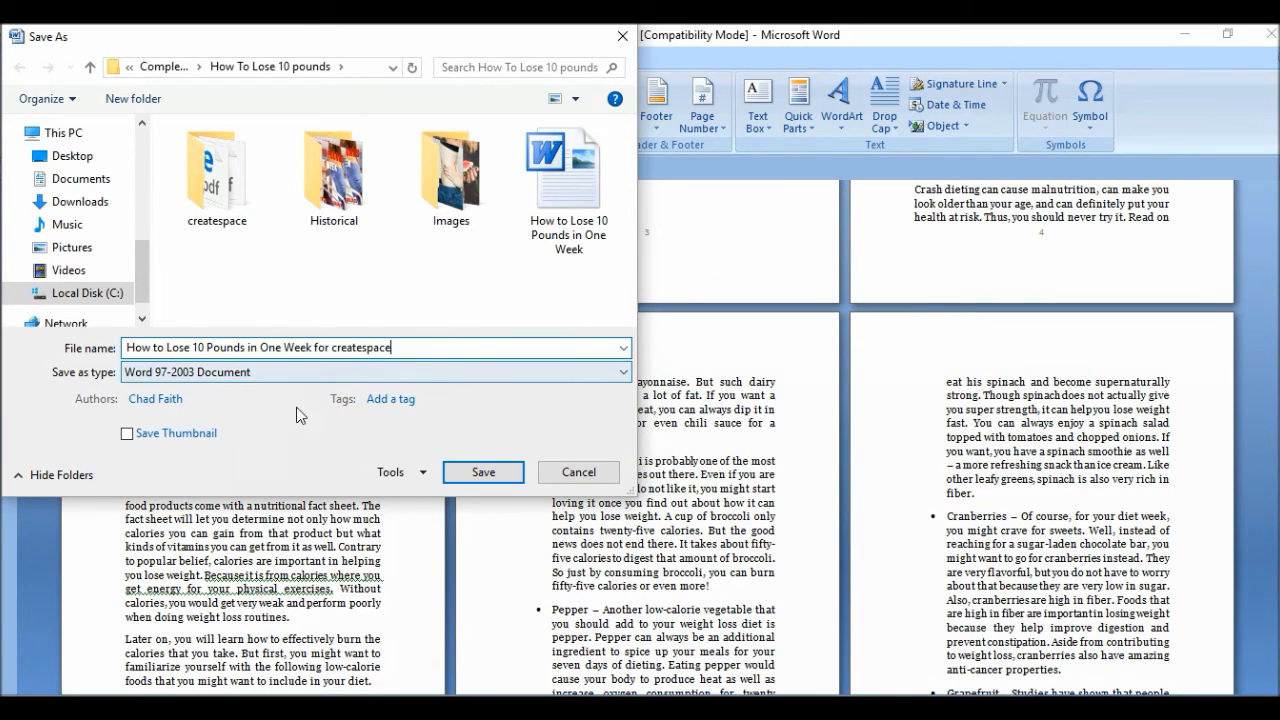
{"action": "left_click", "coordinate": [484, 472]}
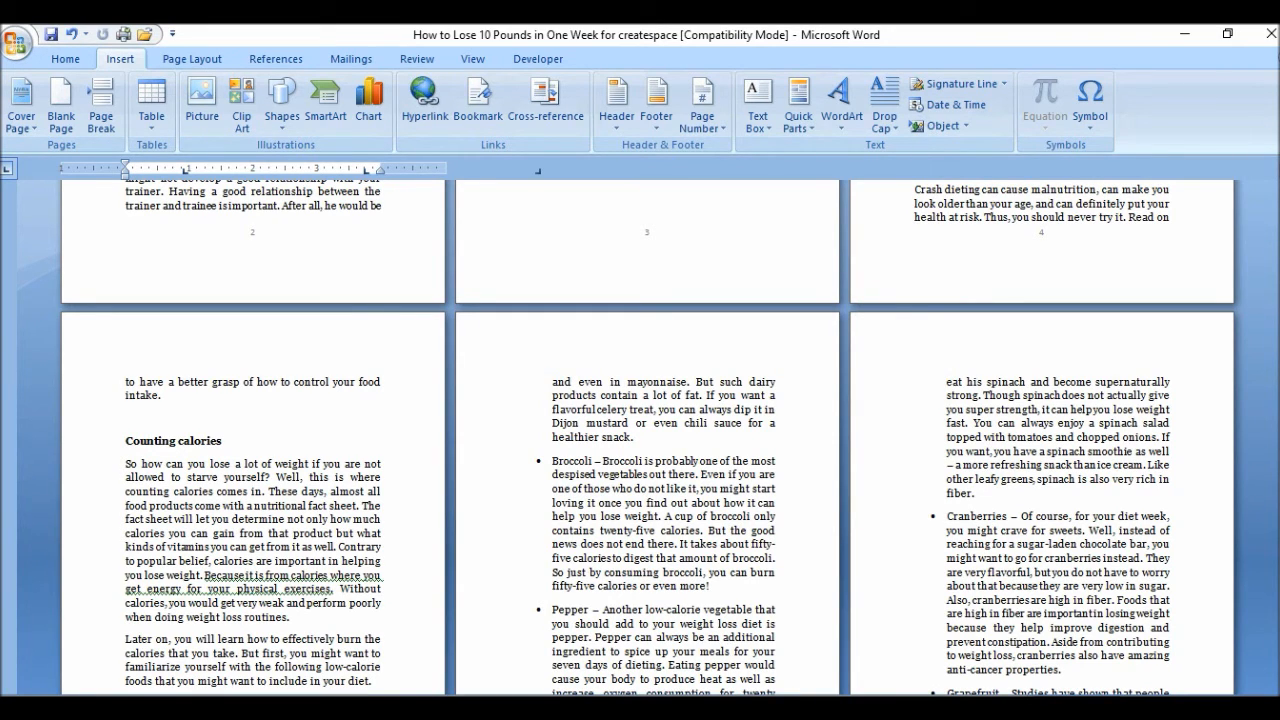
{"action": "scroll", "scroll_direction": "down", "scroll_amount": 3}
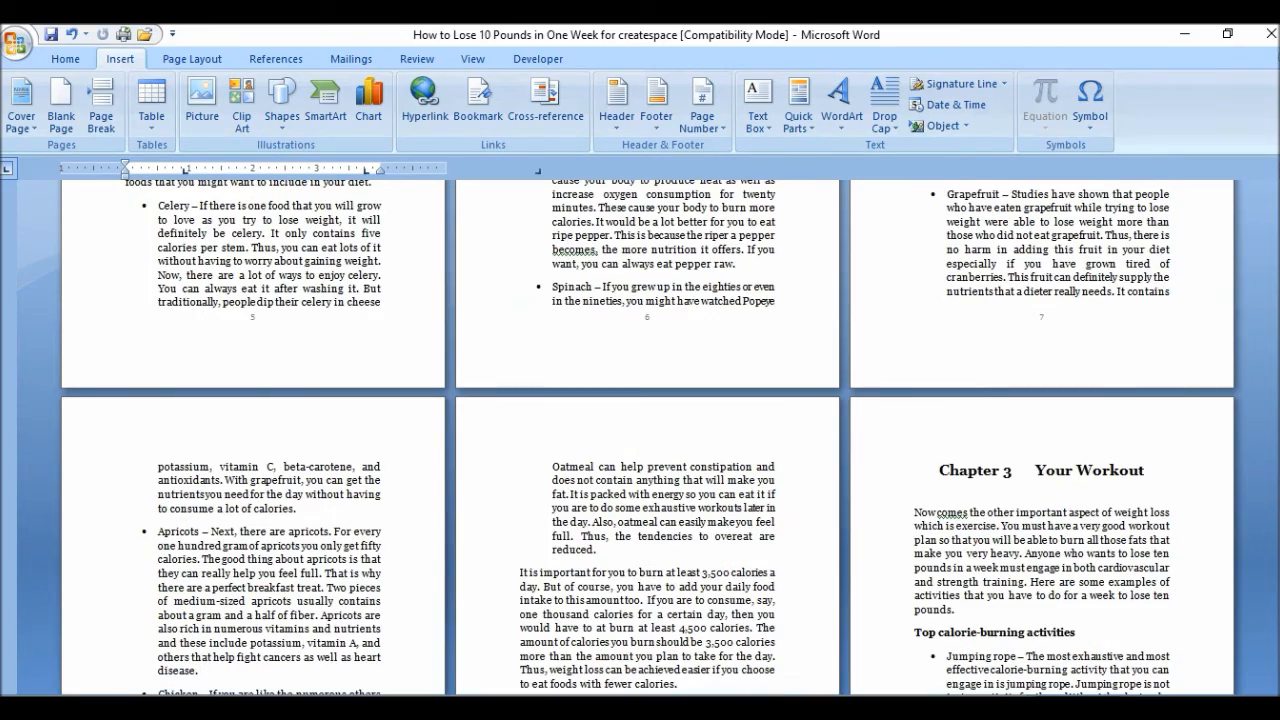
{"action": "scroll", "scroll_direction": "down", "scroll_amount": 3}
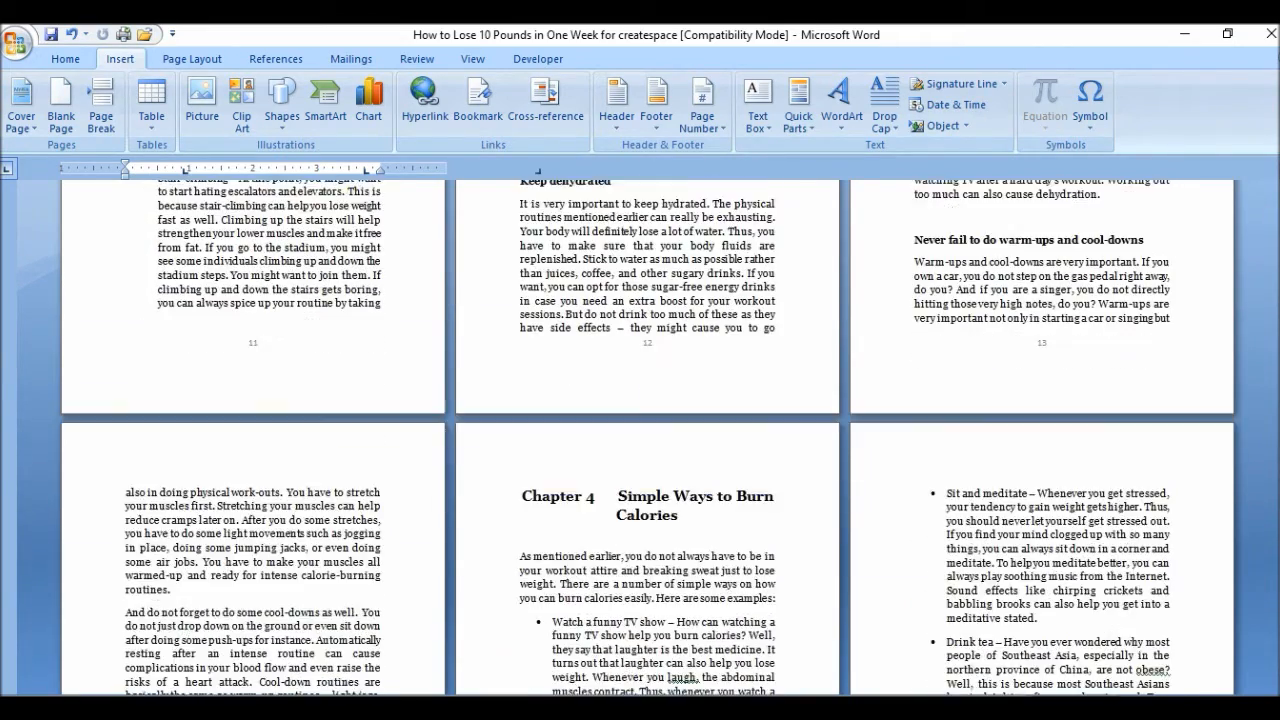
{"action": "scroll", "scroll_direction": "down", "scroll_amount": 3}
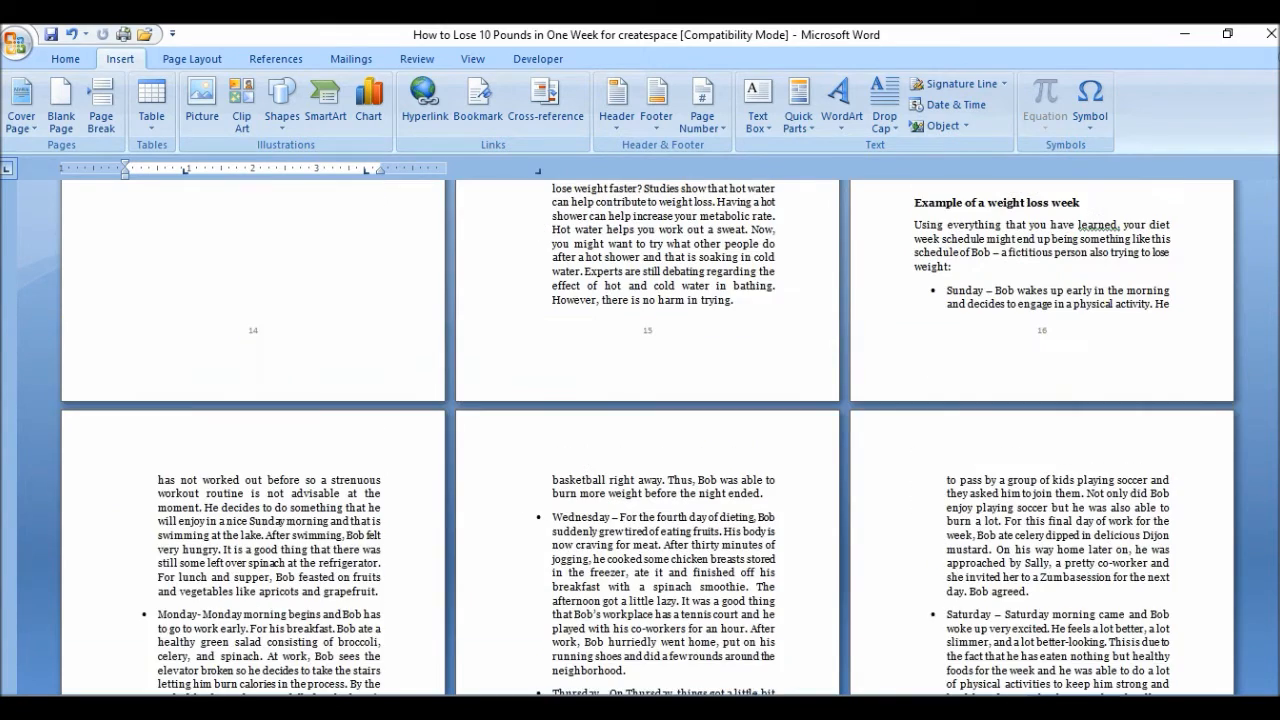
{"action": "scroll", "scroll_direction": "down", "scroll_amount": 3}
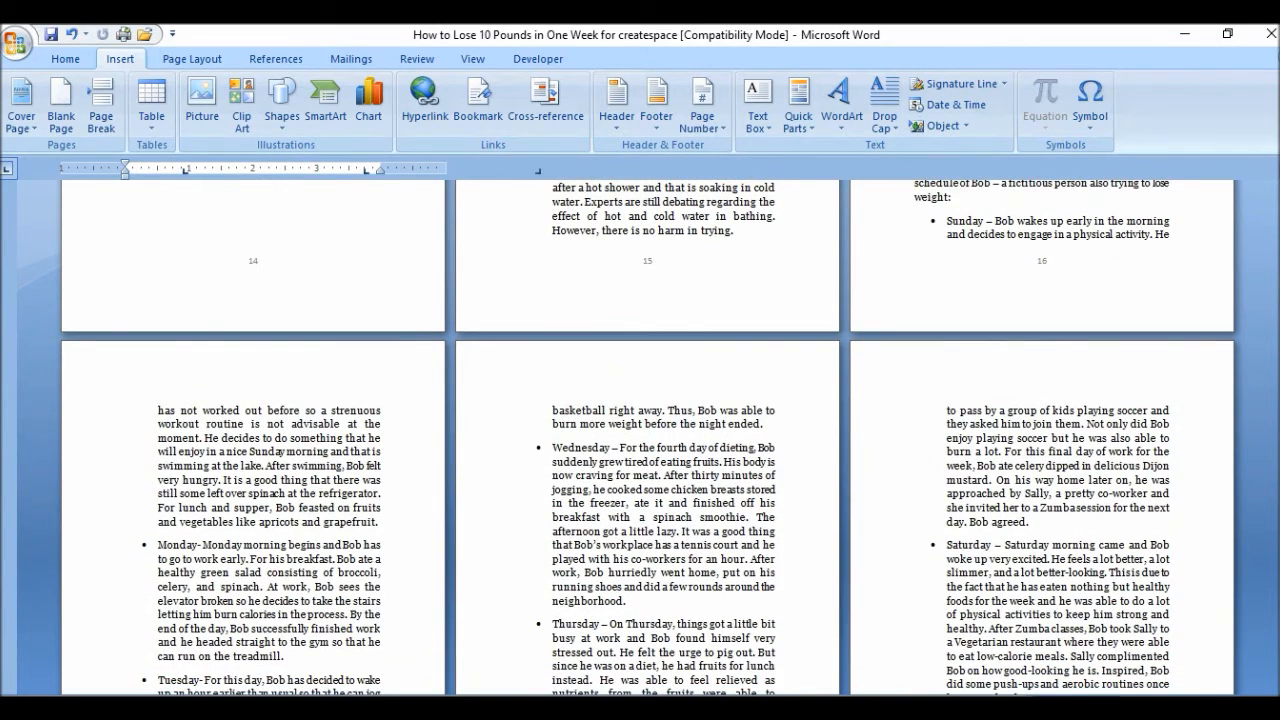
{"action": "scroll", "scroll_direction": "down", "scroll_amount": 3}
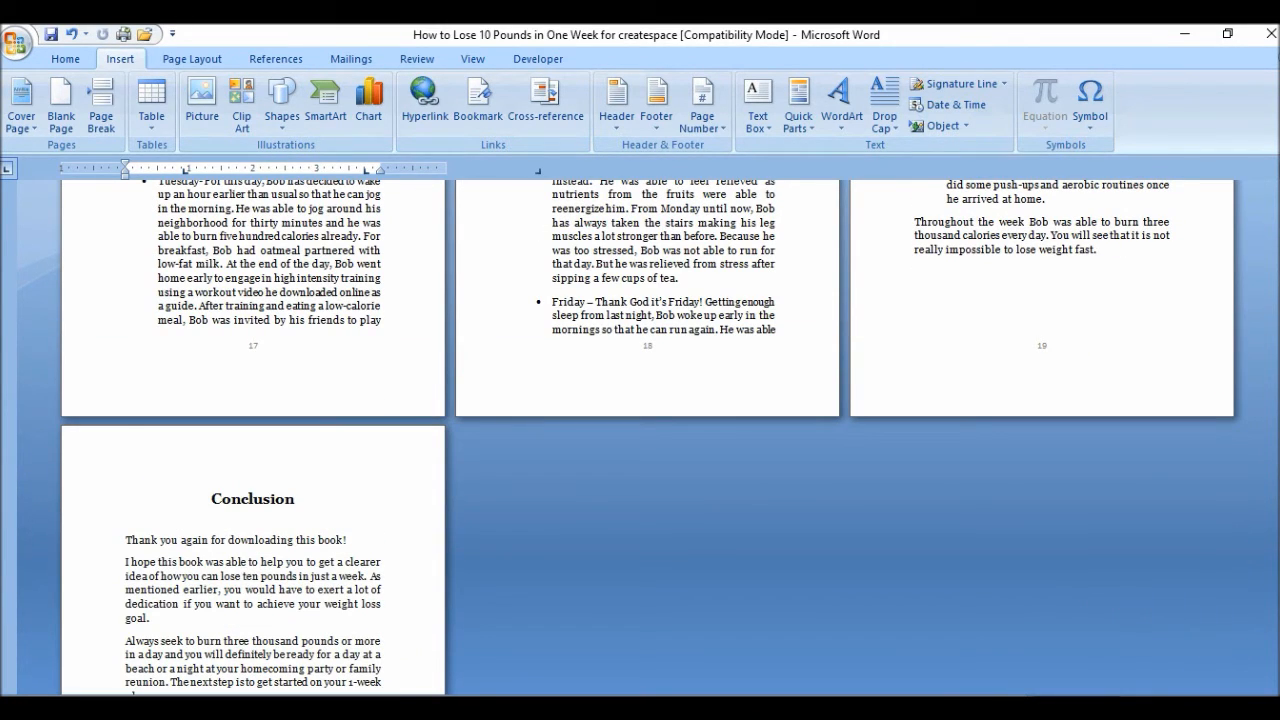
{"action": "scroll", "scroll_direction": "down", "scroll_amount": 3}
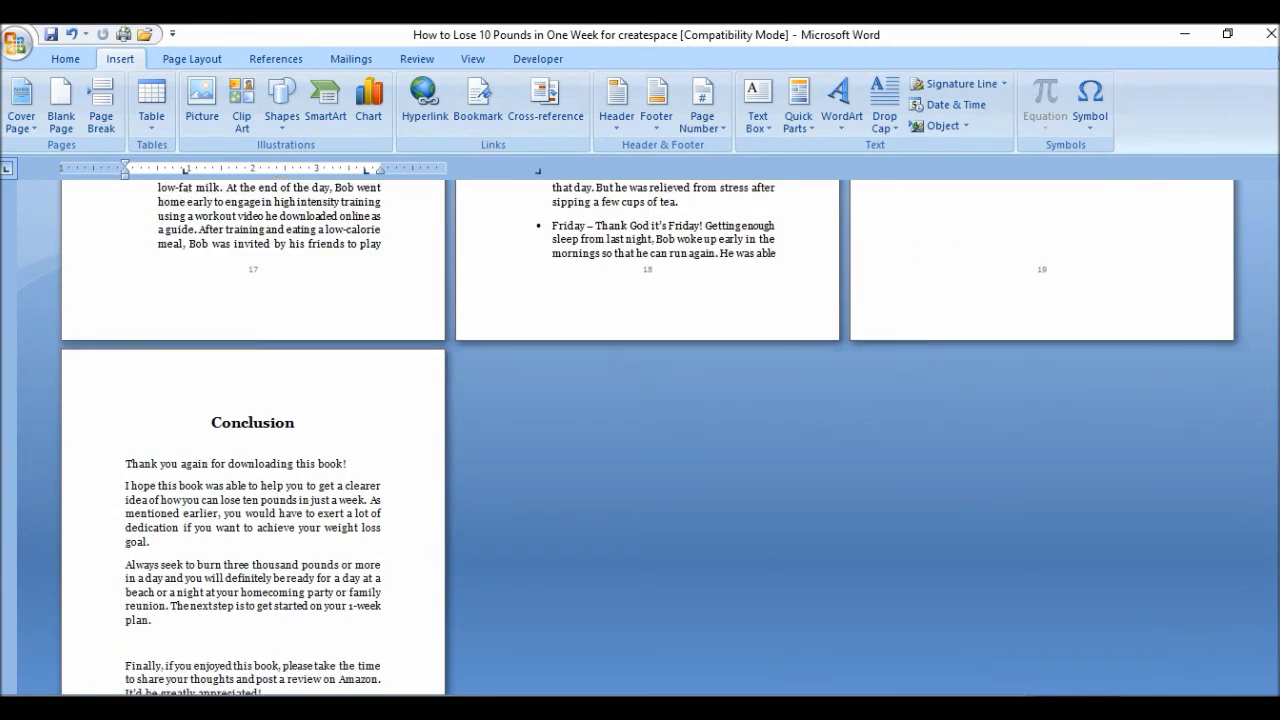
{"action": "scroll", "scroll_direction": "down", "scroll_amount": 3}
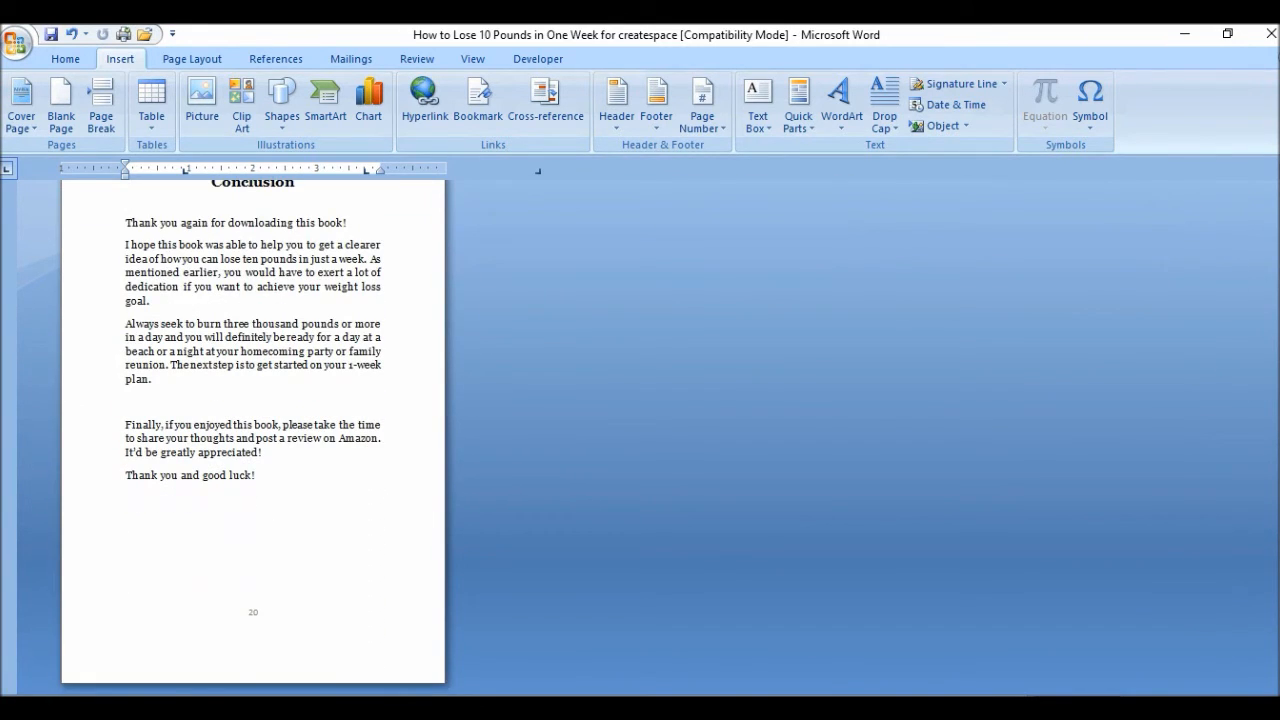
{"action": "scroll", "scroll_direction": "up", "scroll_amount": 3}
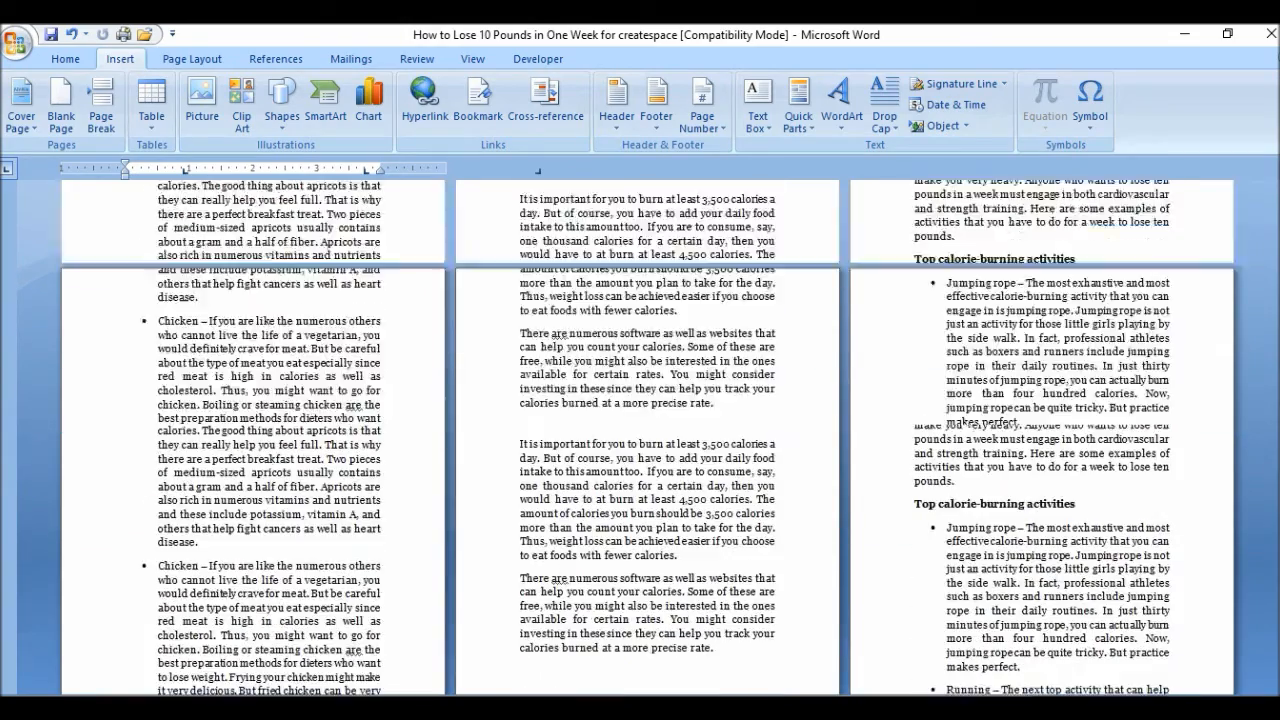
{"action": "scroll", "scroll_direction": "up", "scroll_amount": 3}
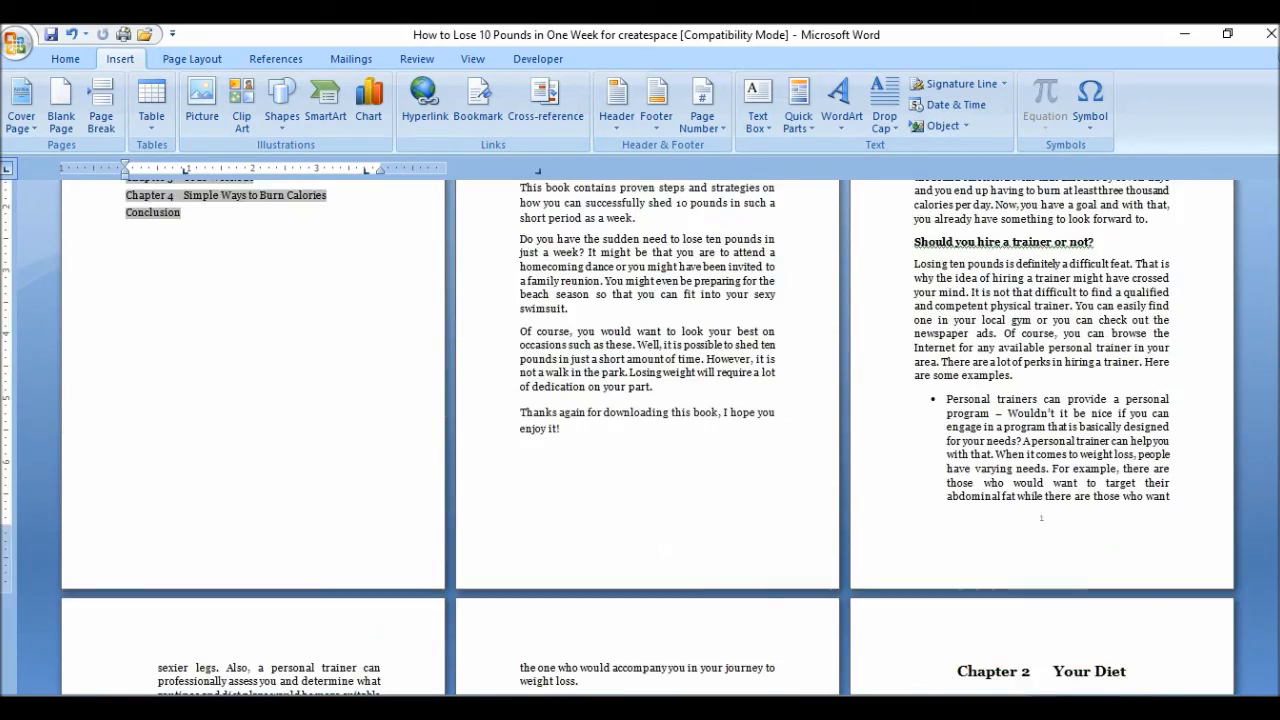
{"action": "scroll", "scroll_direction": "up", "scroll_amount": 3}
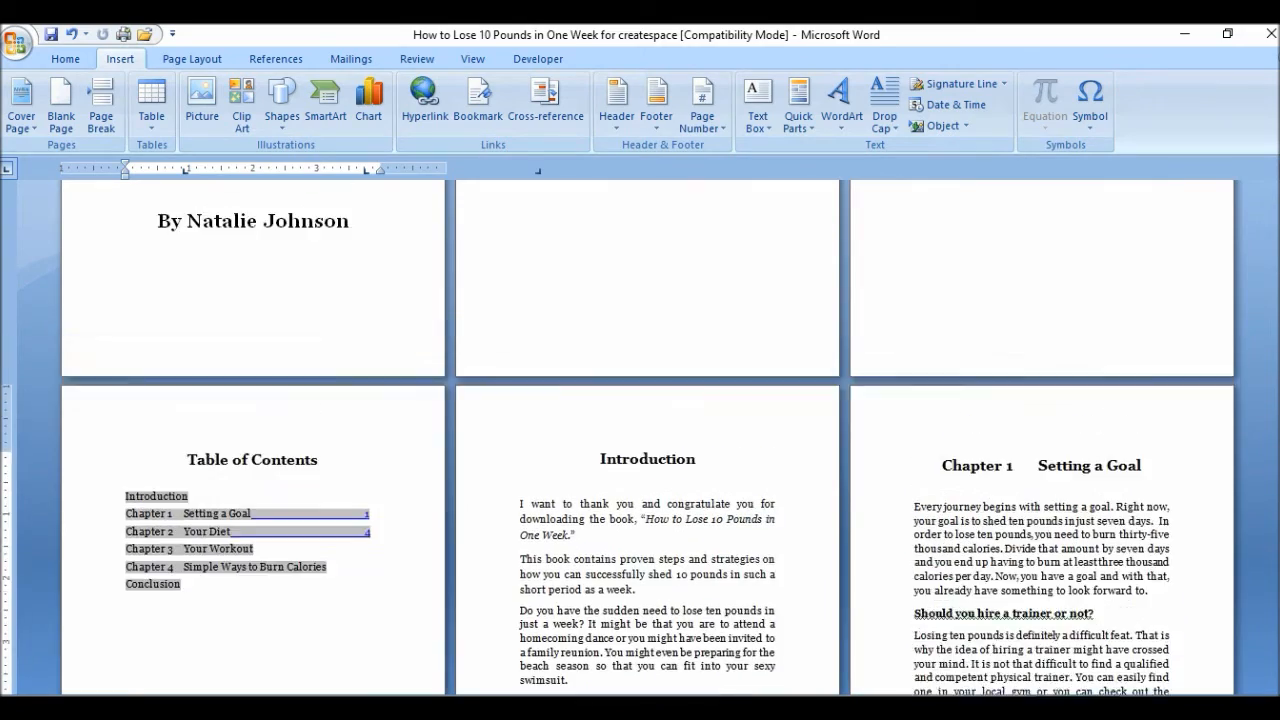
{"action": "scroll", "scroll_direction": "down", "scroll_amount": 3}
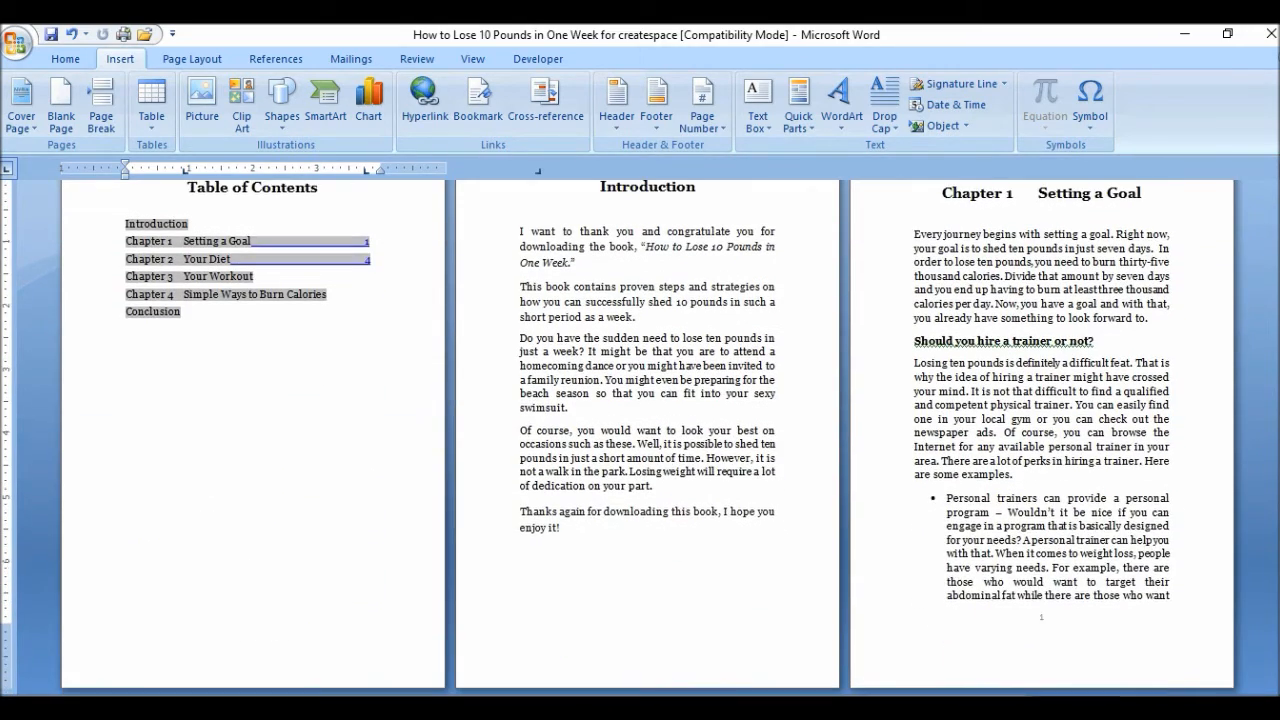
{"action": "scroll", "scroll_direction": "up", "scroll_amount": 3}
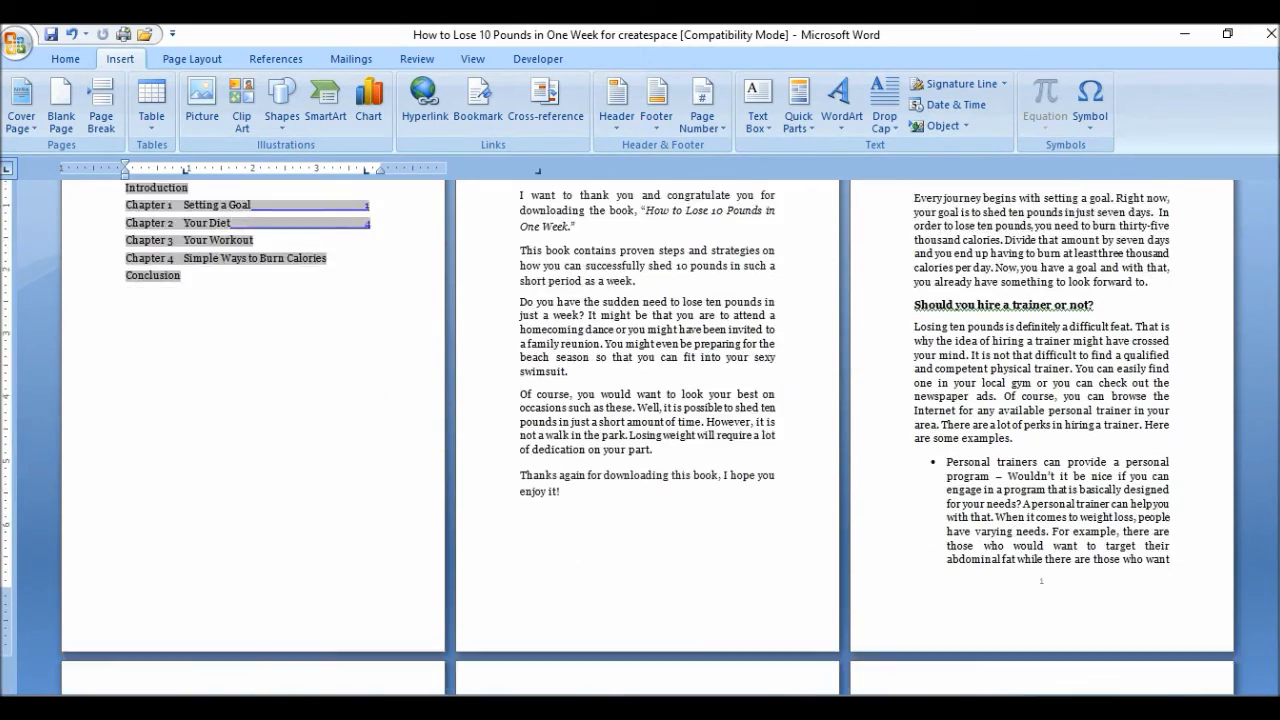
{"action": "scroll", "scroll_direction": "down", "scroll_amount": 3}
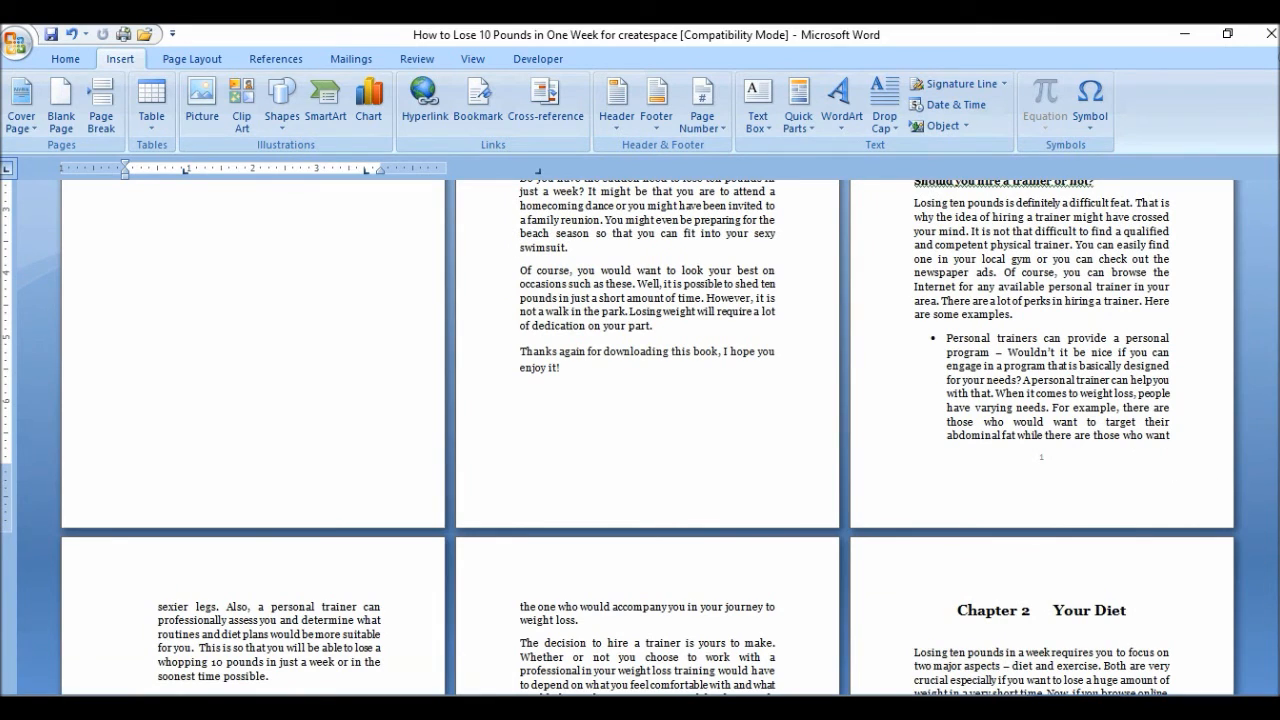
{"action": "scroll", "scroll_direction": "down", "scroll_amount": 3}
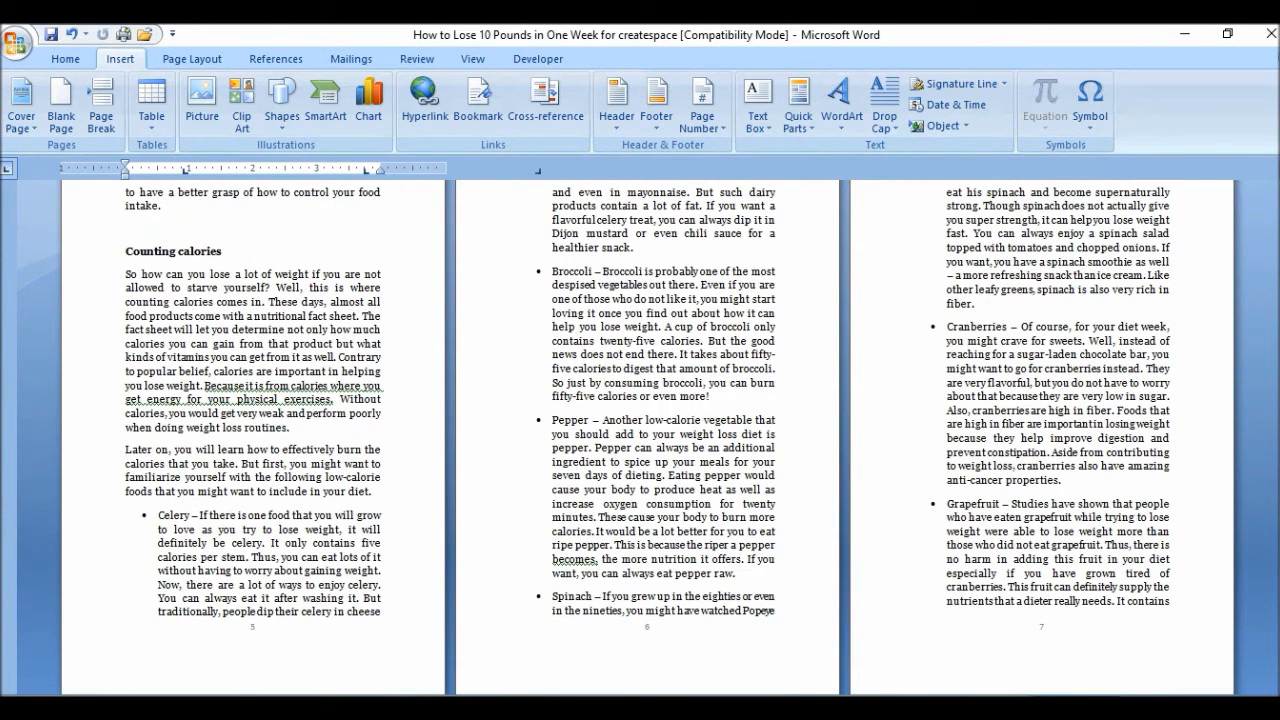
{"action": "scroll", "scroll_direction": "down", "scroll_amount": 3}
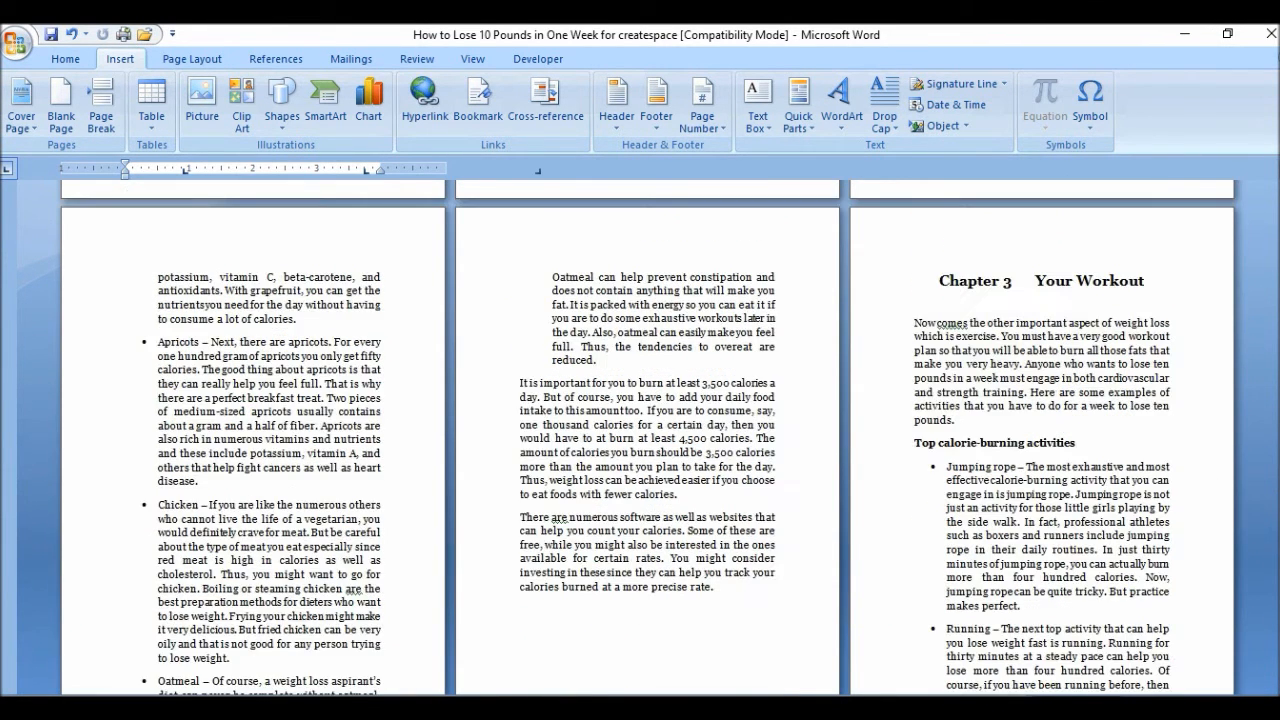
{"action": "scroll", "scroll_direction": "down", "scroll_amount": 3}
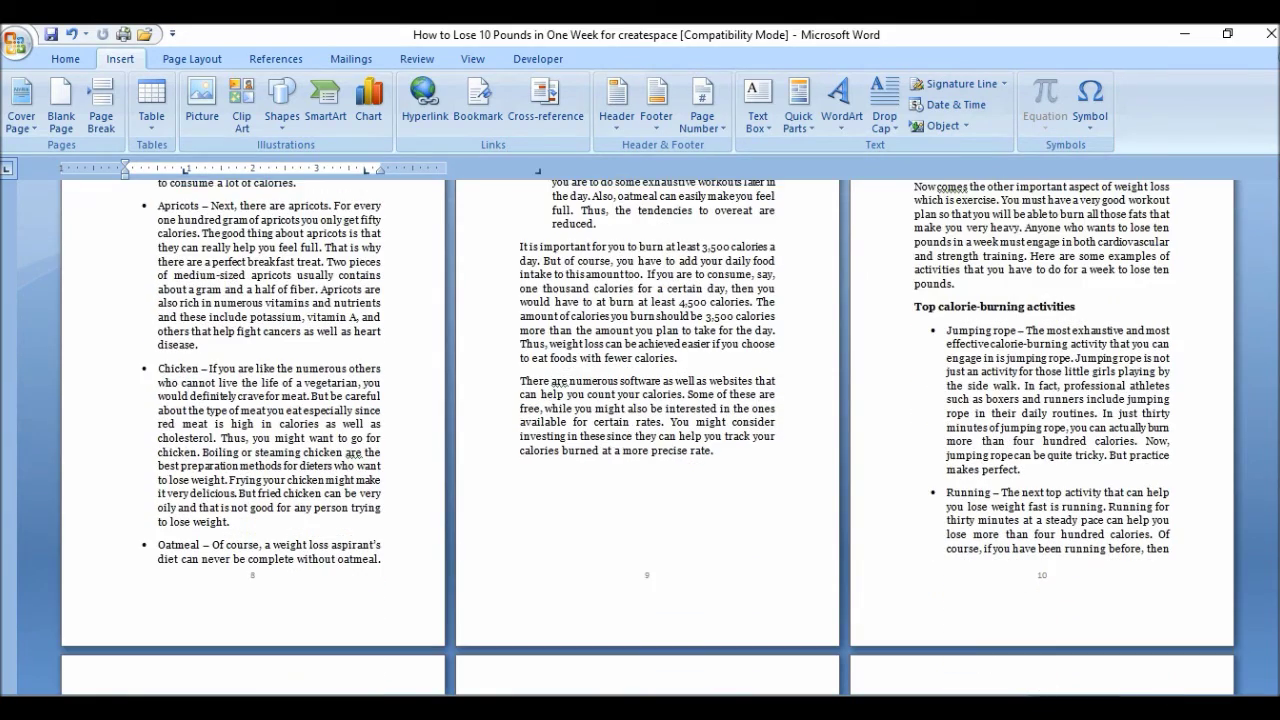
{"action": "scroll", "scroll_direction": "down", "scroll_amount": 3}
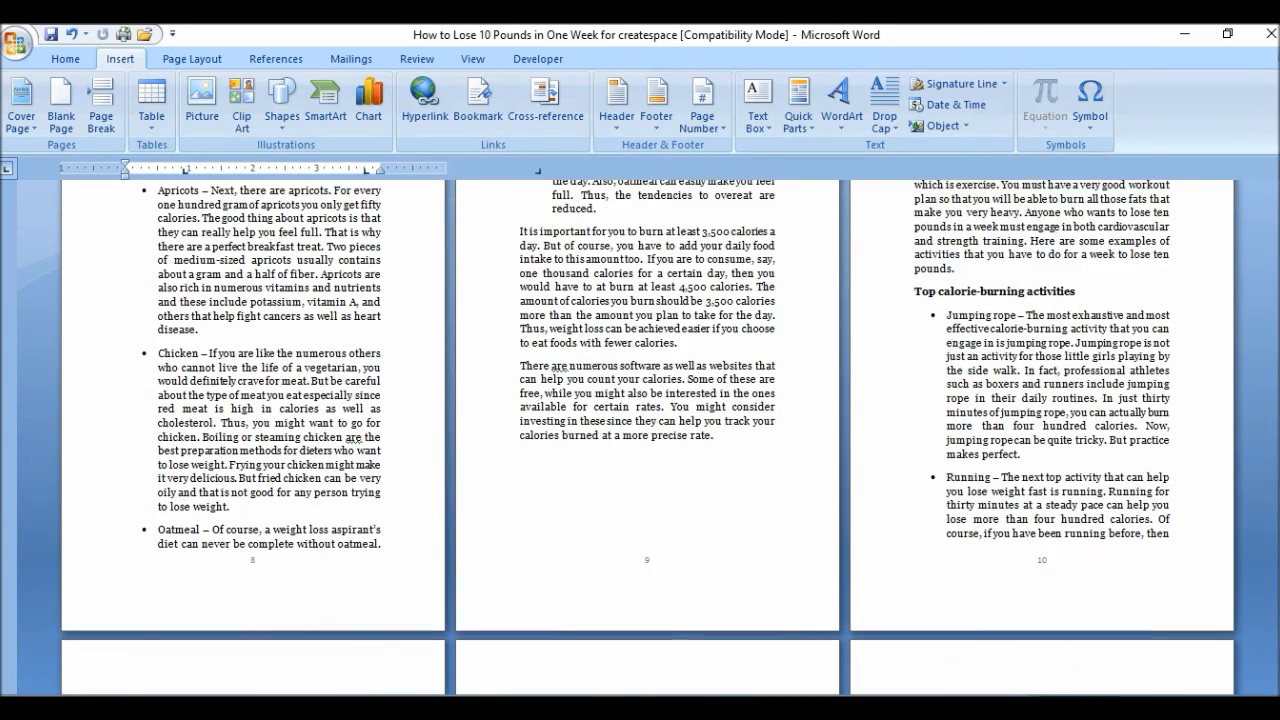
{"action": "scroll", "scroll_direction": "down", "scroll_amount": 3}
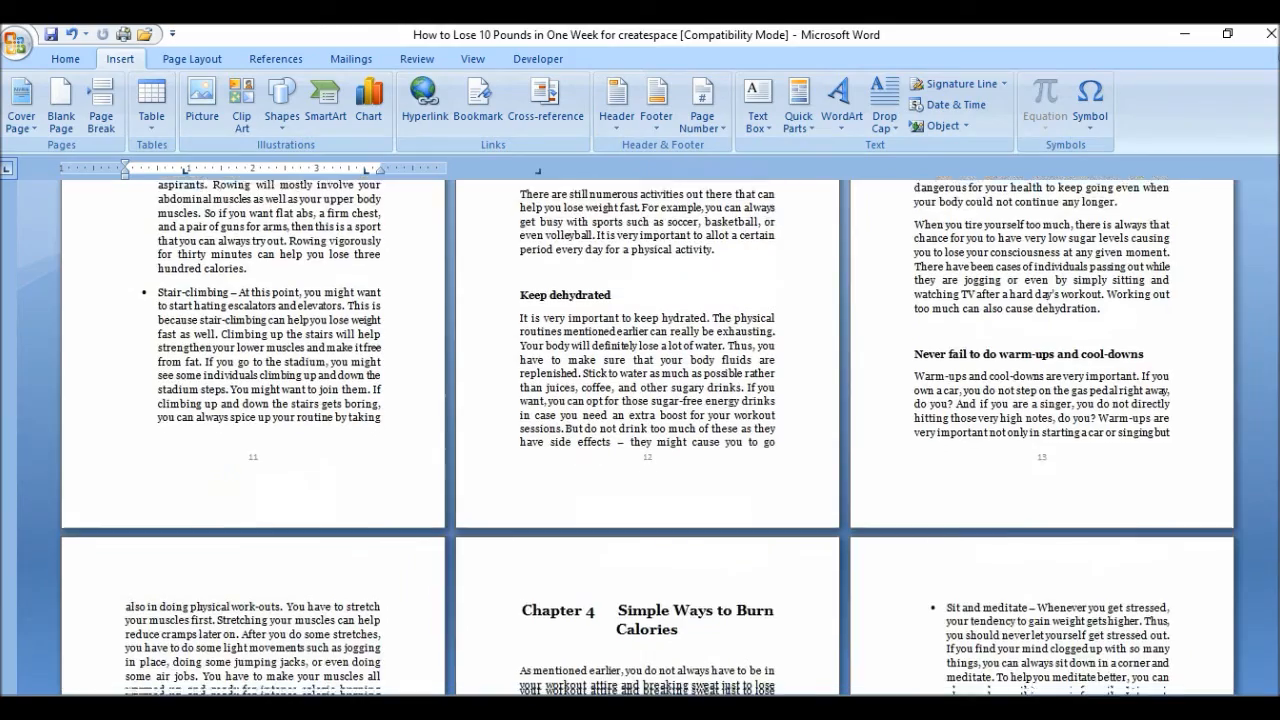
{"action": "scroll", "scroll_direction": "down", "scroll_amount": 3}
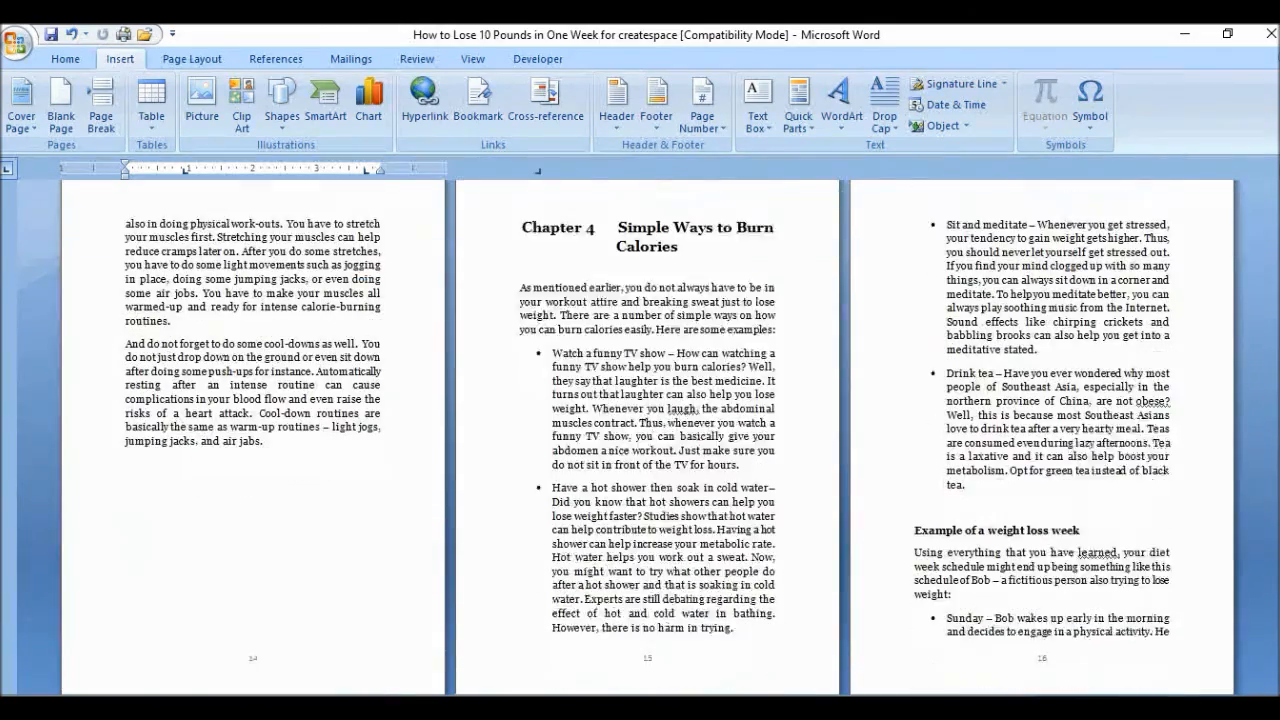
{"action": "scroll", "scroll_direction": "down", "scroll_amount": 3}
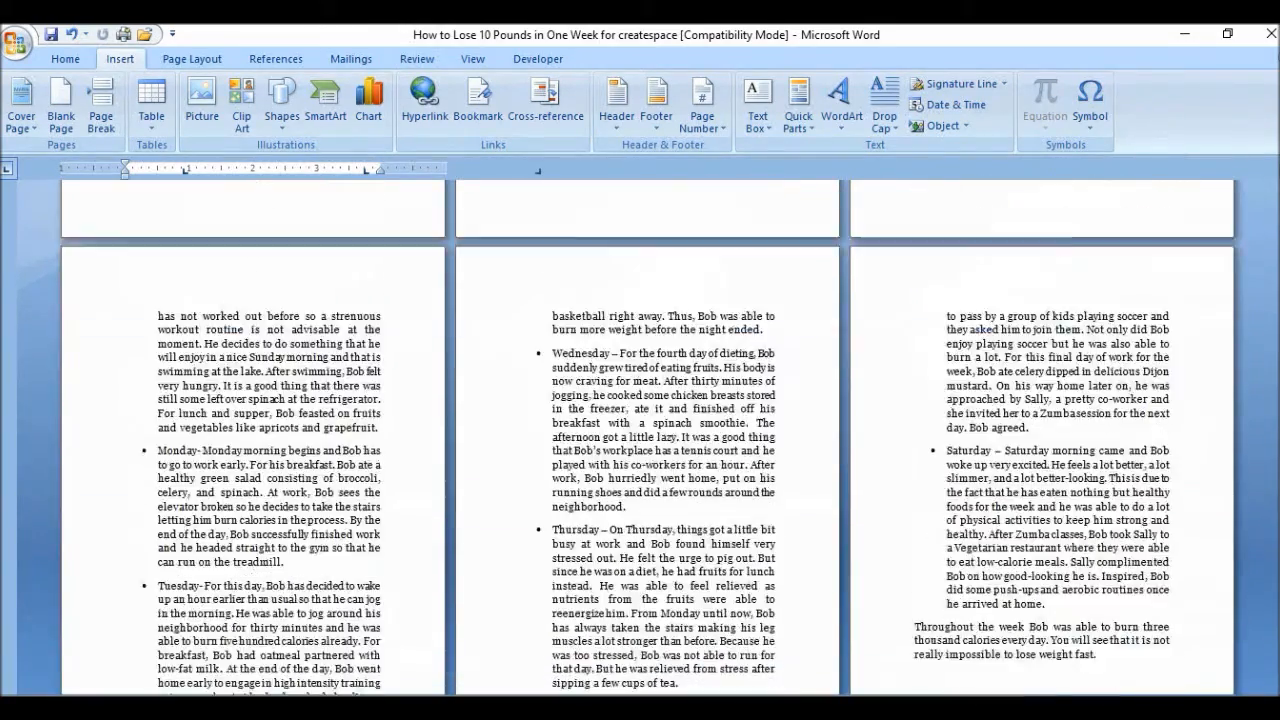
{"action": "scroll", "scroll_direction": "down", "scroll_amount": 3}
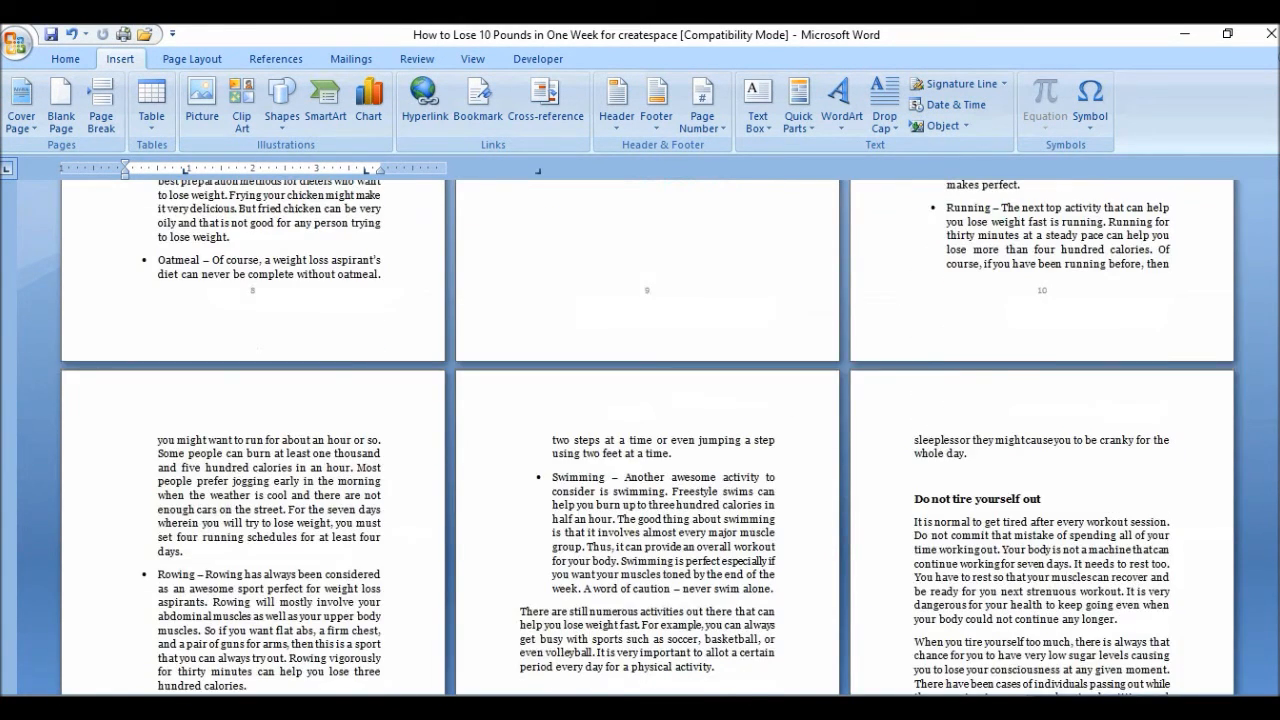
{"action": "scroll", "scroll_direction": "up", "scroll_amount": 3}
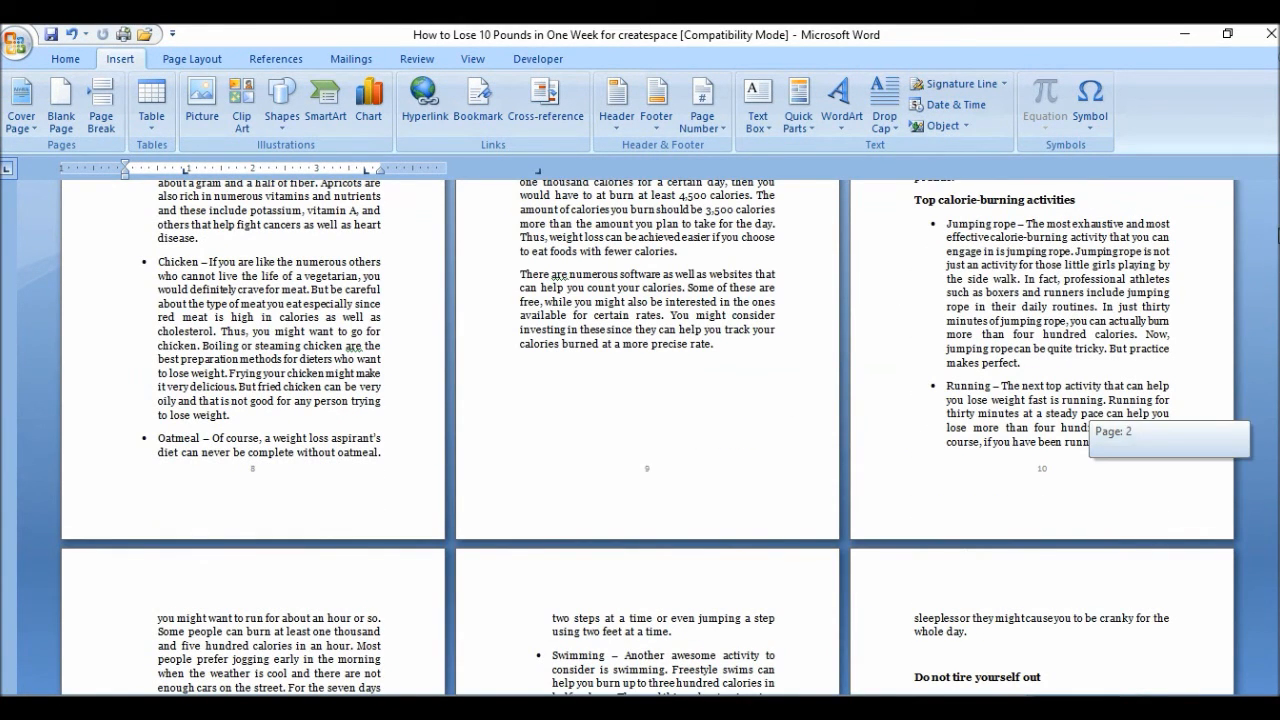
{"action": "scroll", "scroll_direction": "up", "scroll_amount": 3}
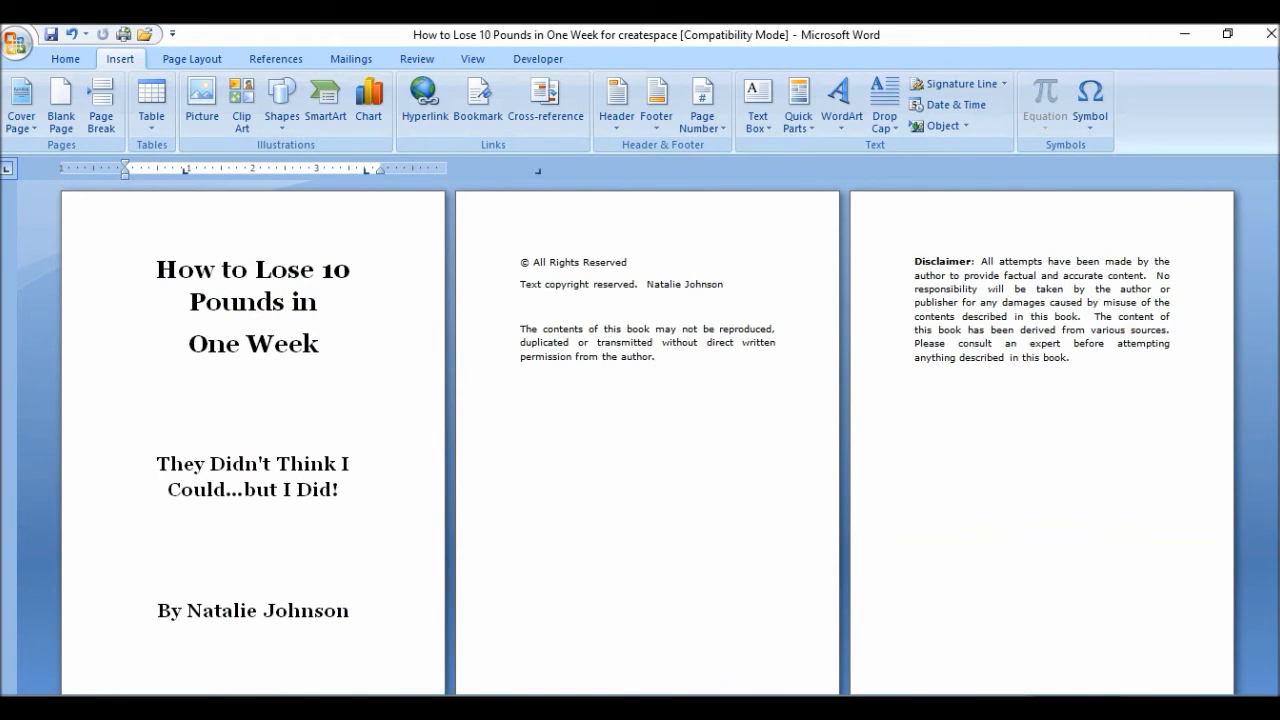
{"action": "scroll", "scroll_direction": "down", "scroll_amount": 3}
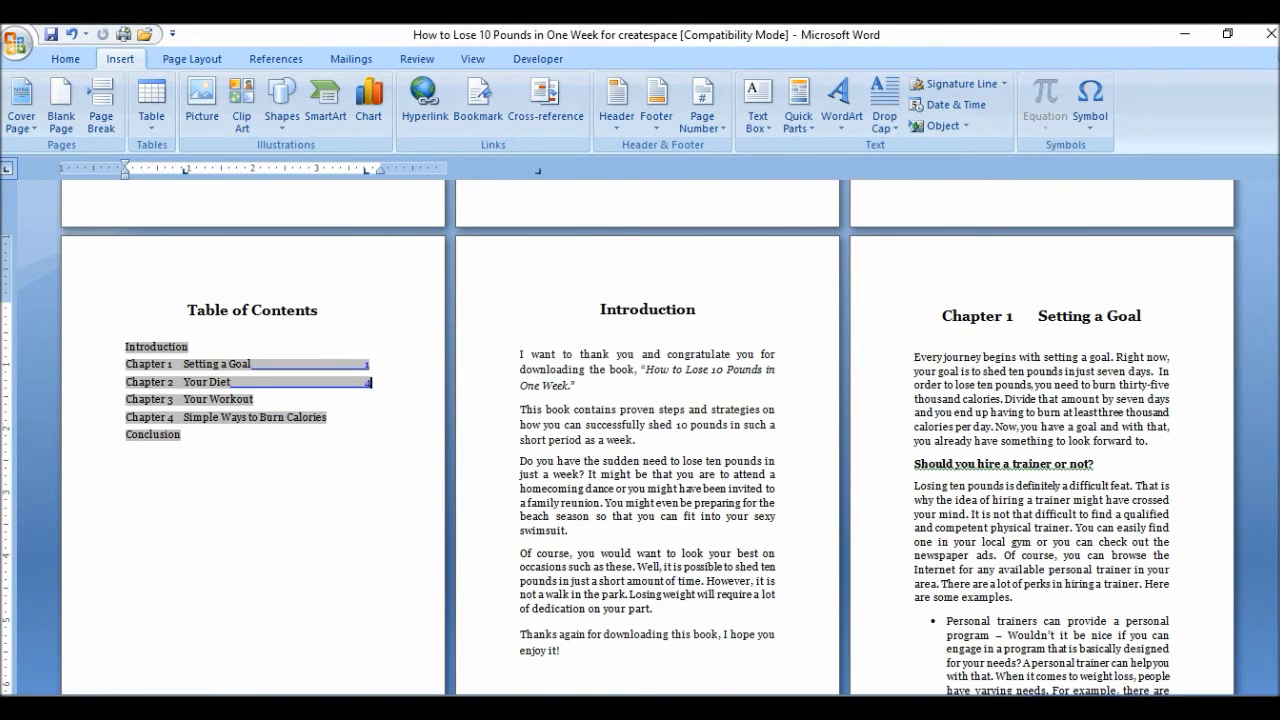
{"action": "mouse_move", "coordinate": [300, 404]}
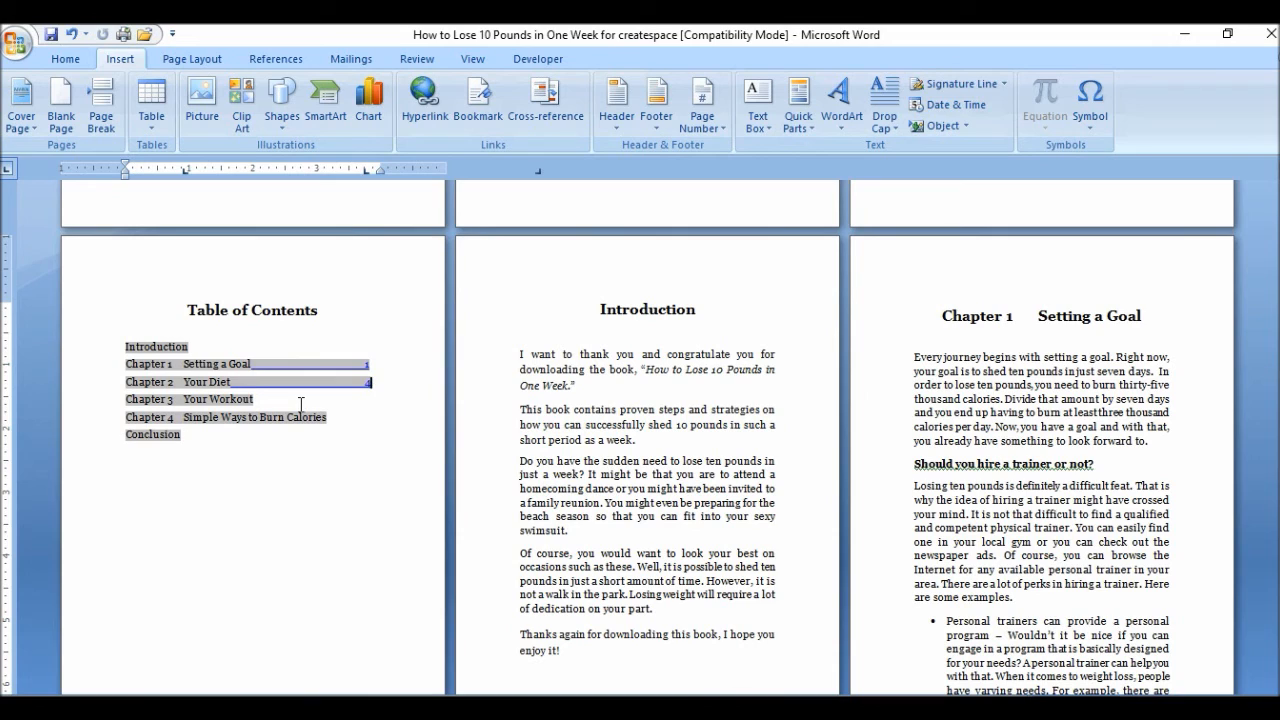